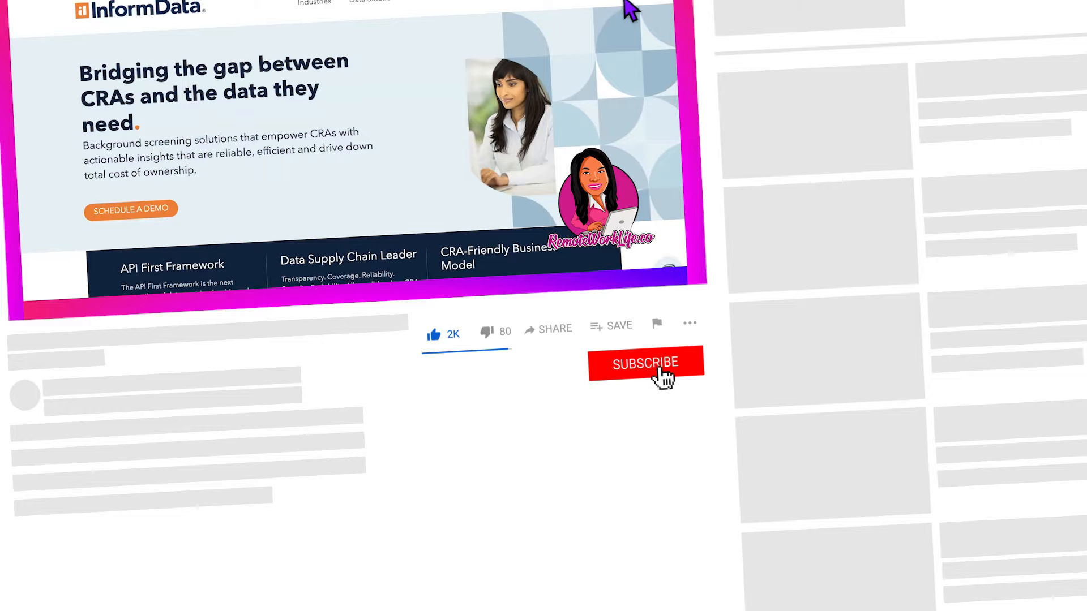
Bring up InformData's Glassdoor overview, rated 2.9 and located in Kennesaw, GA.
left_click(645, 363)
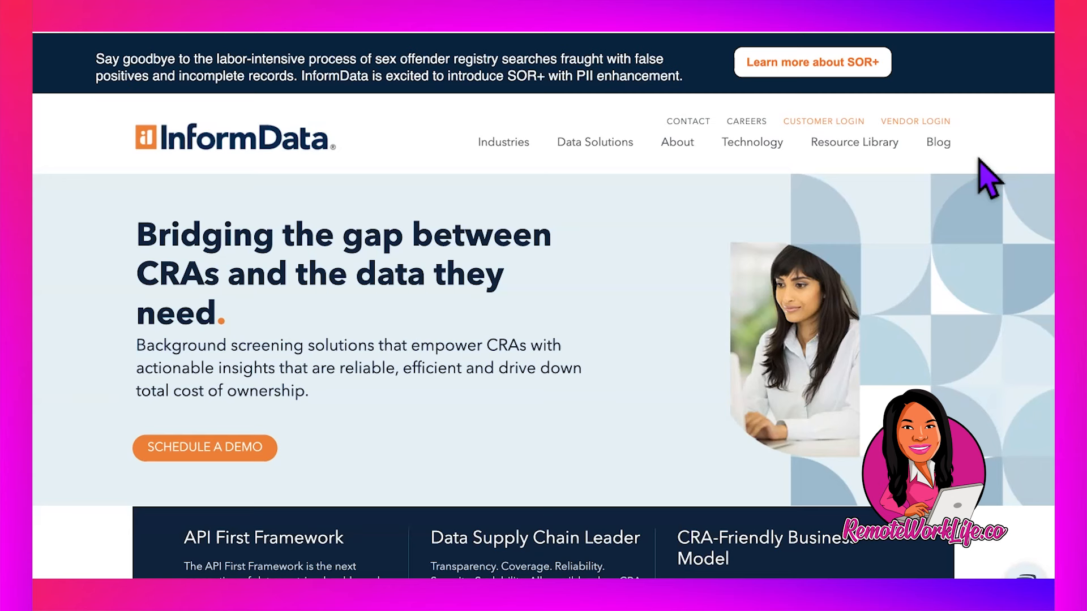
mouse_move(658, 260)
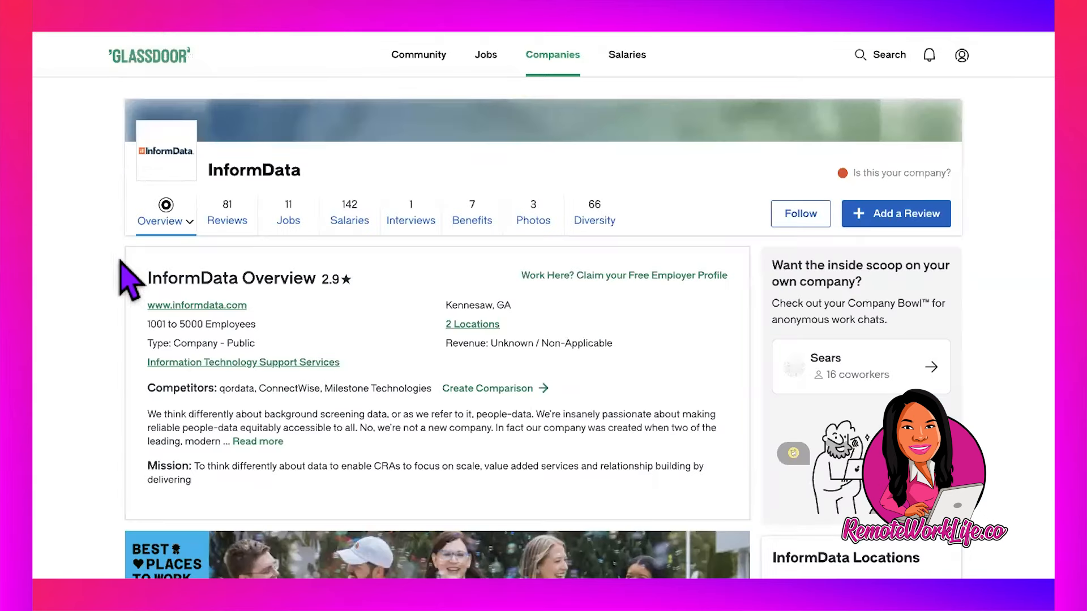
mouse_move(126, 387)
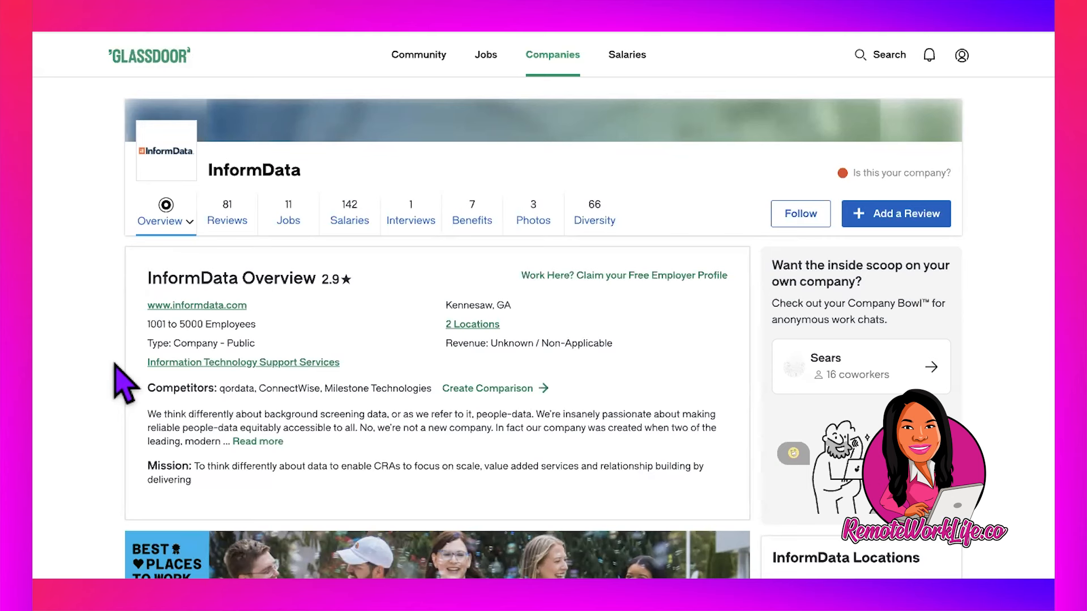
left_click(258, 441)
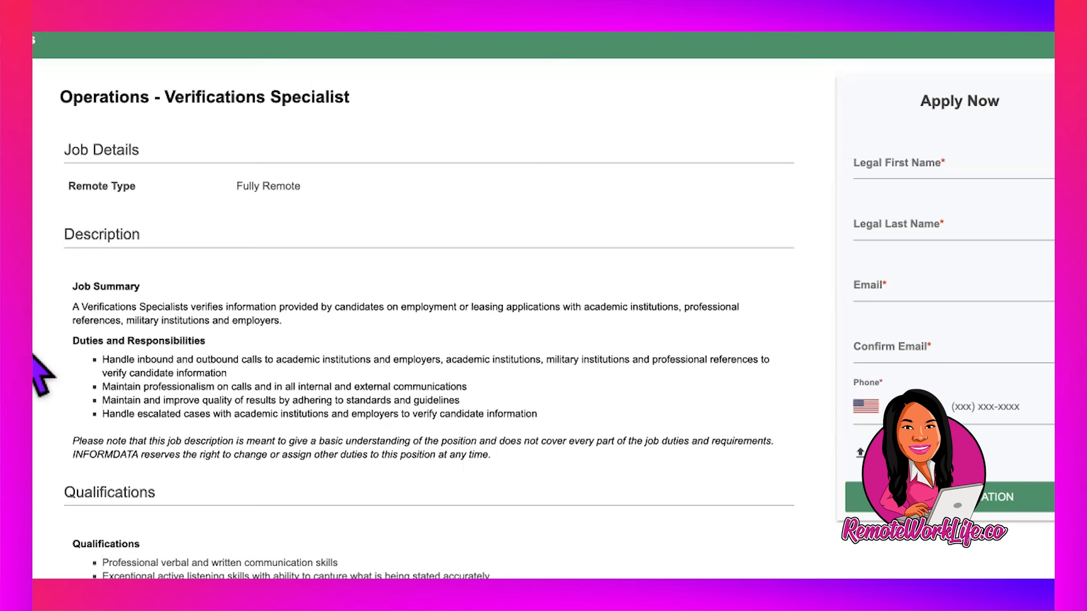
mouse_move(59, 385)
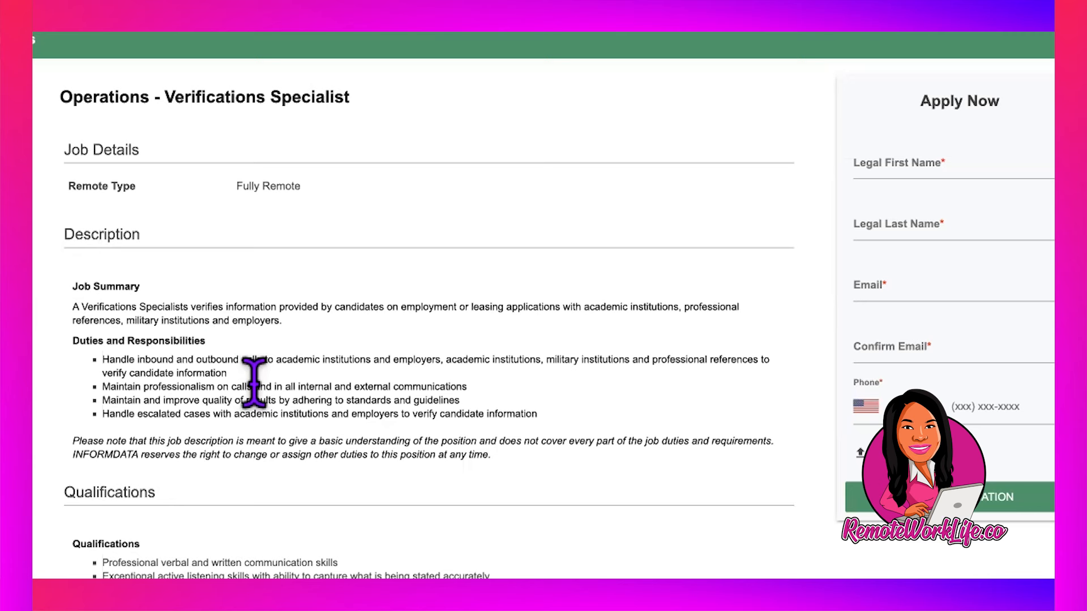
Scroll the Verifications Specialist posting to its qualifications: 40 WPM typing and high school diploma.
scroll("down", 3)
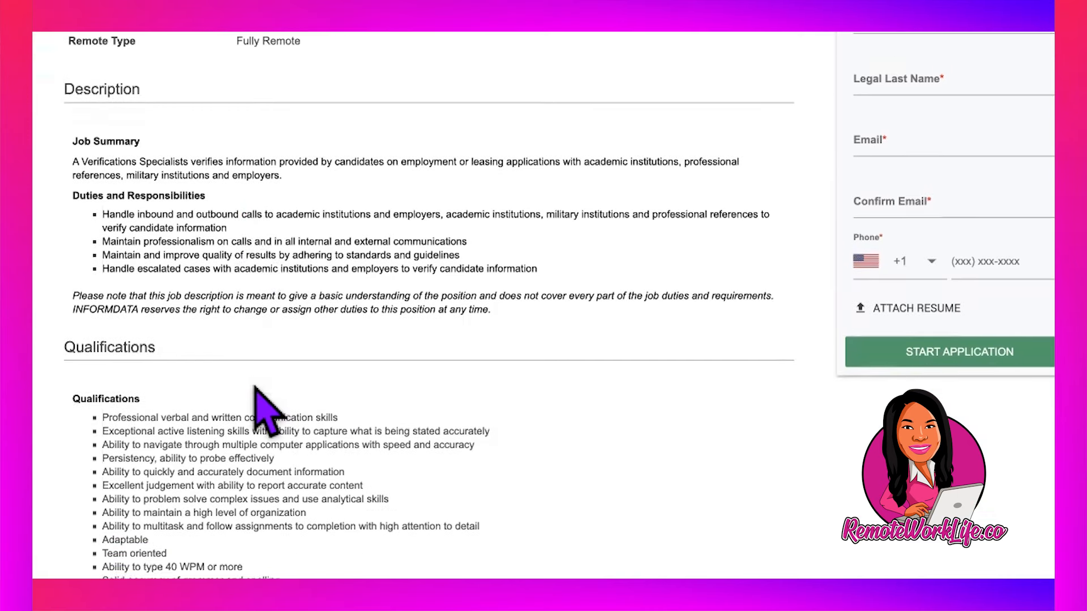
scroll("down", 3)
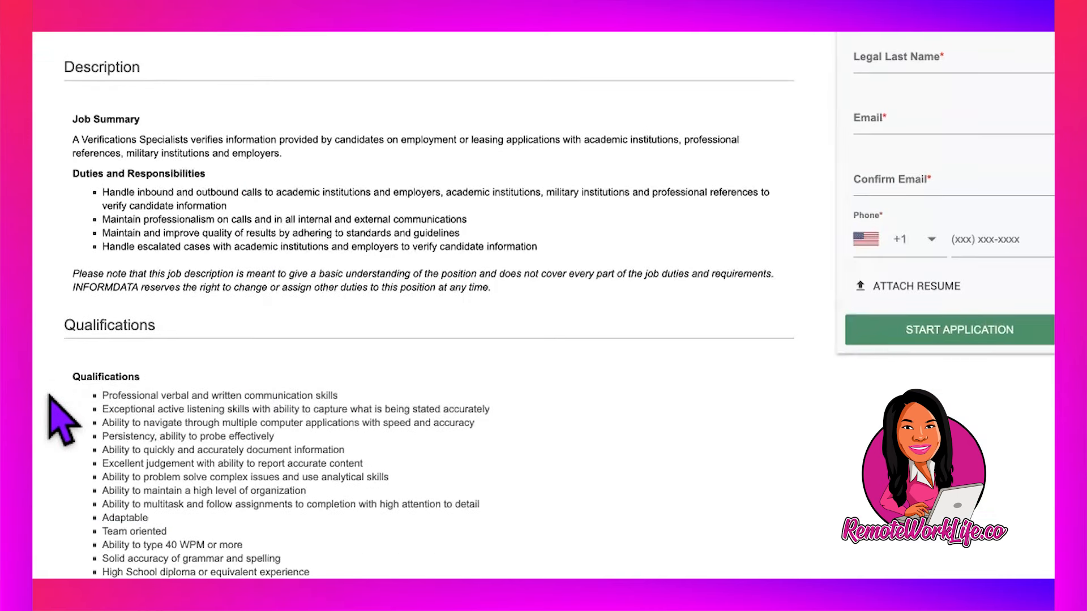
mouse_move(77, 436)
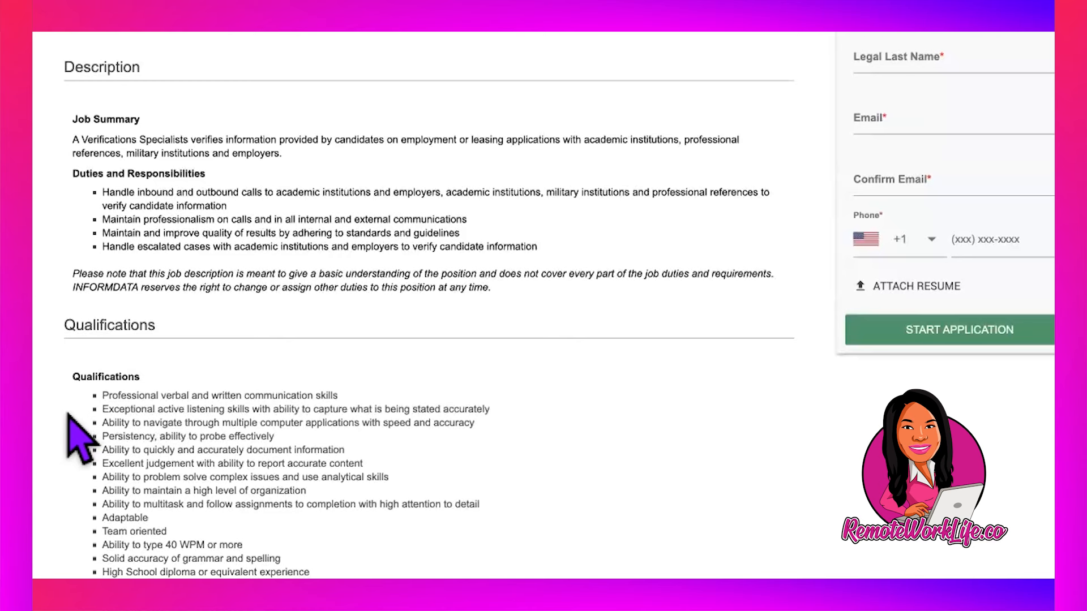
mouse_move(79, 475)
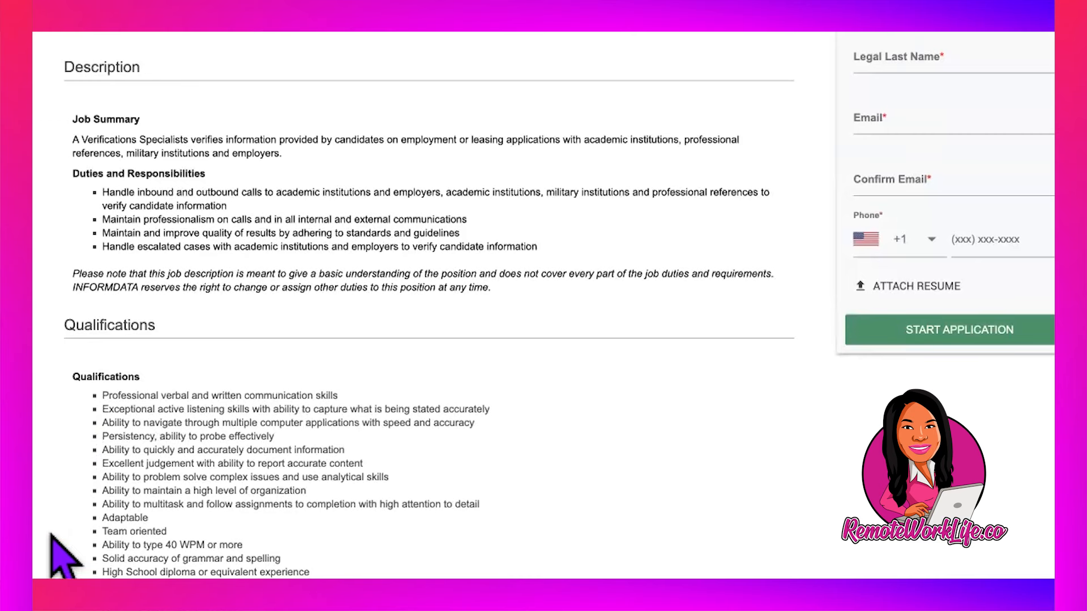
scroll("down", 3)
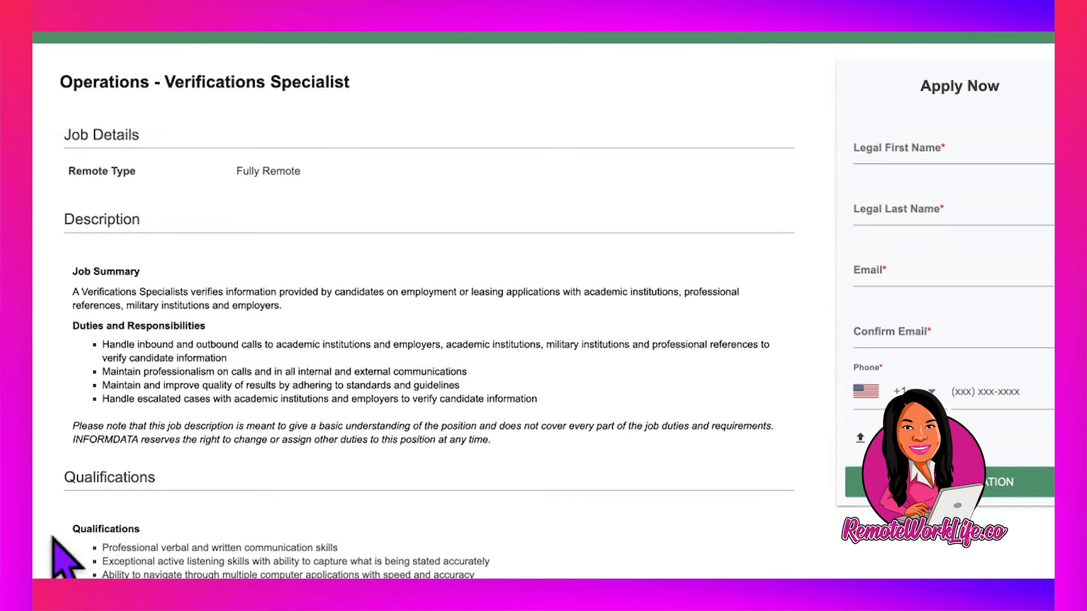
mouse_move(461, 247)
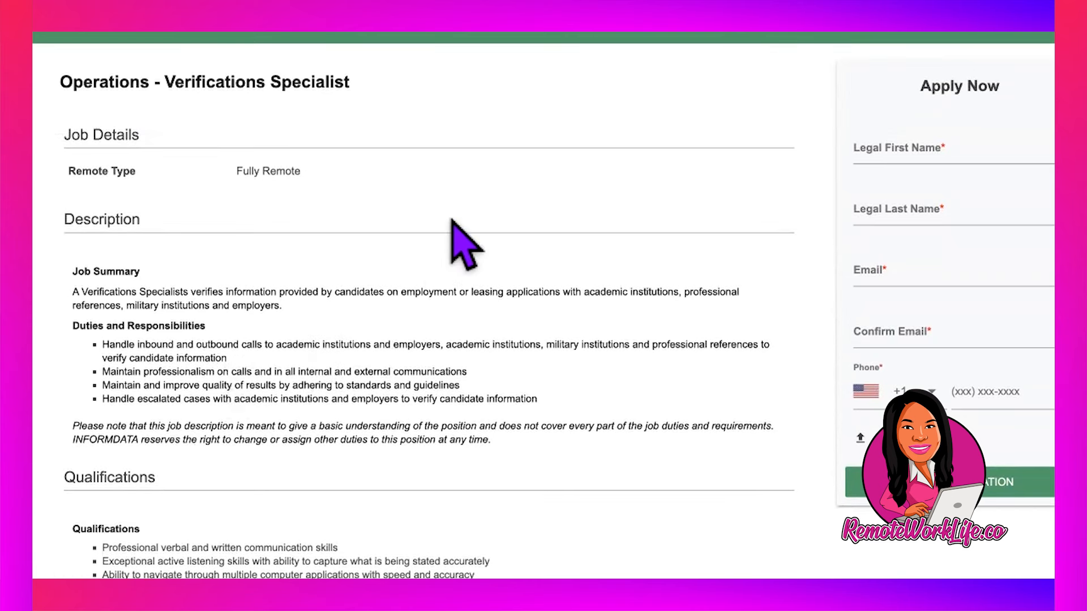
mouse_move(454, 174)
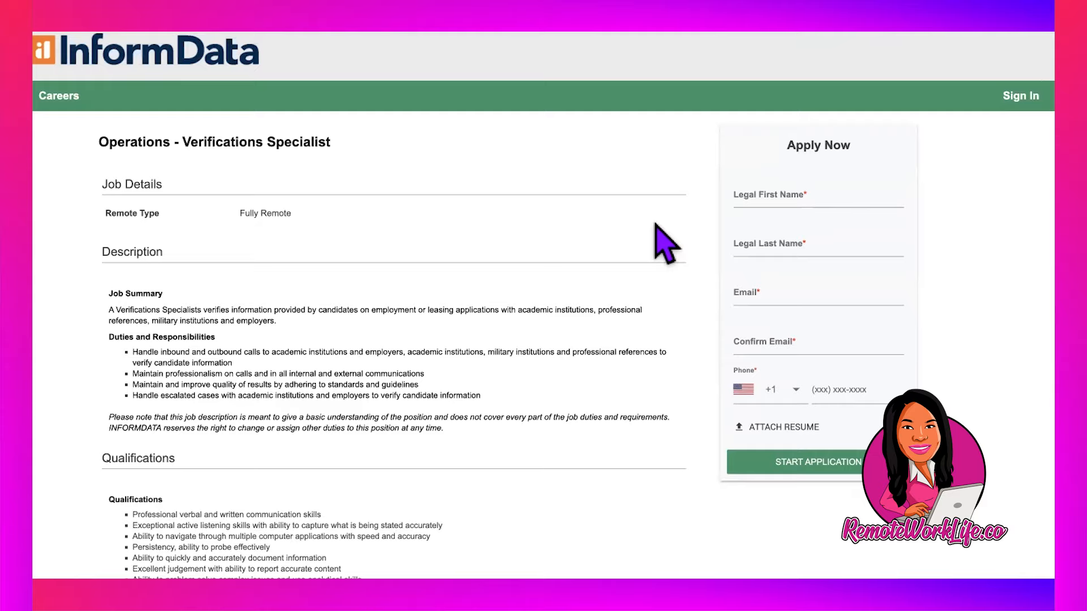
scroll("down", 3)
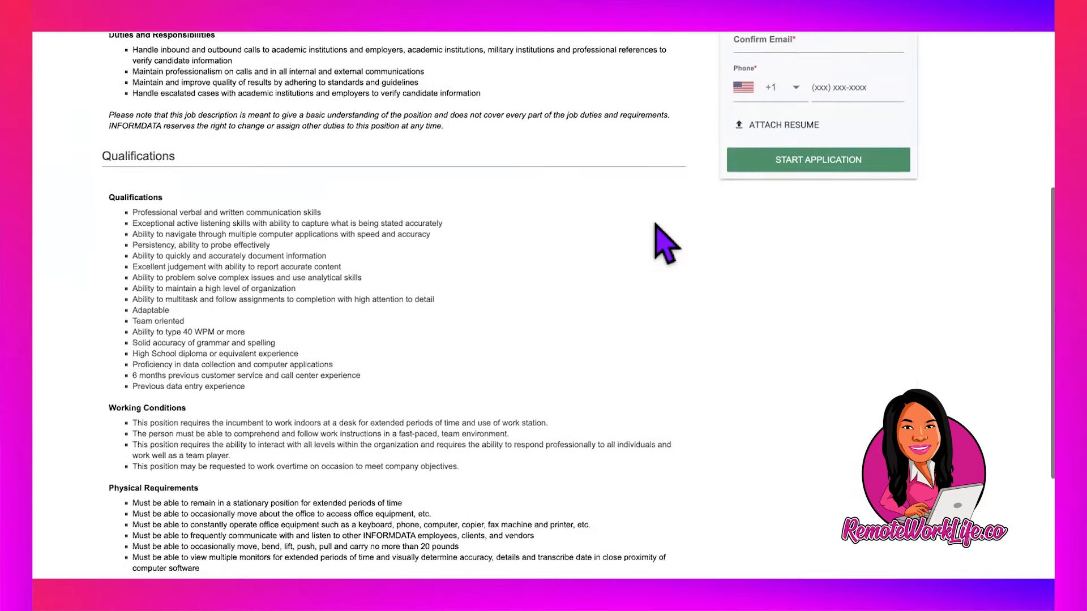
scroll("down", 3)
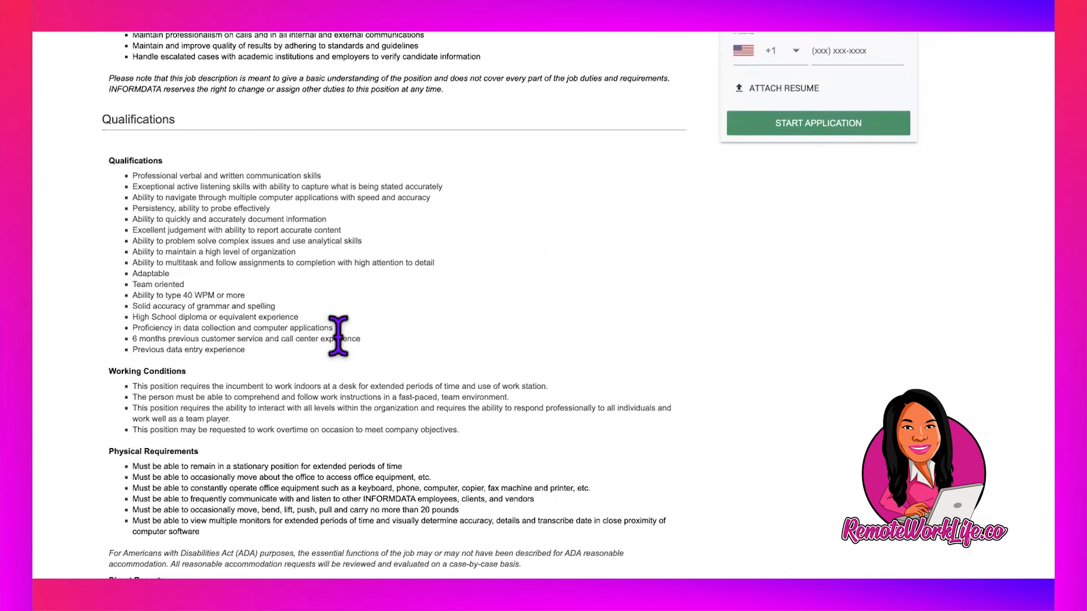
mouse_move(482, 211)
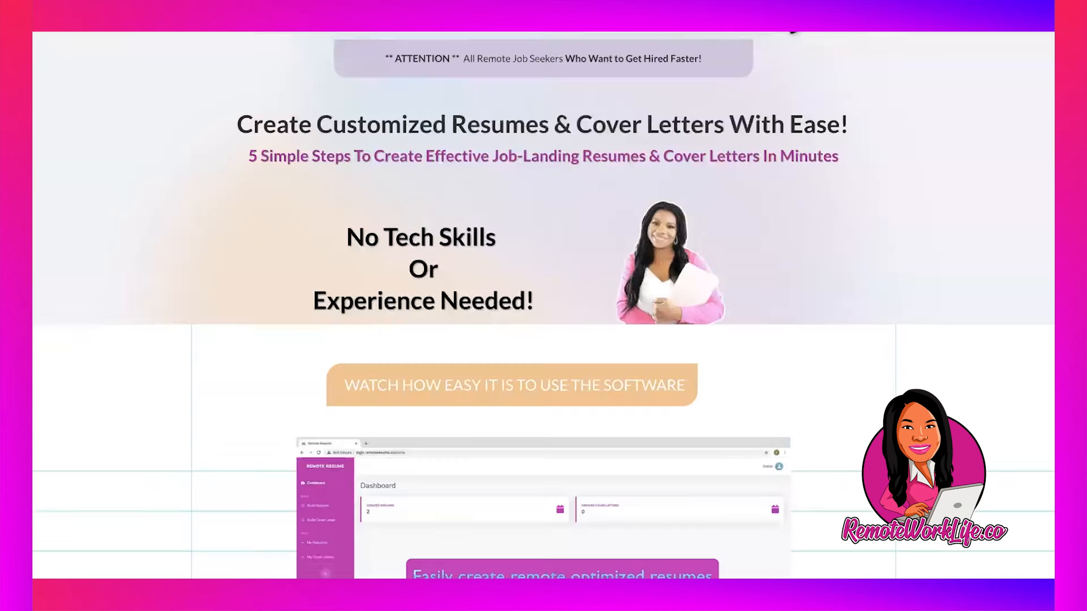
mouse_move(821, 253)
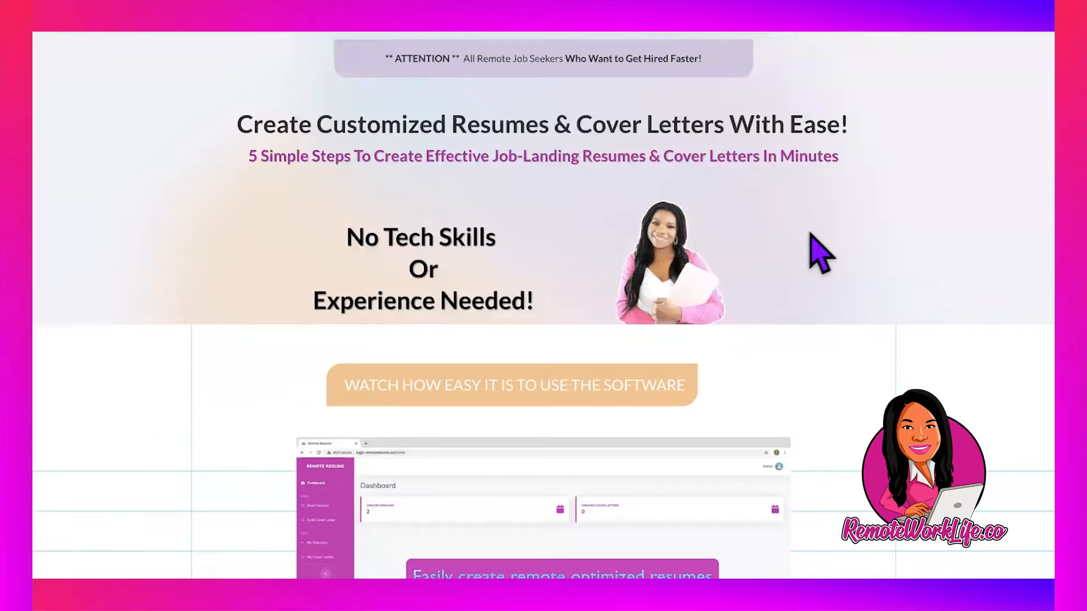
Scroll the RemoteResume sales page down to the bonus list, including the Administrative Coordinator template.
scroll("down", 3)
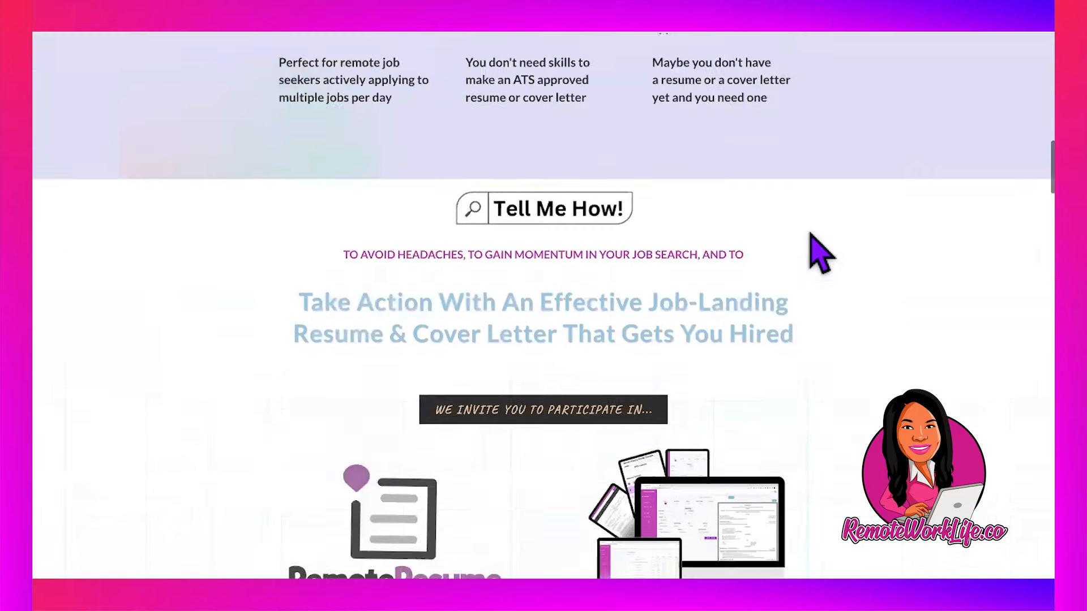
scroll("down", 3)
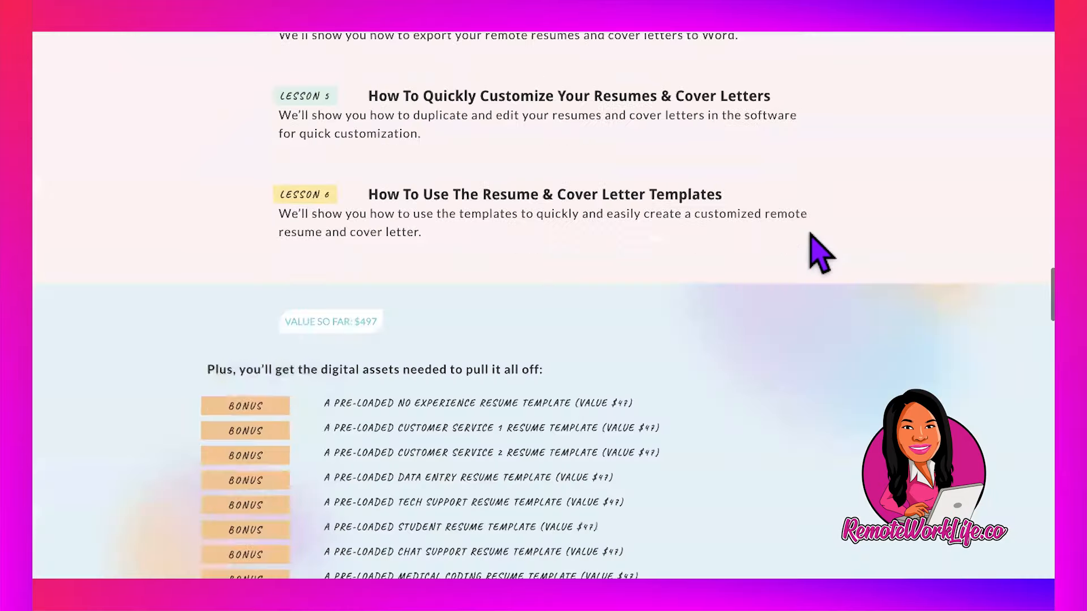
scroll("down", 3)
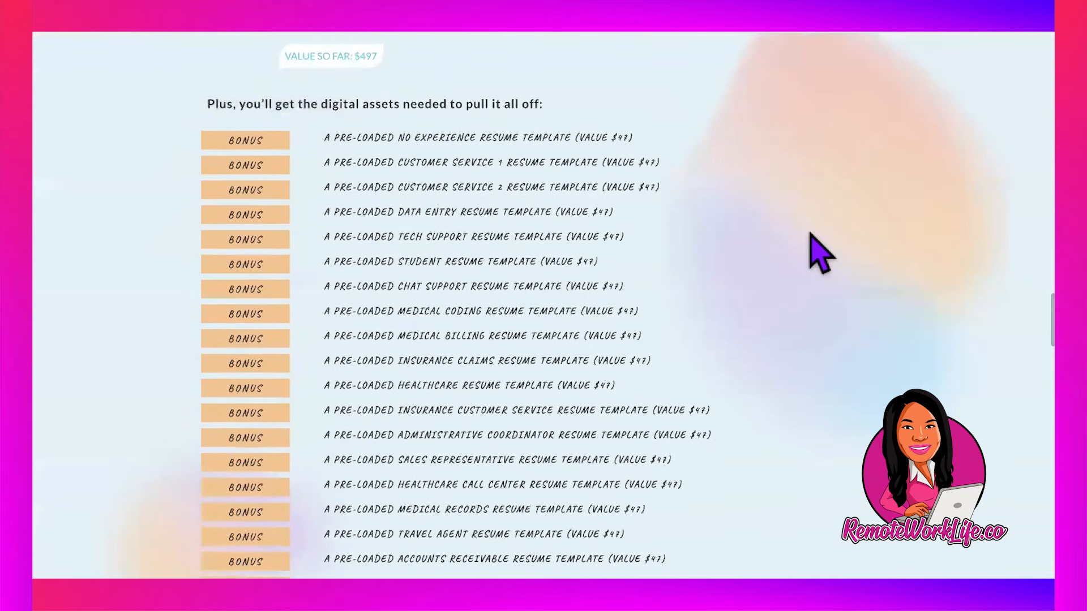
scroll("down", 3)
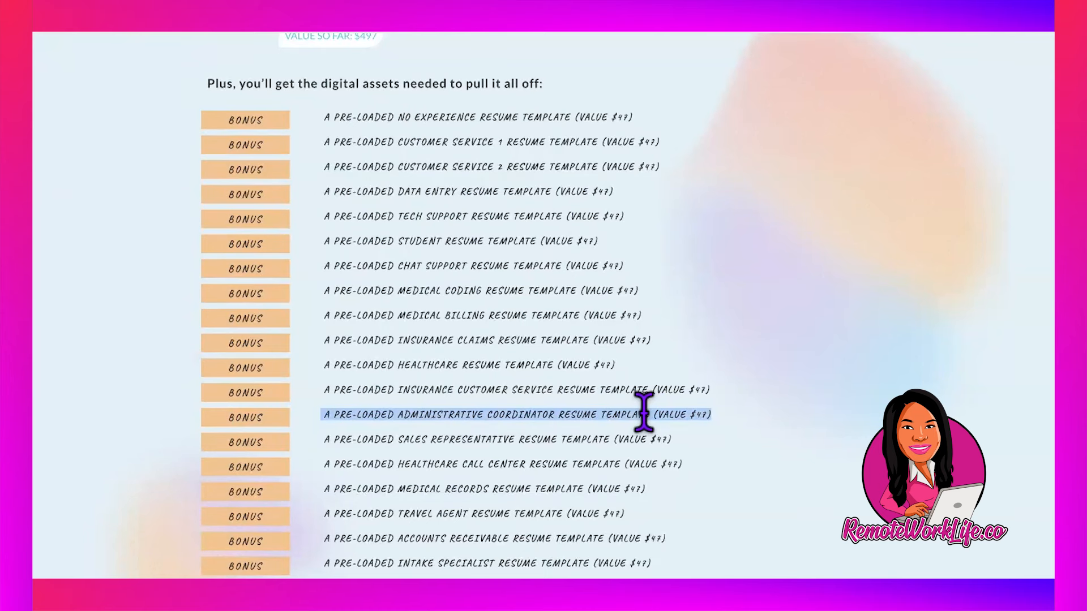
scroll("down", 3)
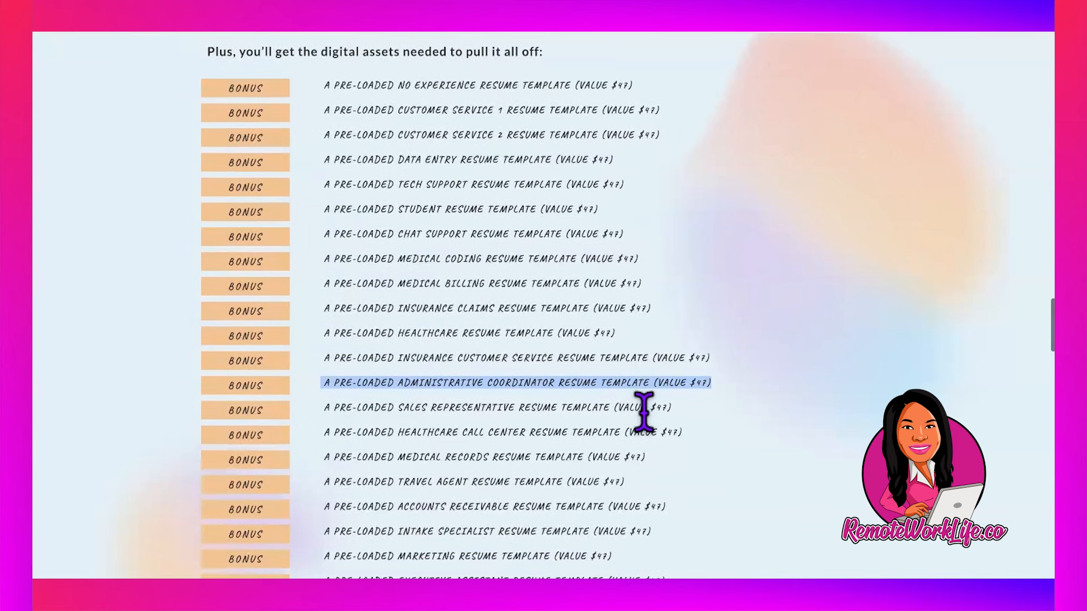
scroll("down", 3)
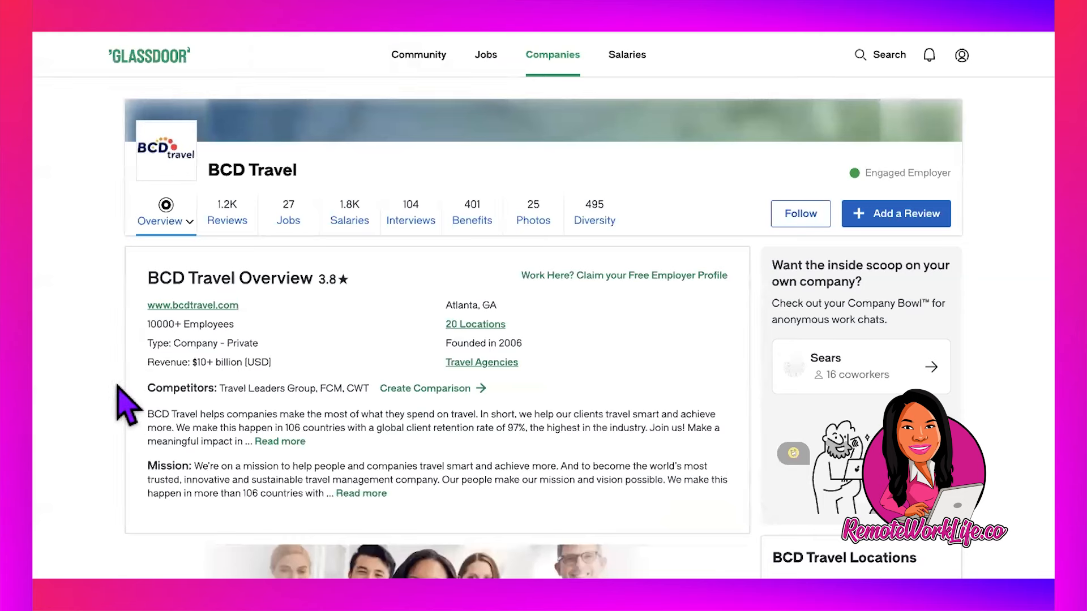
mouse_move(315, 94)
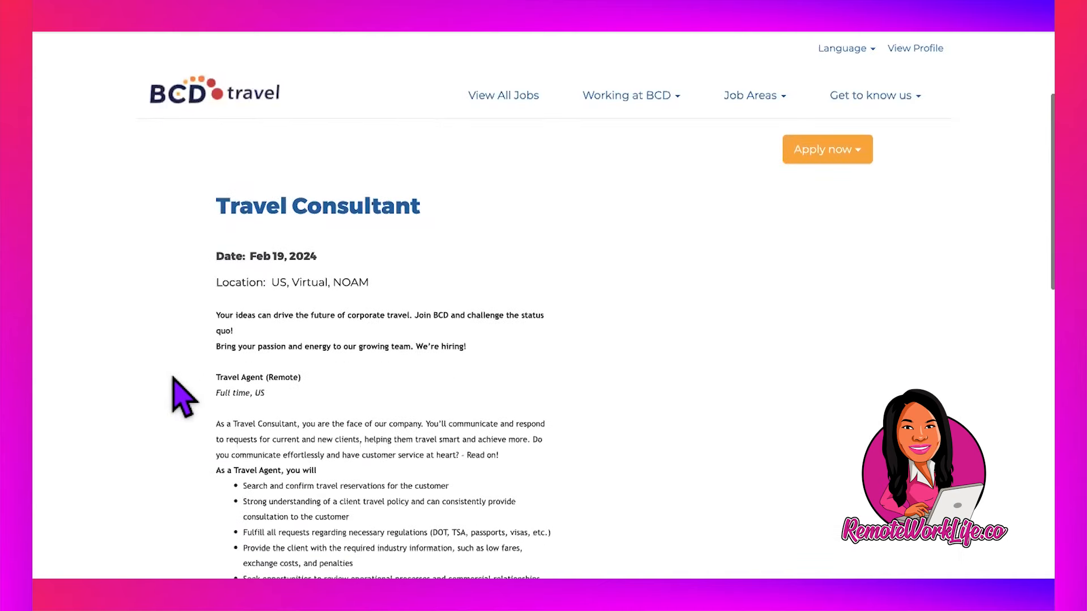
Scroll the Travel Consultant posting through About you (GDS Sabre) to the $21.17–$27.73 hourly range.
scroll("down", 3)
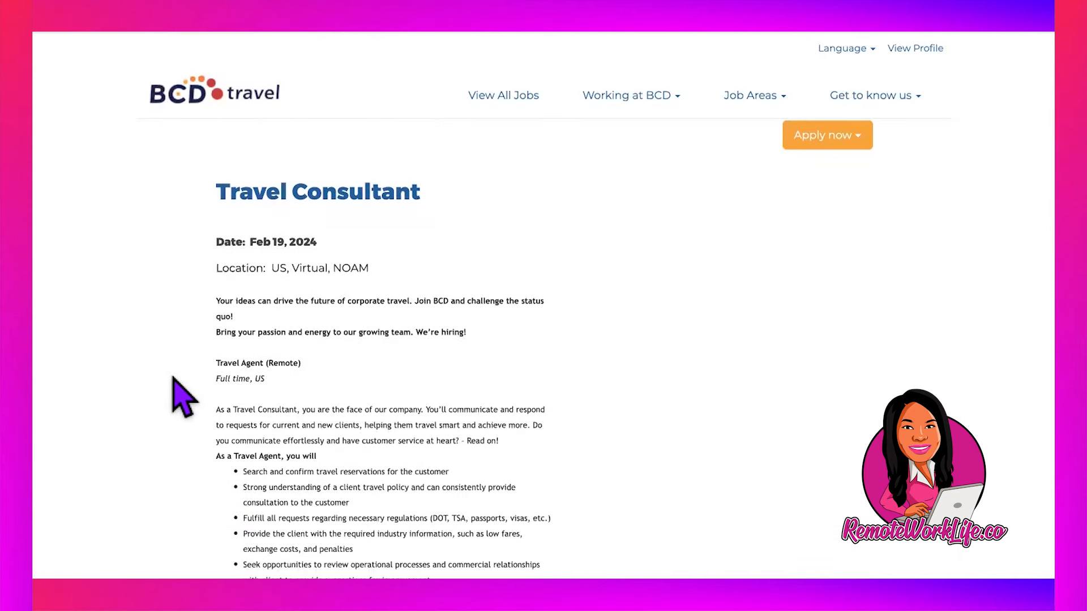
scroll("down", 3)
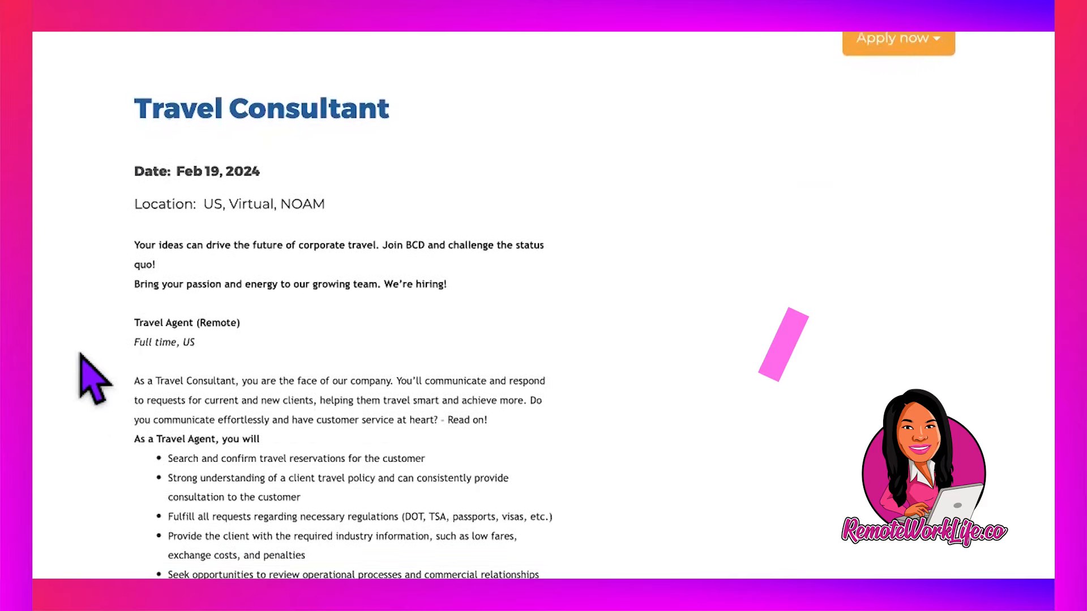
scroll("down", 3)
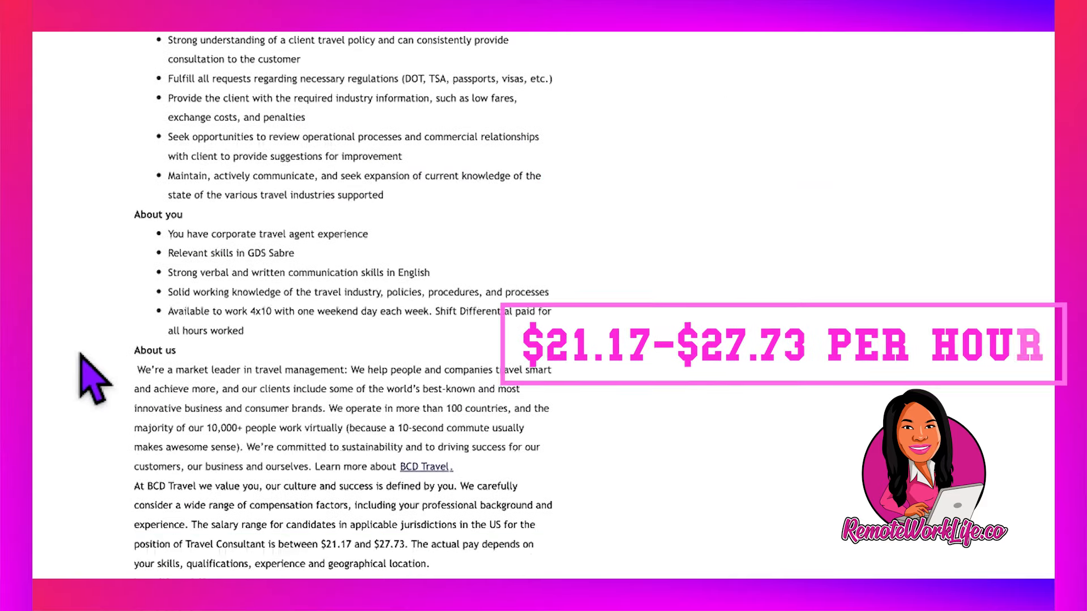
scroll("down", 3)
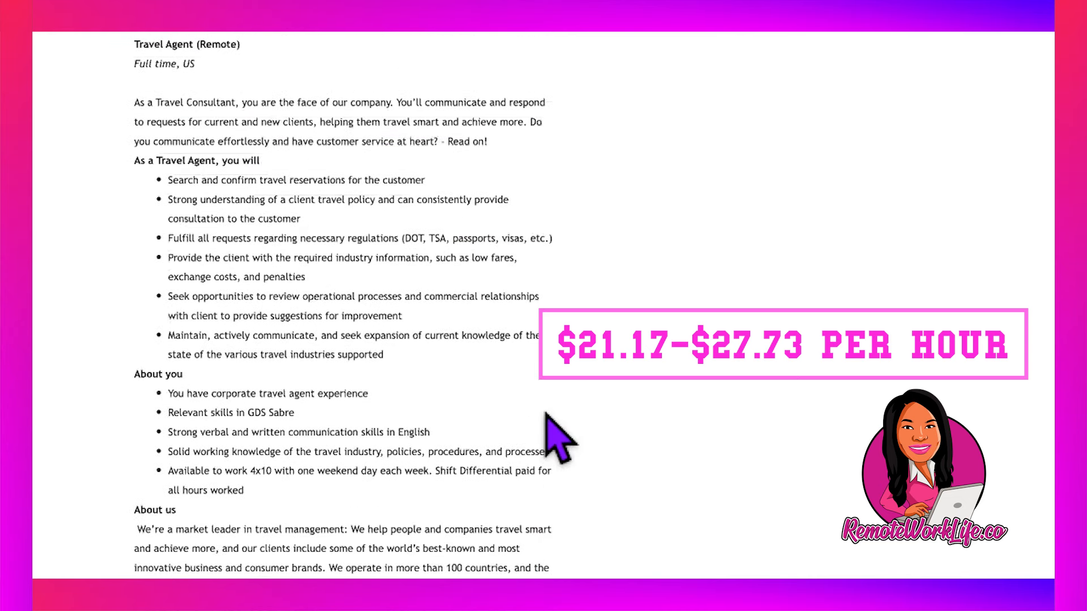
scroll("down", 3)
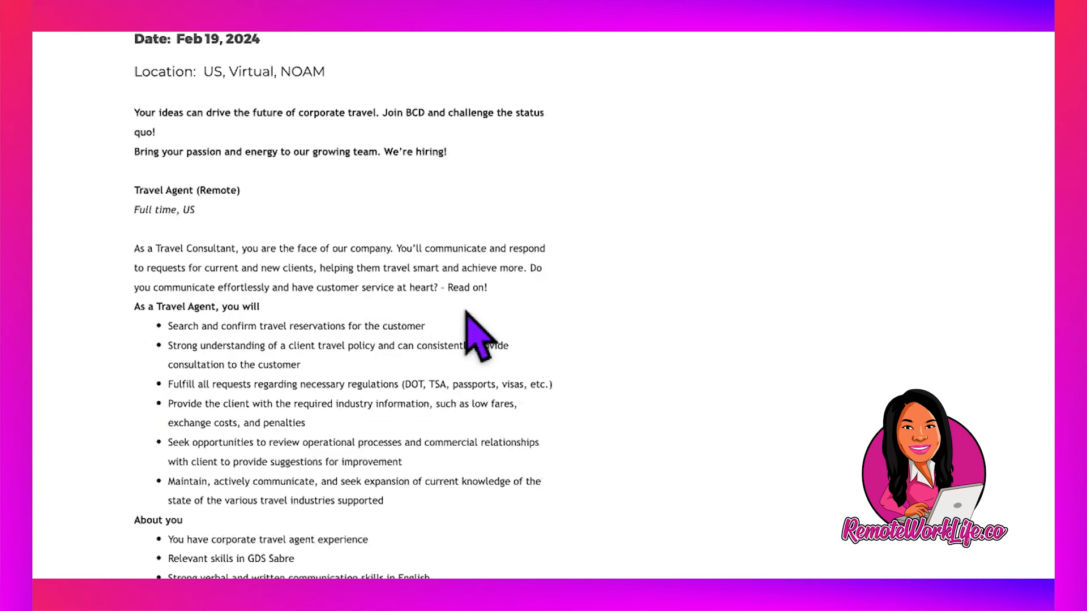
scroll("down", 3)
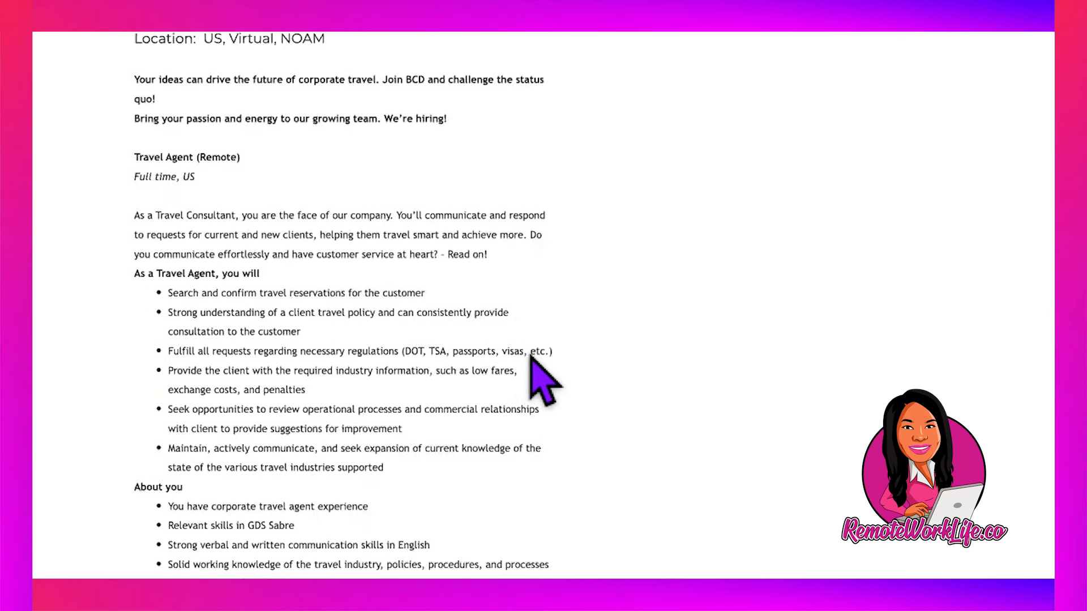
scroll("down", 3)
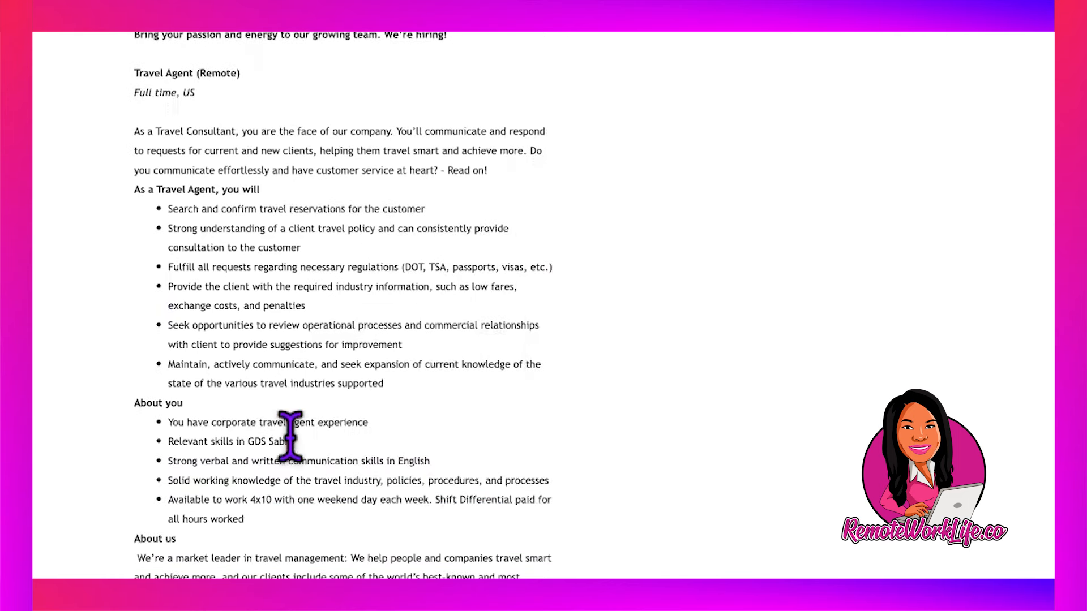
mouse_move(347, 461)
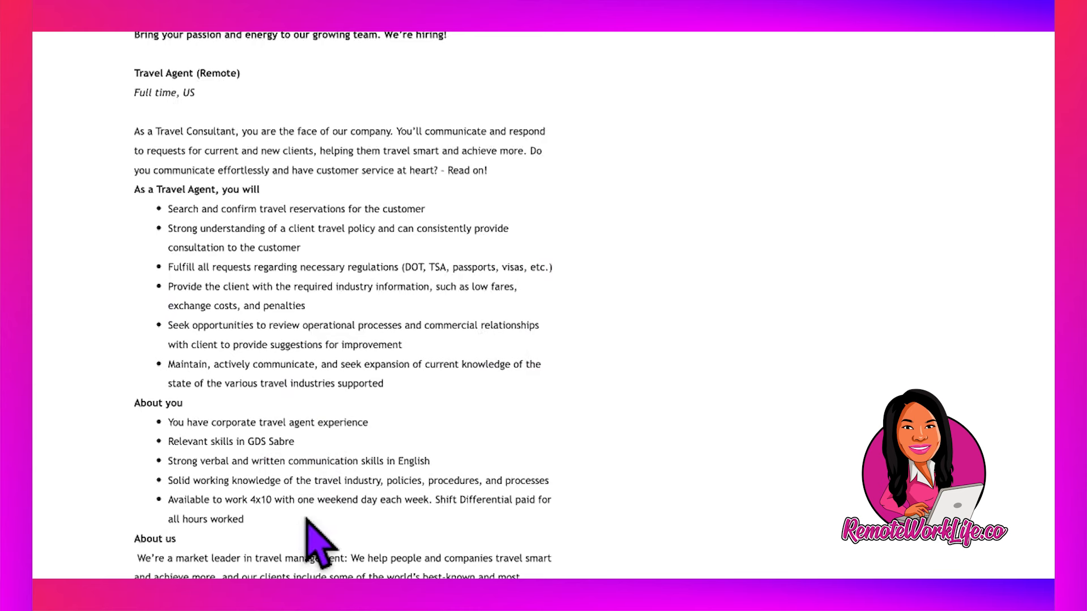
mouse_move(276, 532)
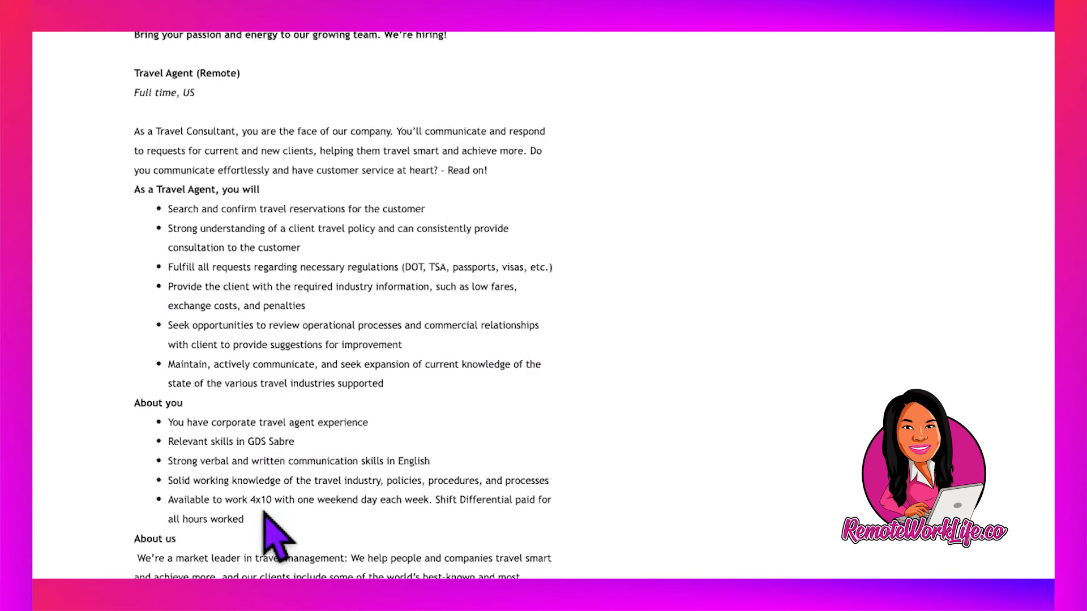
mouse_move(276, 537)
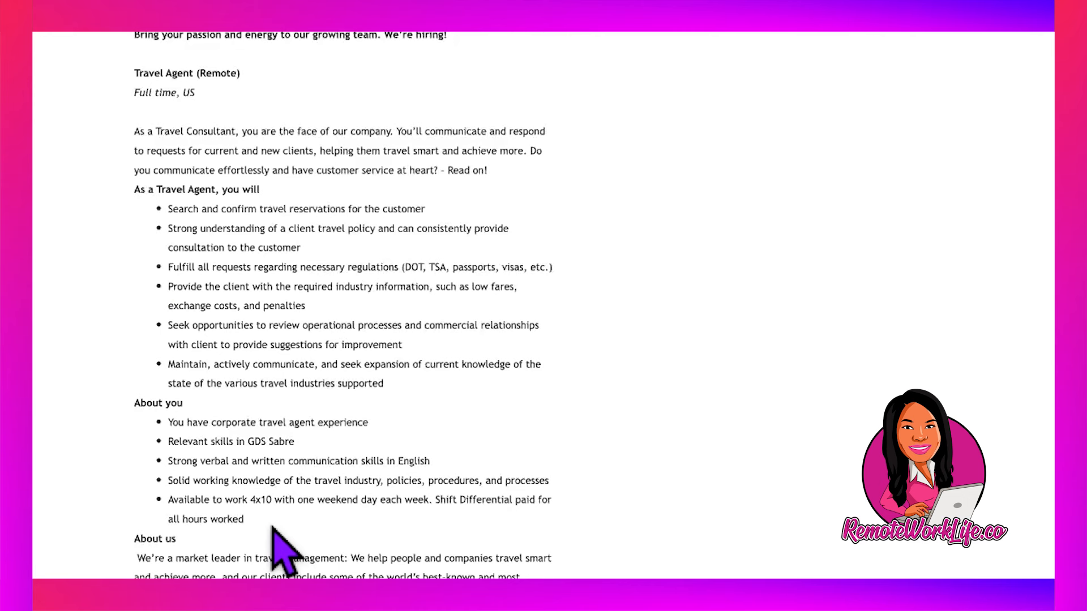
mouse_move(474, 537)
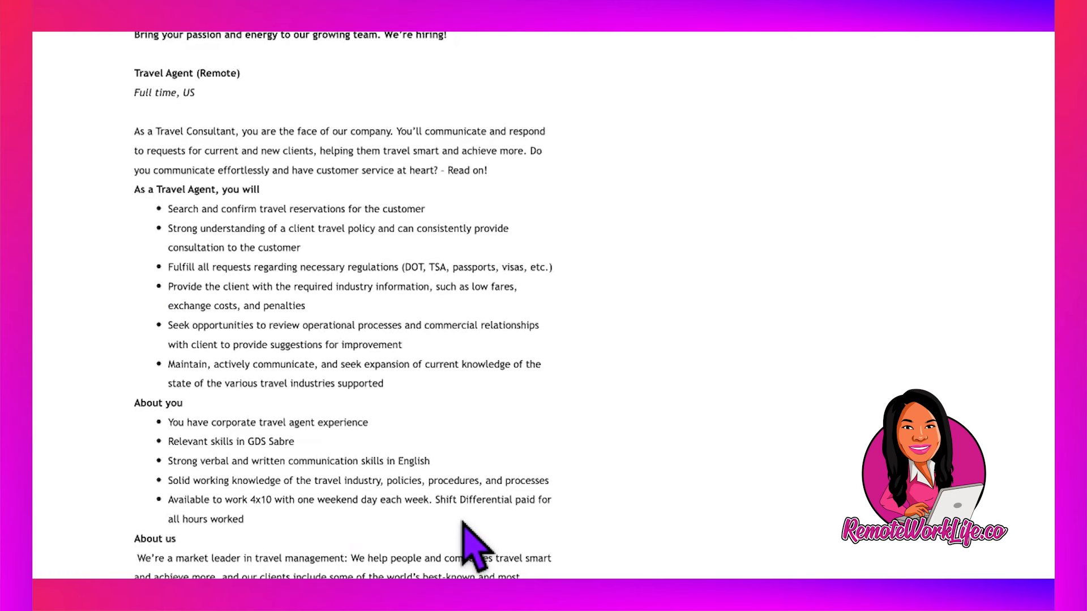
scroll("down", 3)
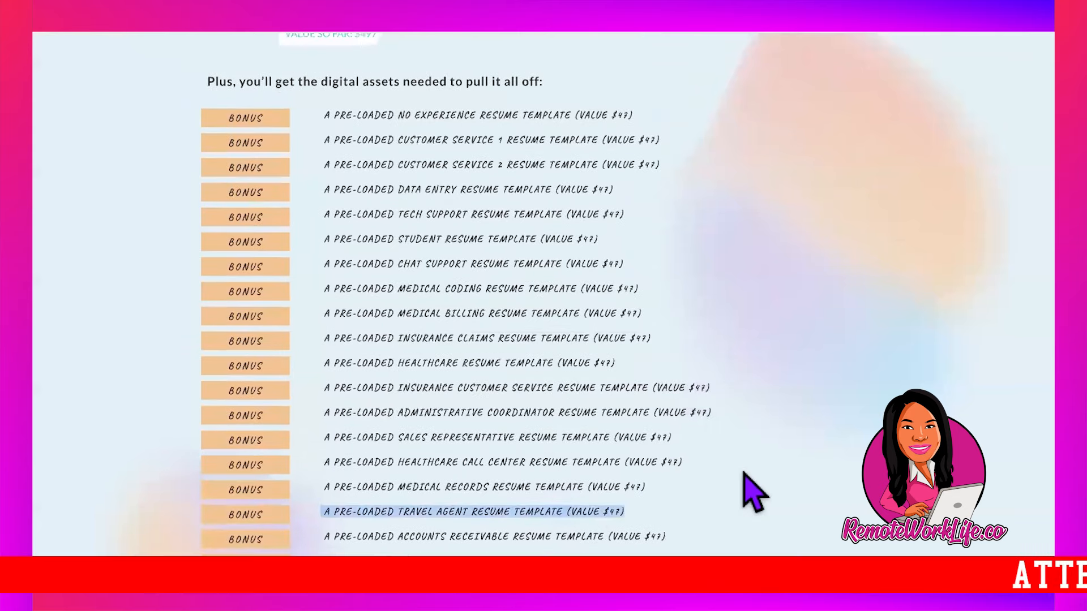
Scroll the RemoteResume bonus list to the Travel Agent resume and cover letter templates.
scroll("down", 3)
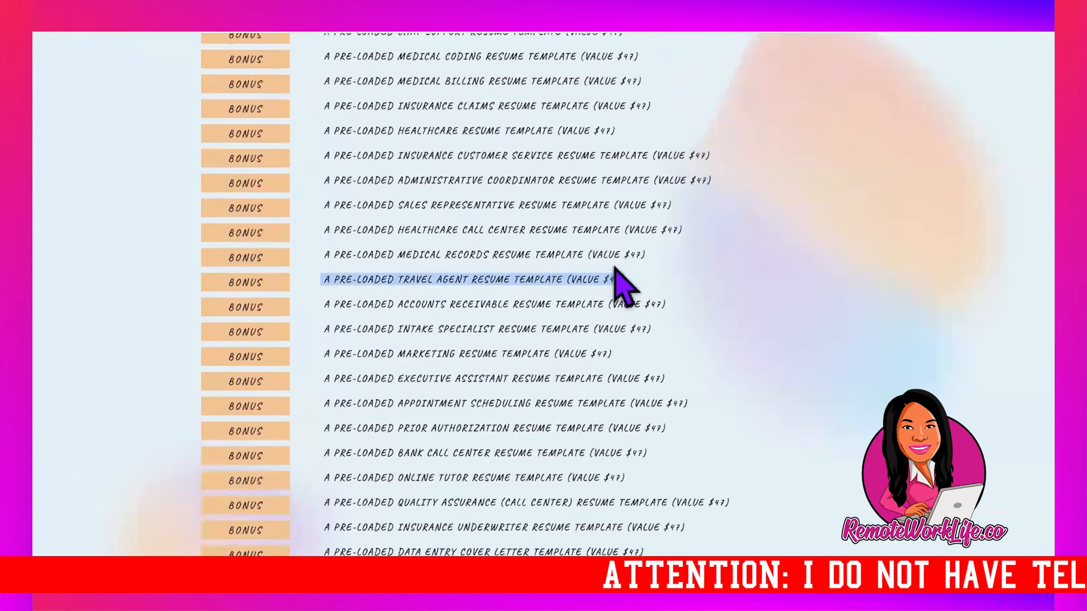
scroll("down", 3)
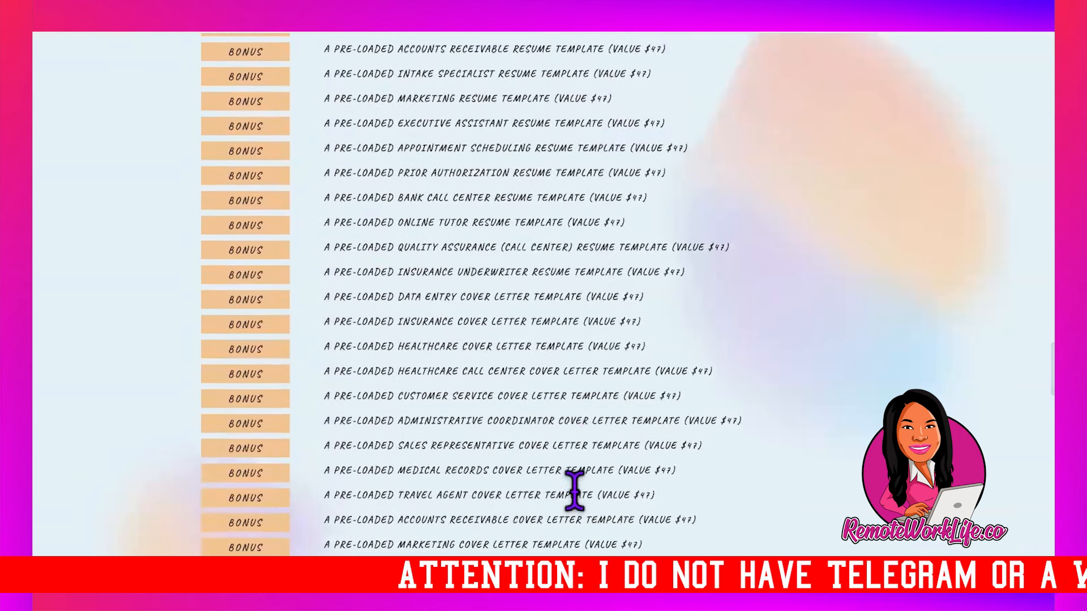
scroll("down", 3)
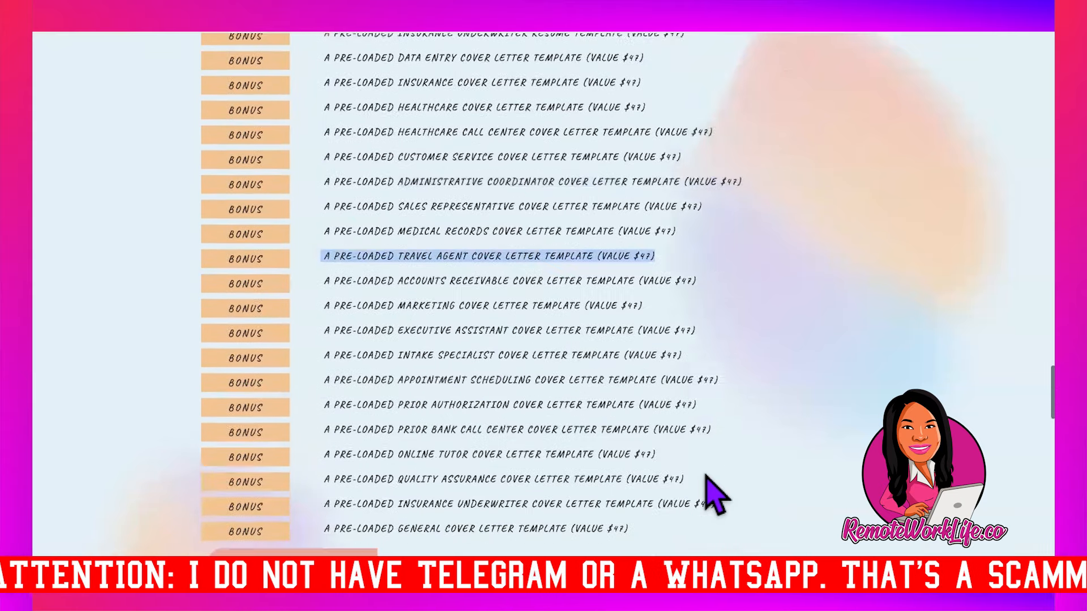
scroll("down", 3)
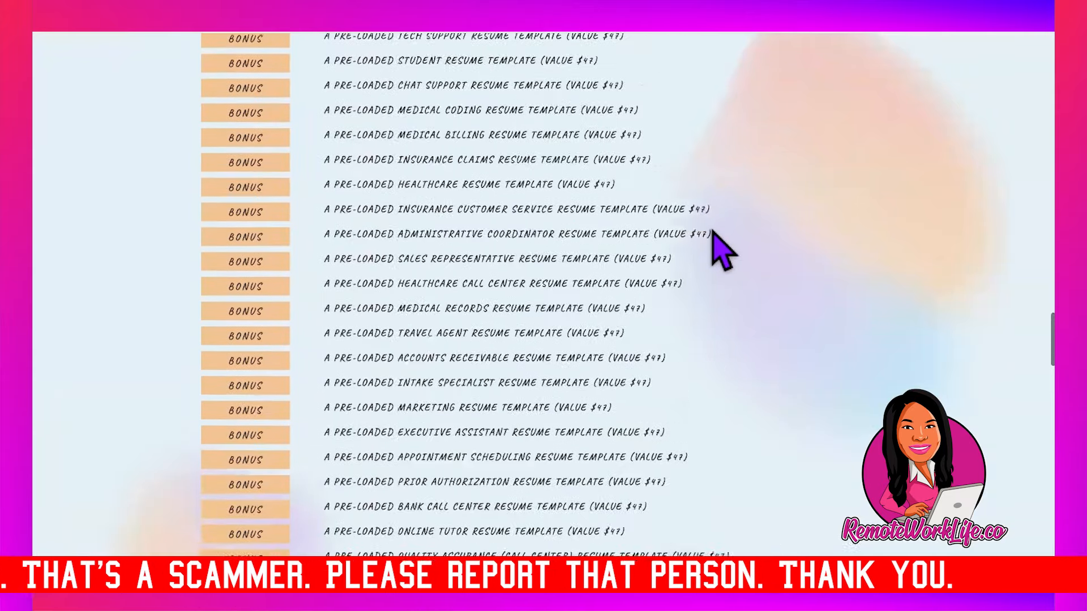
scroll("up", 3)
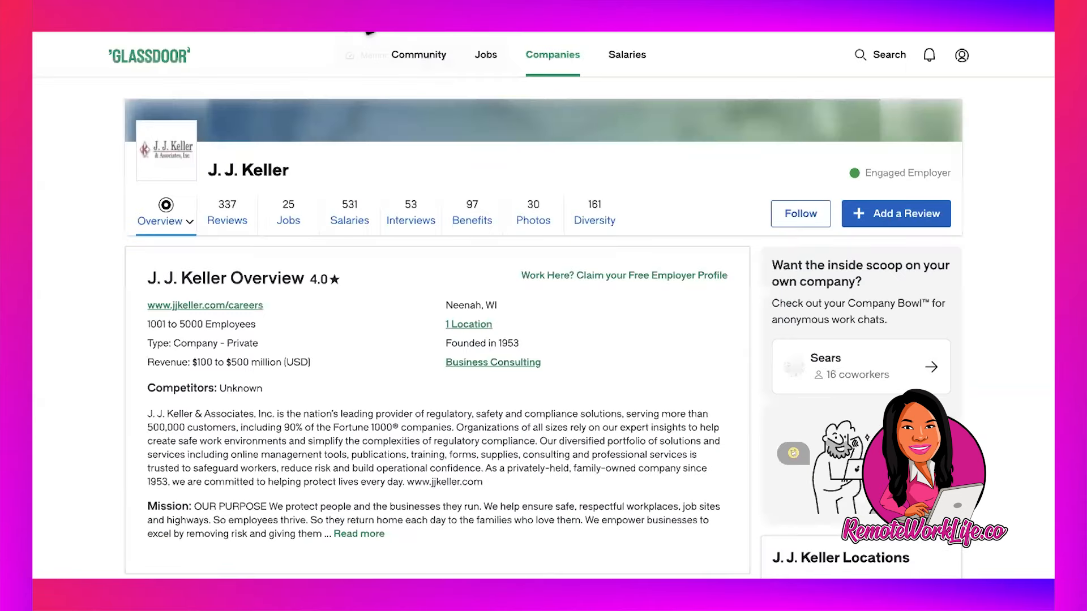
mouse_move(335, 364)
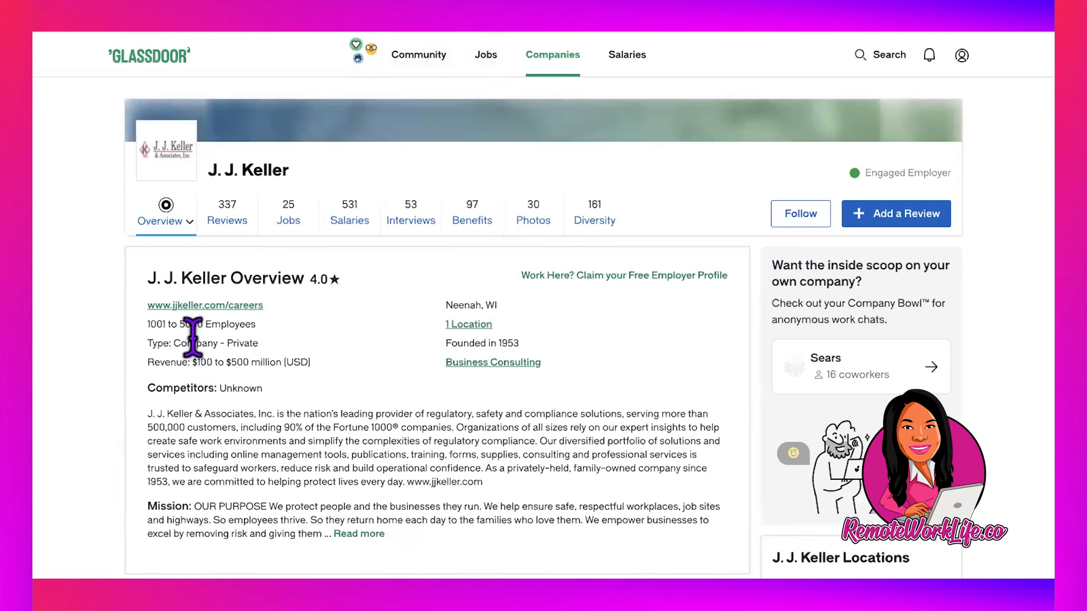
mouse_move(154, 350)
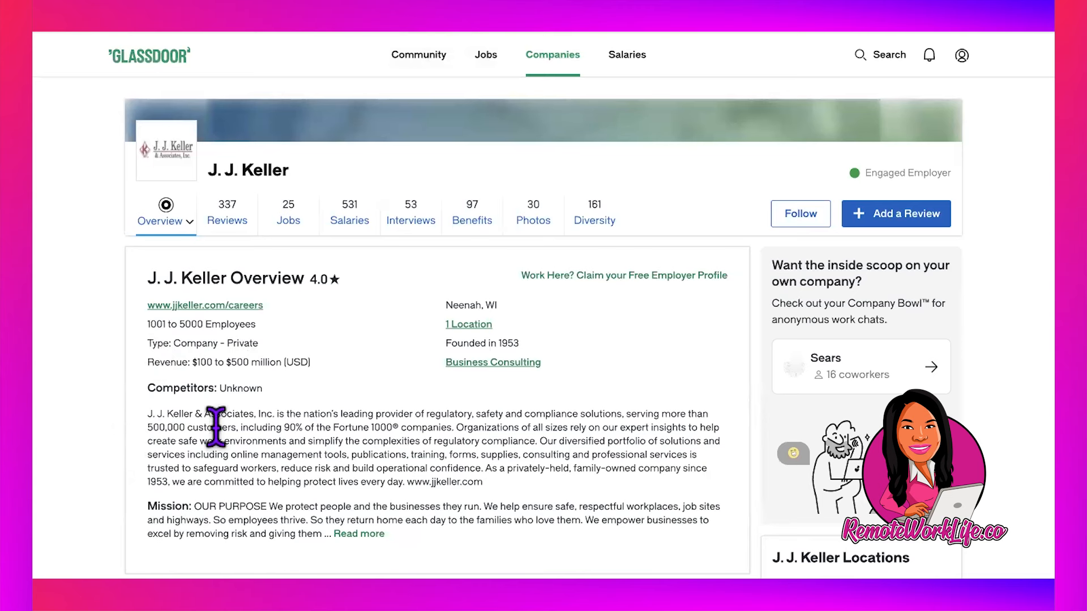
mouse_move(522, 457)
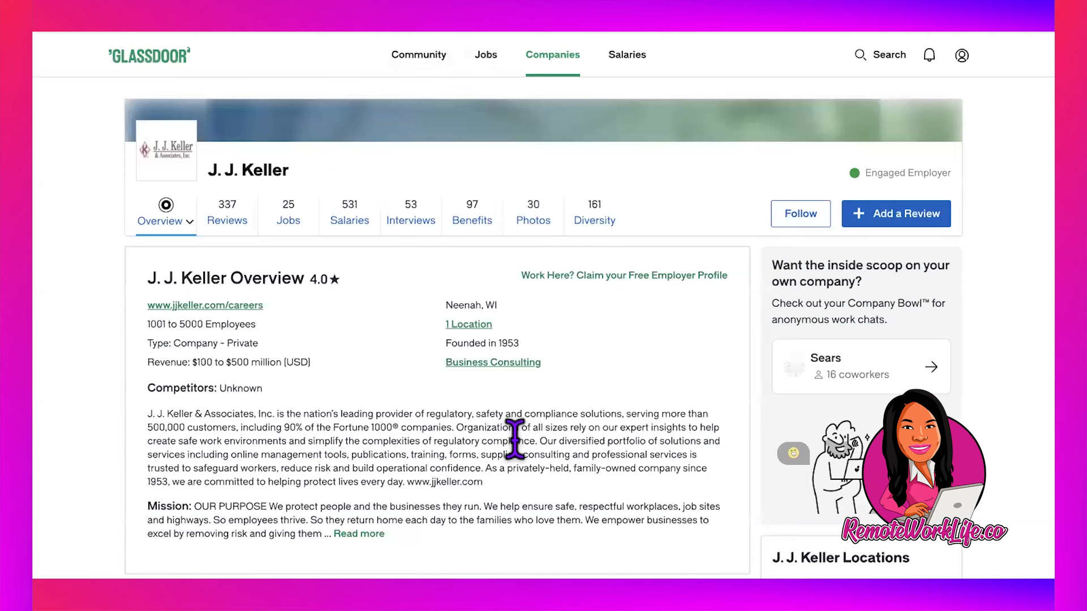
mouse_move(518, 479)
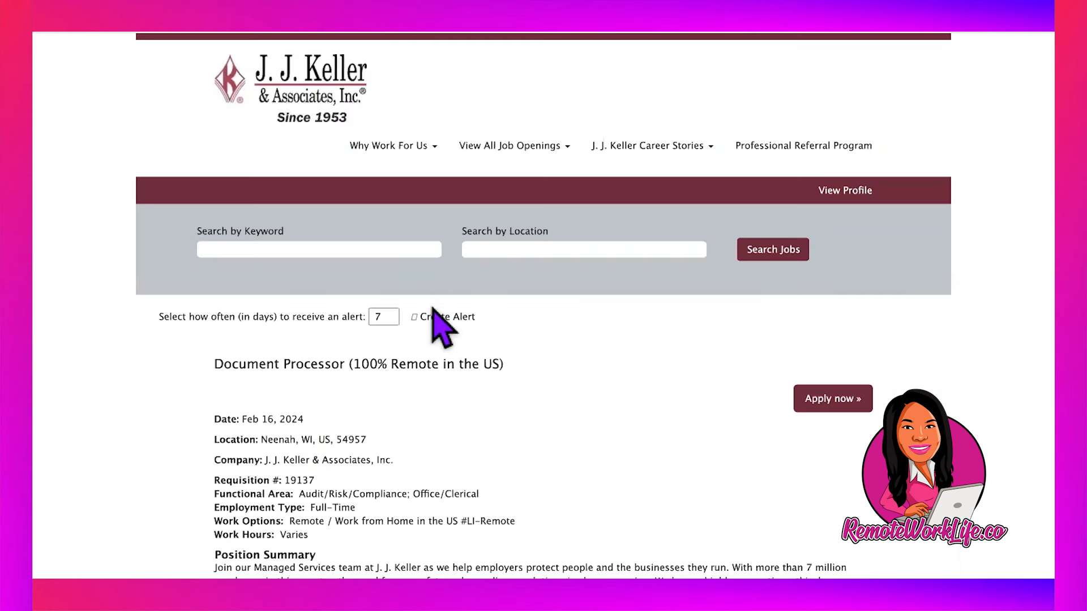
mouse_move(586, 358)
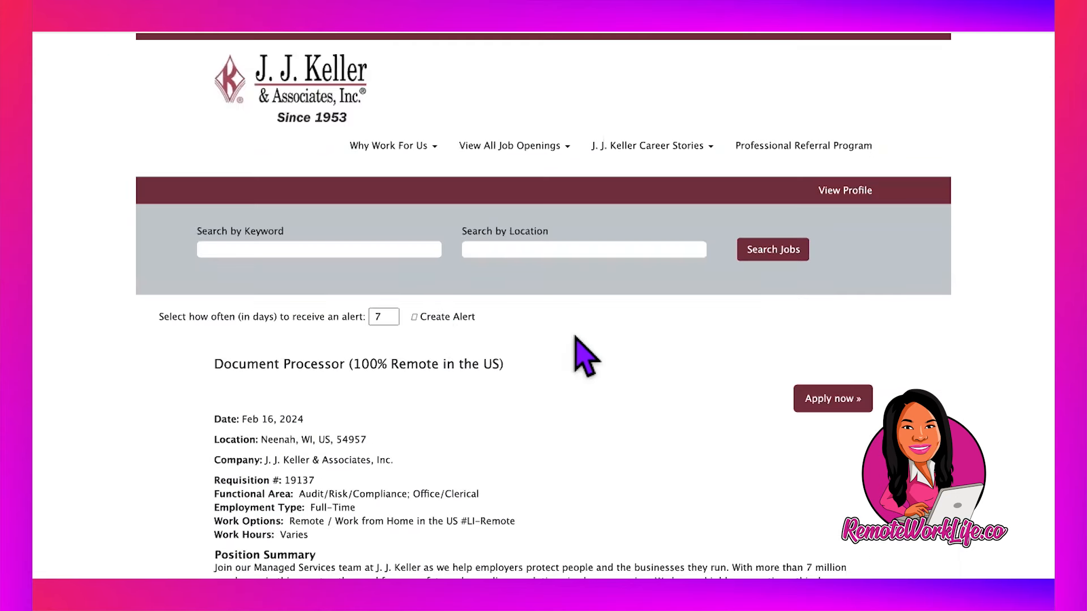
Scroll the Document Processor posting to its three shift options and $17/hr pay with benefits.
scroll("down", 3)
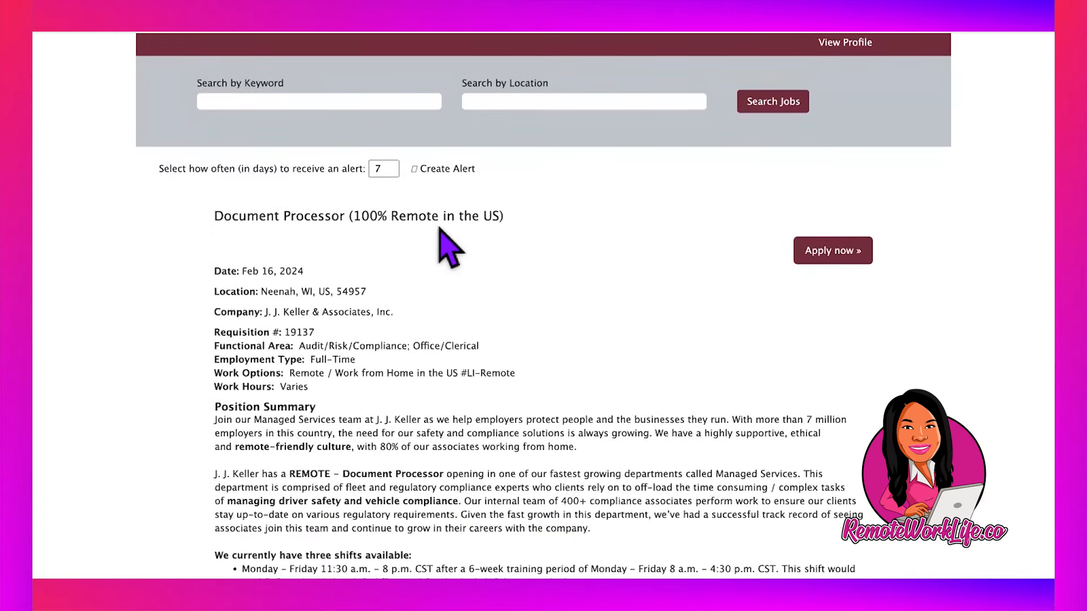
scroll("down", 3)
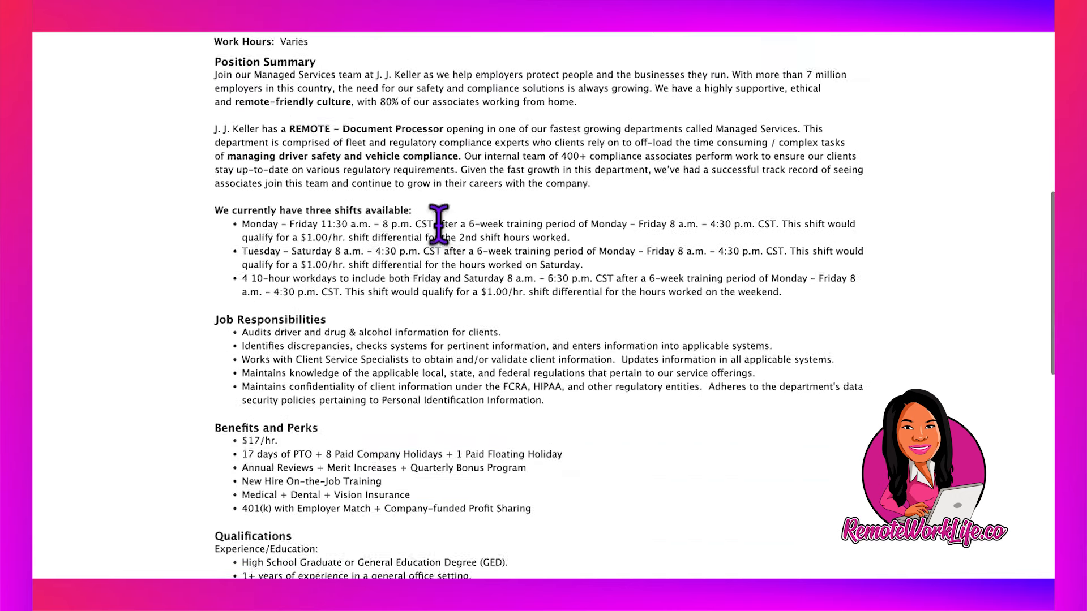
scroll("down", 3)
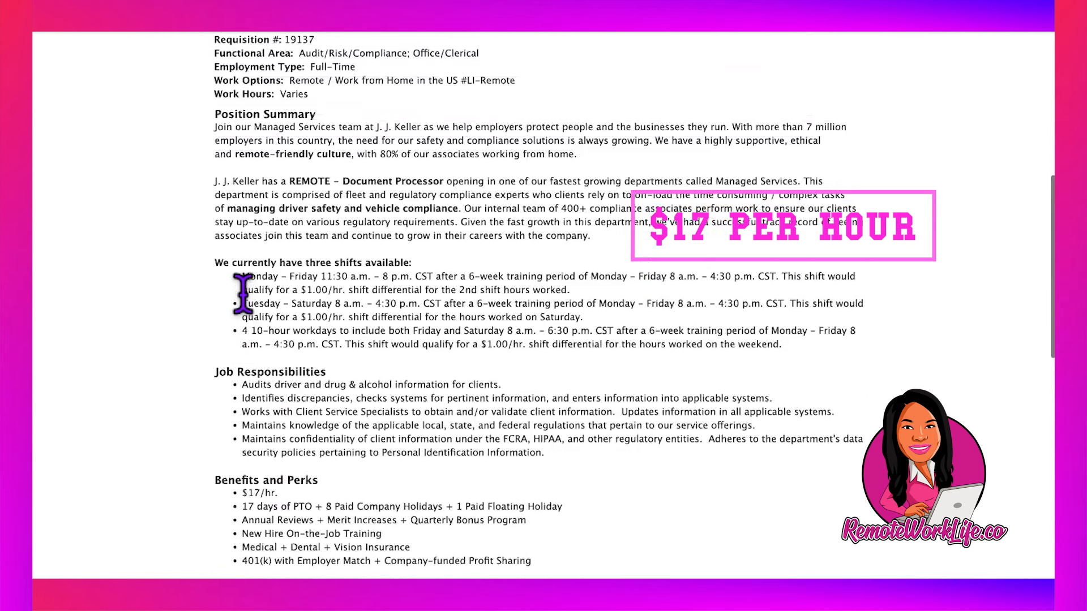
scroll("up", 3)
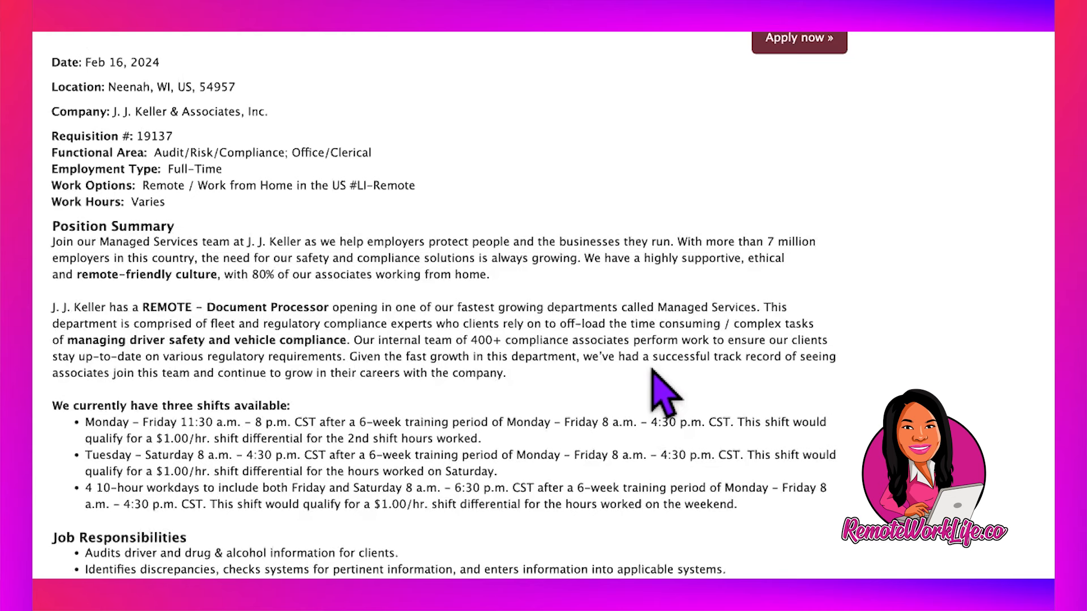
Scroll through Document Processor responsibilities, qualifications and the $17.00–$17.50 compensation range.
scroll("down", 3)
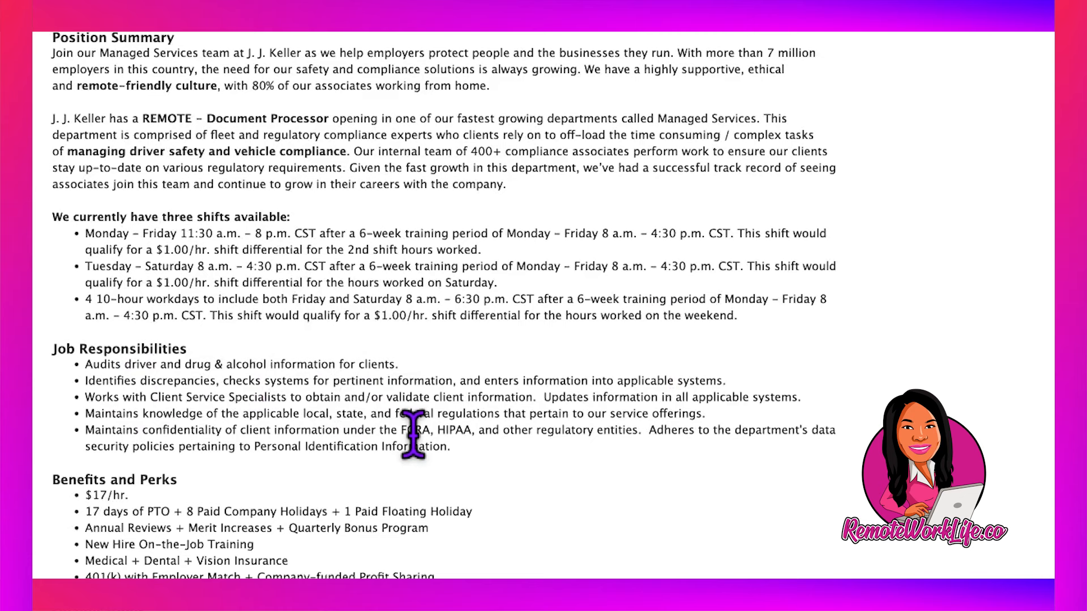
mouse_move(472, 450)
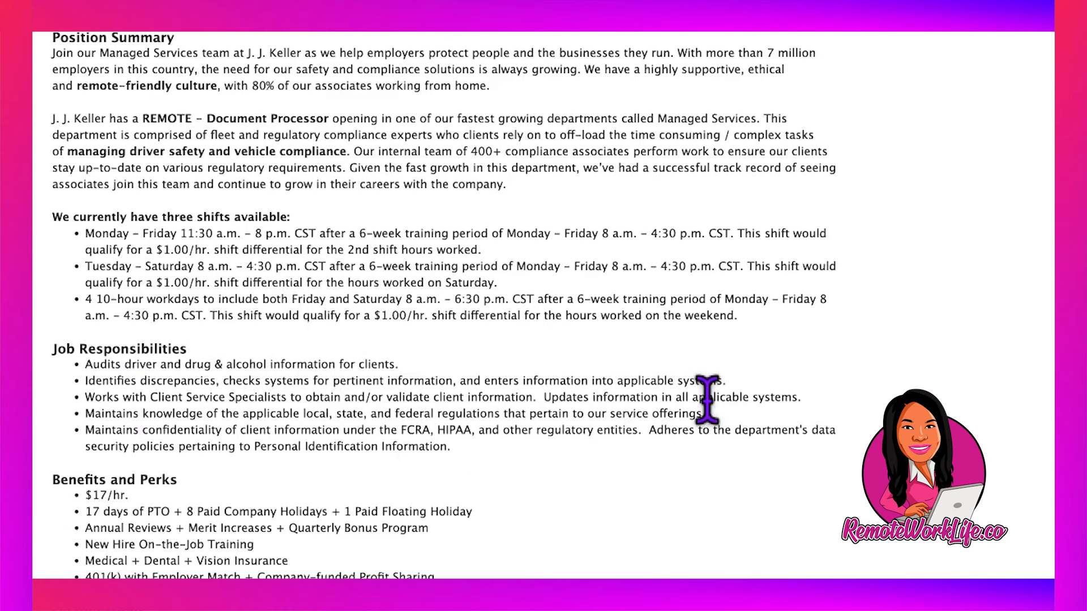
mouse_move(309, 464)
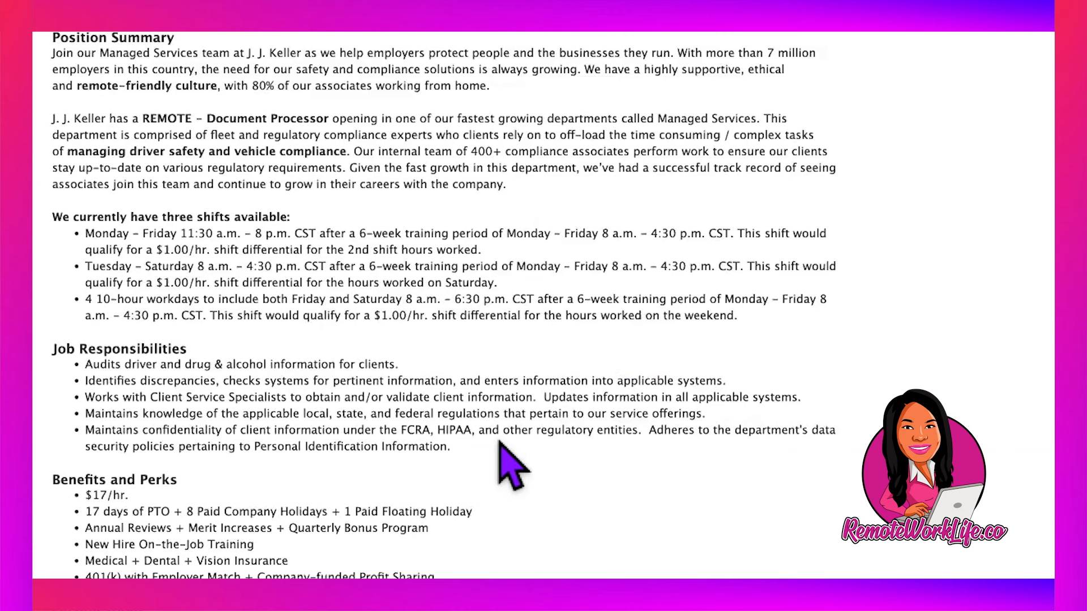
mouse_move(475, 482)
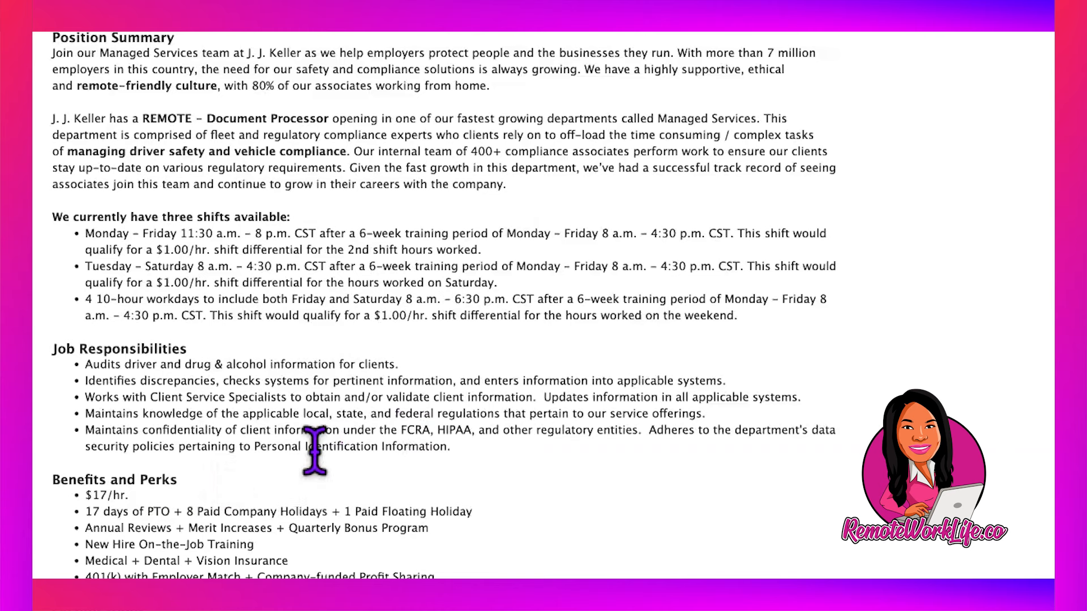
mouse_move(485, 478)
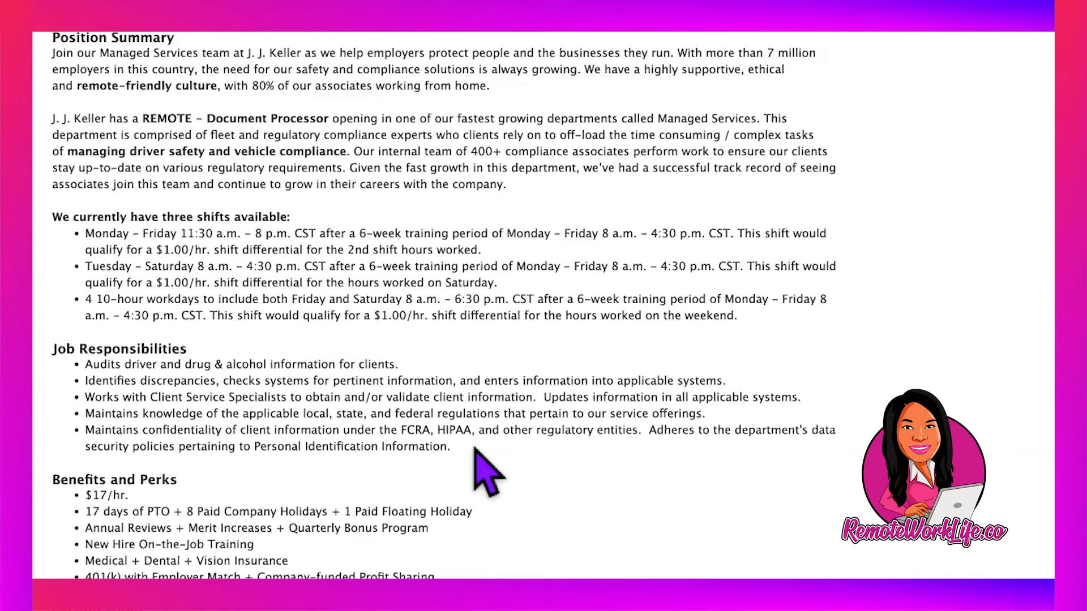
scroll("down", 3)
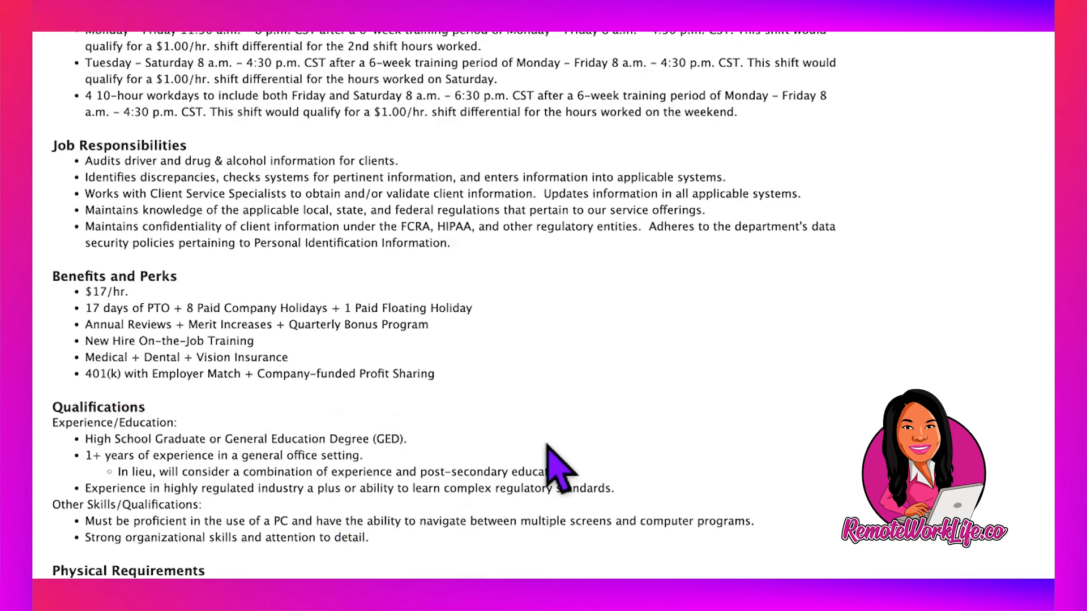
scroll("down", 3)
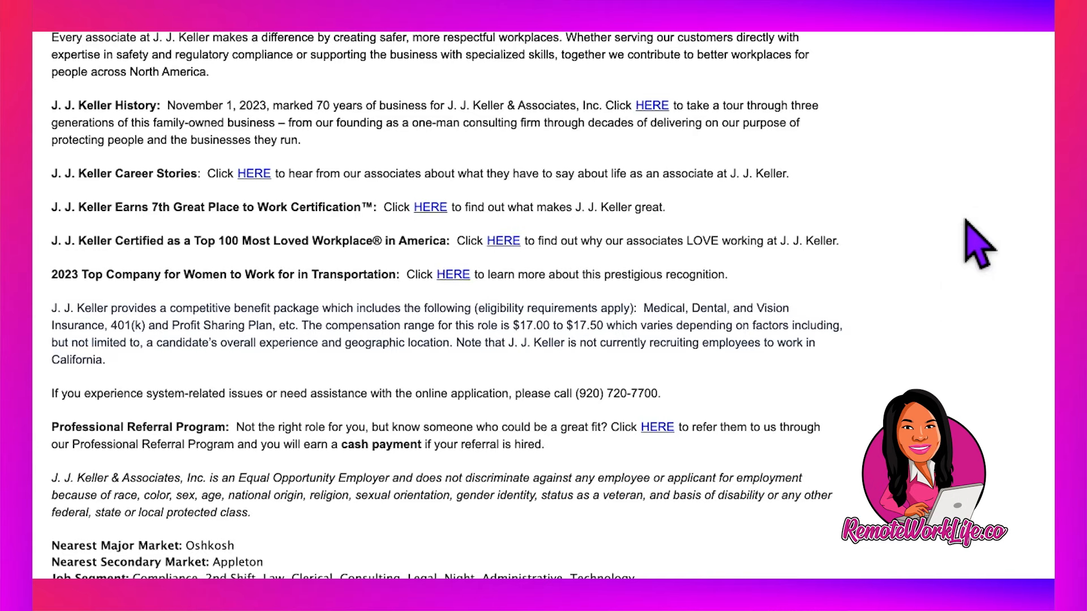
scroll("down", 3)
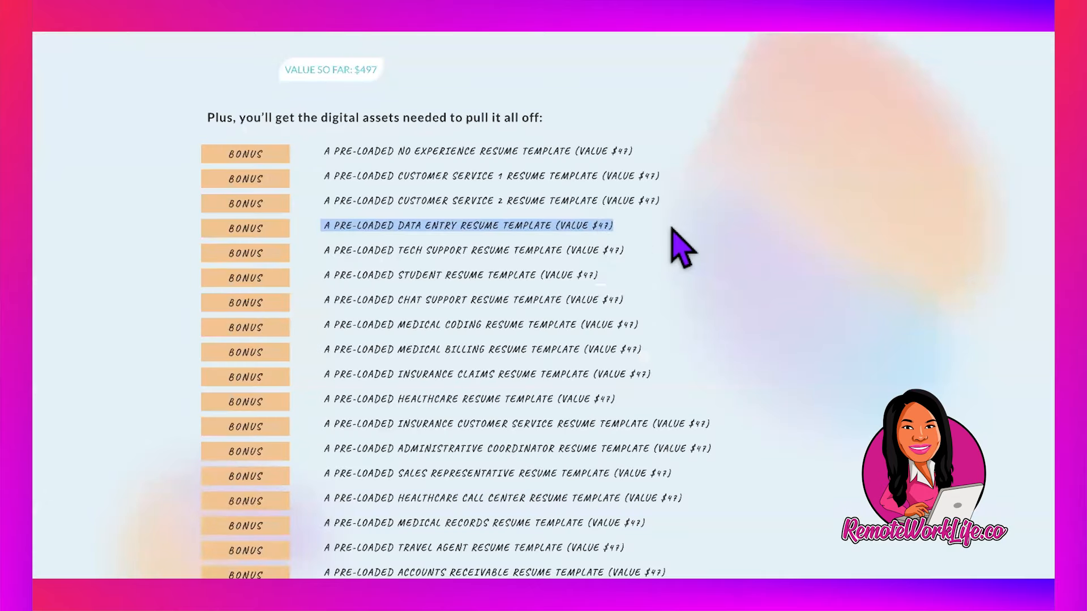
Scroll the RemoteResume bonus list and highlight the $47 Data Entry cover letter template line.
scroll("down", 3)
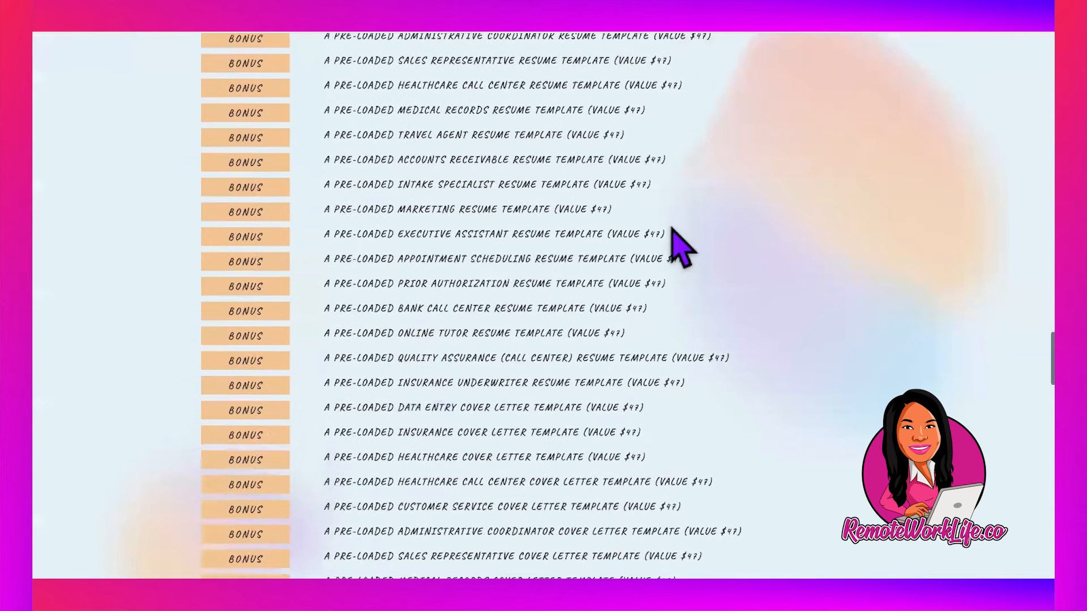
scroll("down", 3)
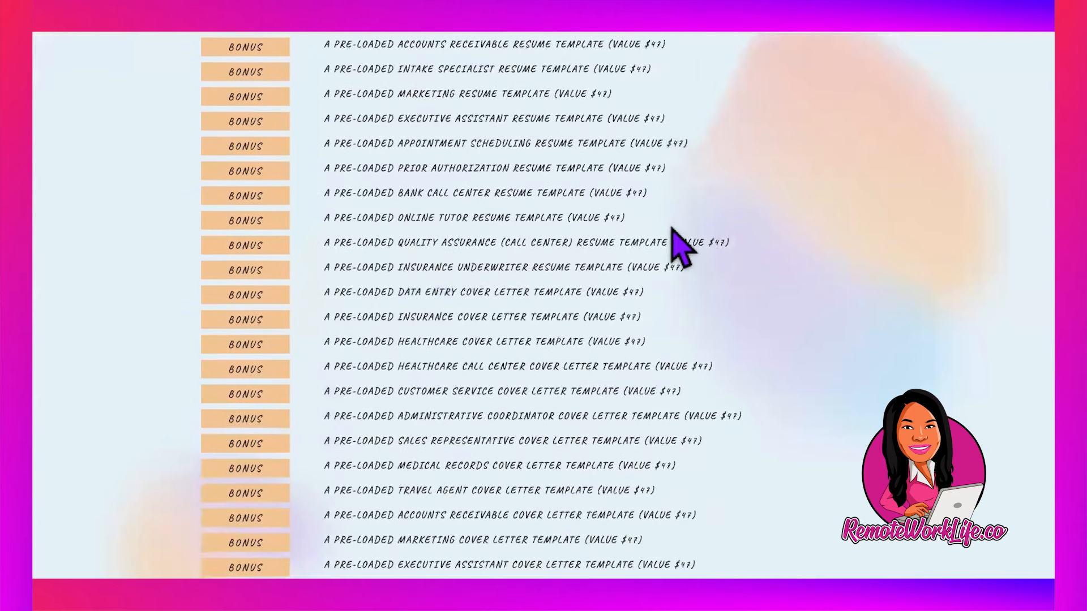
double_click(481, 291)
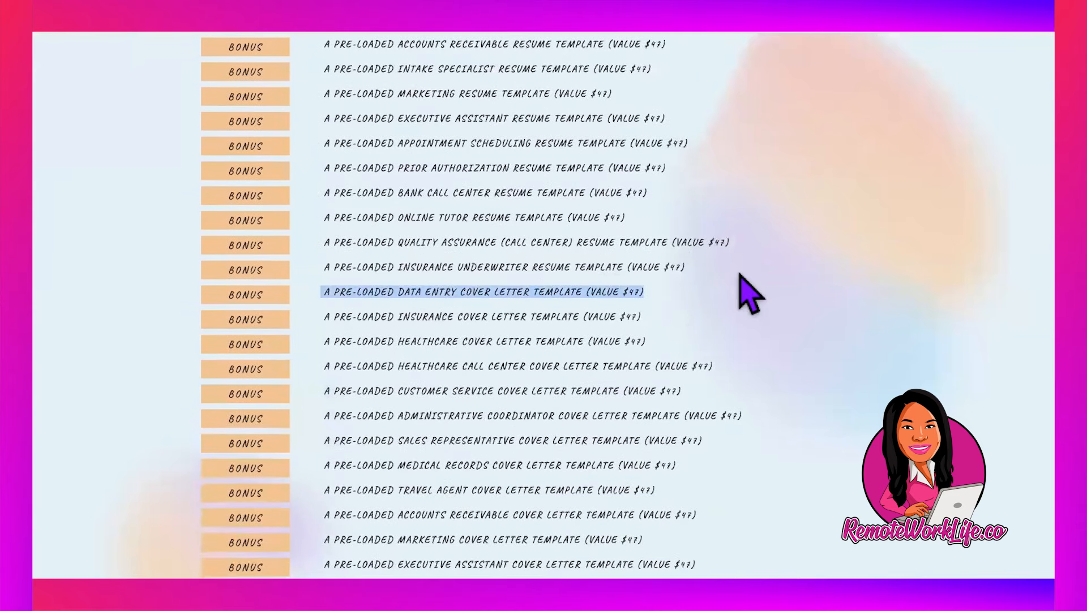
mouse_move(531, 83)
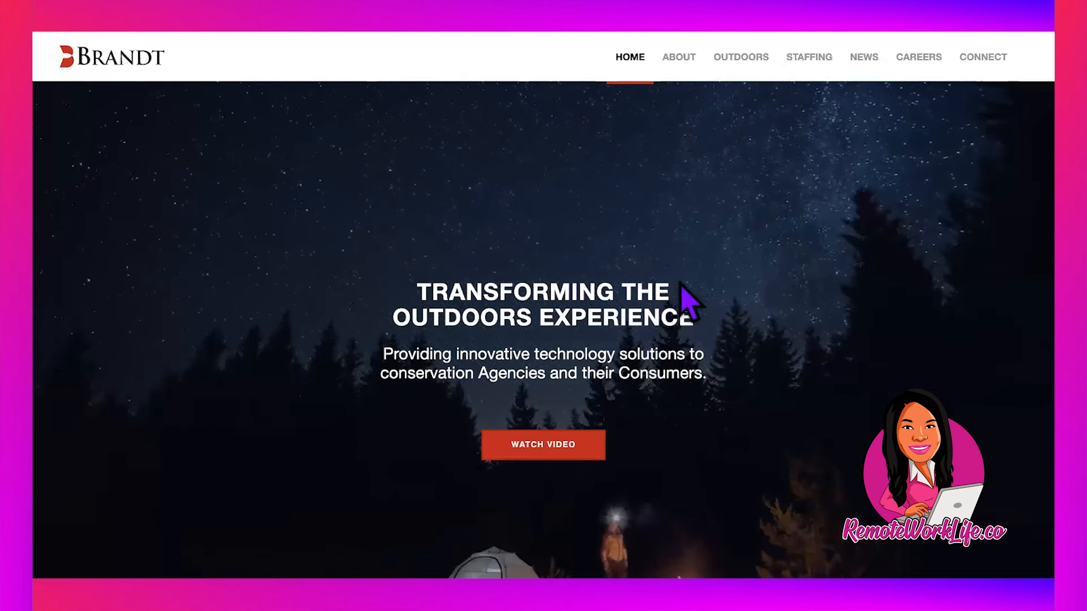
View Brandt Information Services' Glassdoor overview, rated 3.7 and based in Tallahassee, FL.
scroll("down", 3)
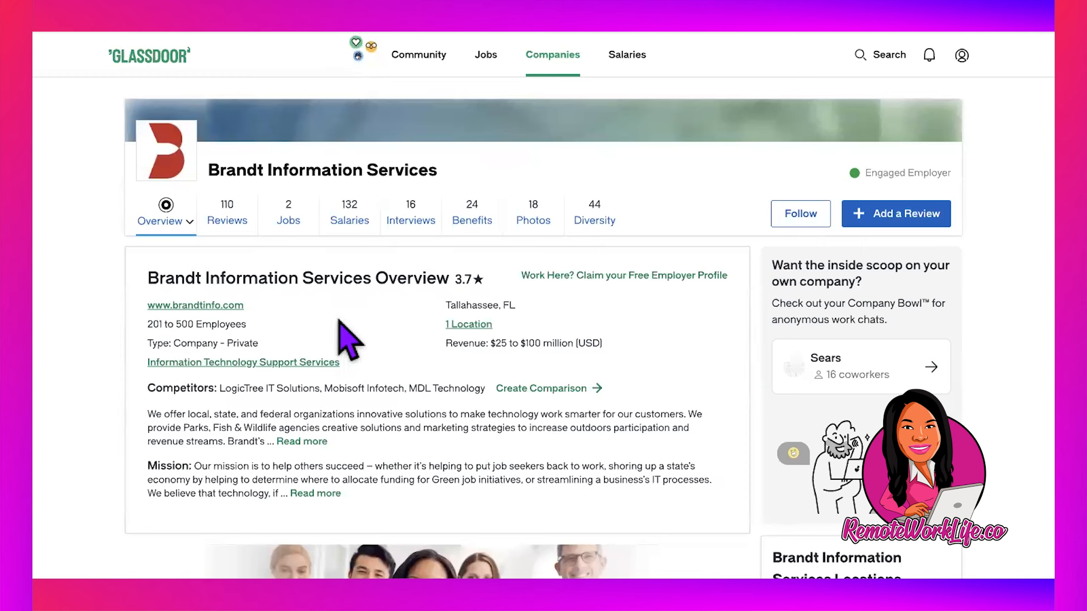
mouse_move(361, 282)
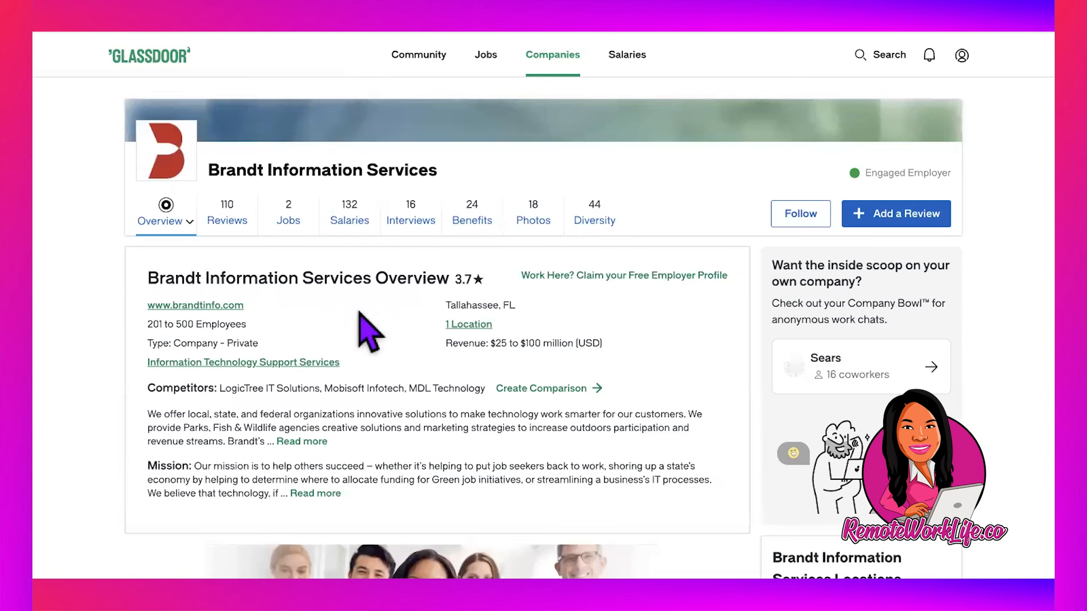
mouse_move(517, 31)
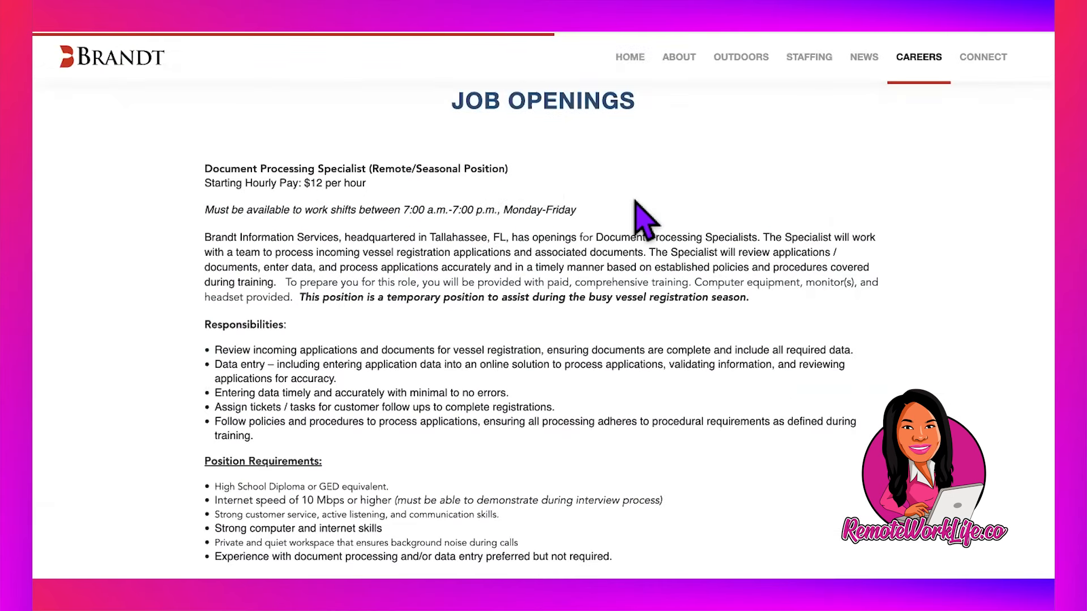
mouse_move(358, 220)
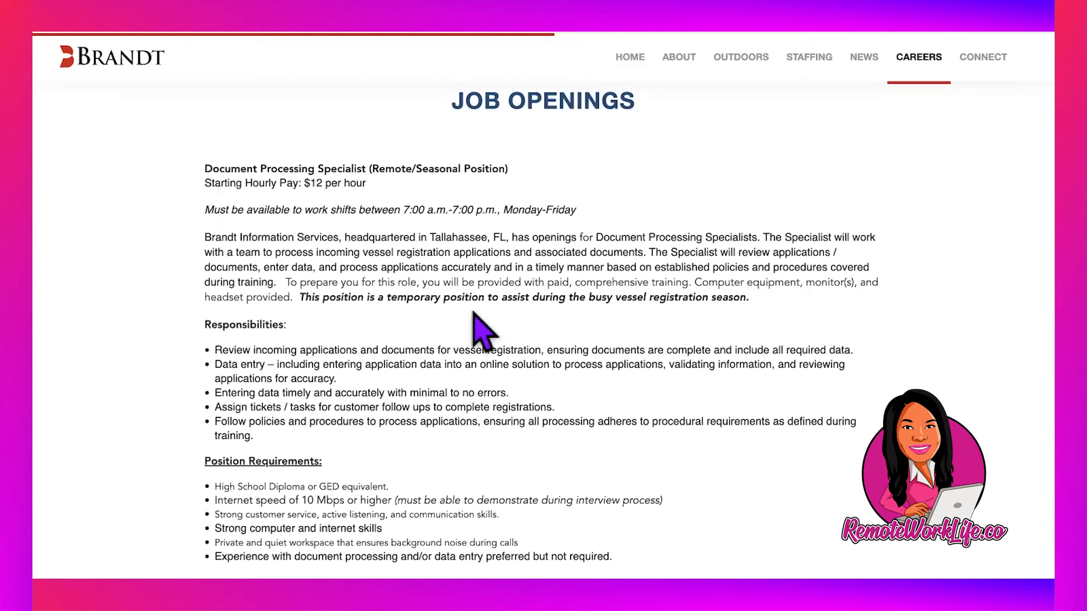
mouse_move(525, 330)
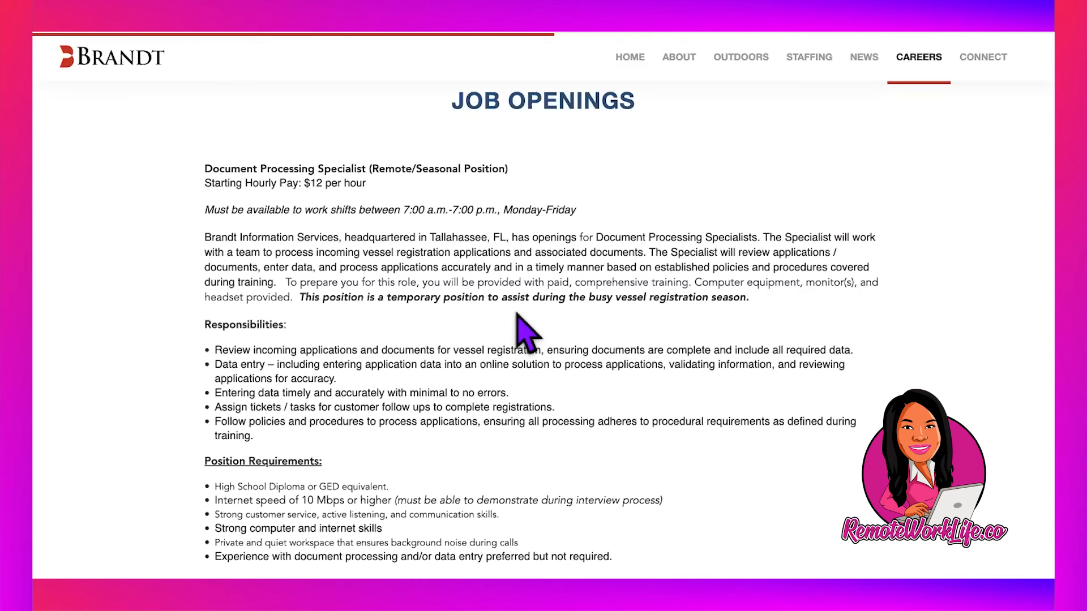
Scroll the remote seasonal Document Processing Specialist posting ($12/hour) down to Eligibility.
scroll("down", 3)
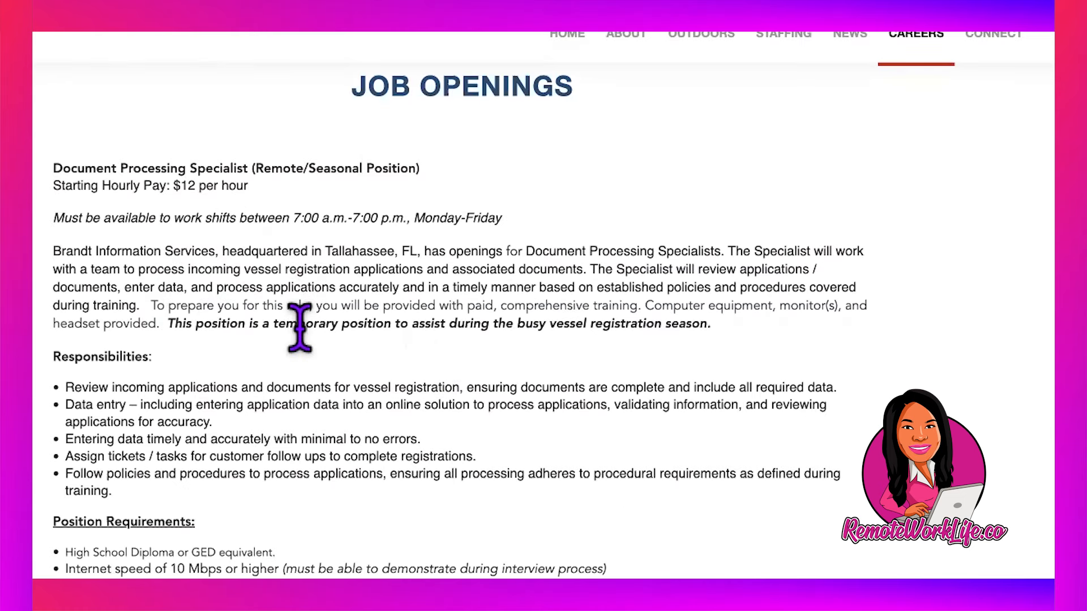
mouse_move(475, 318)
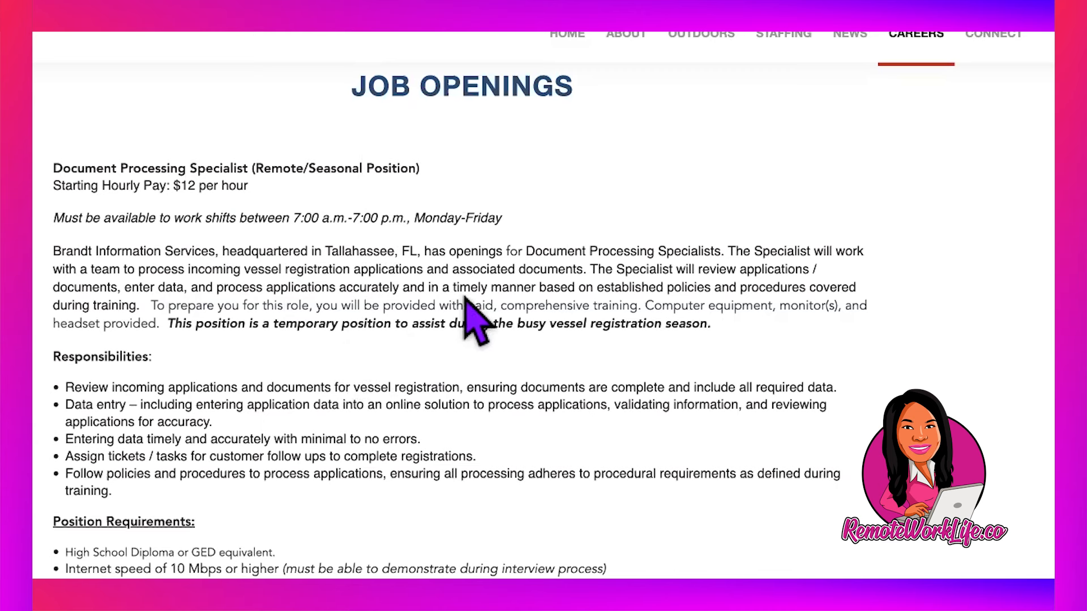
mouse_move(600, 327)
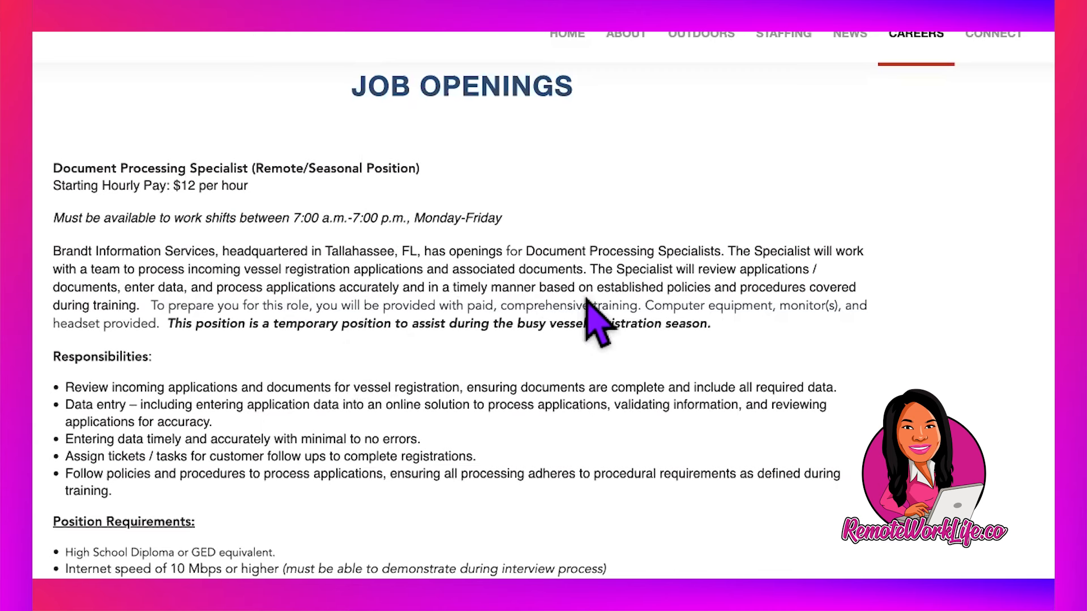
mouse_move(97, 327)
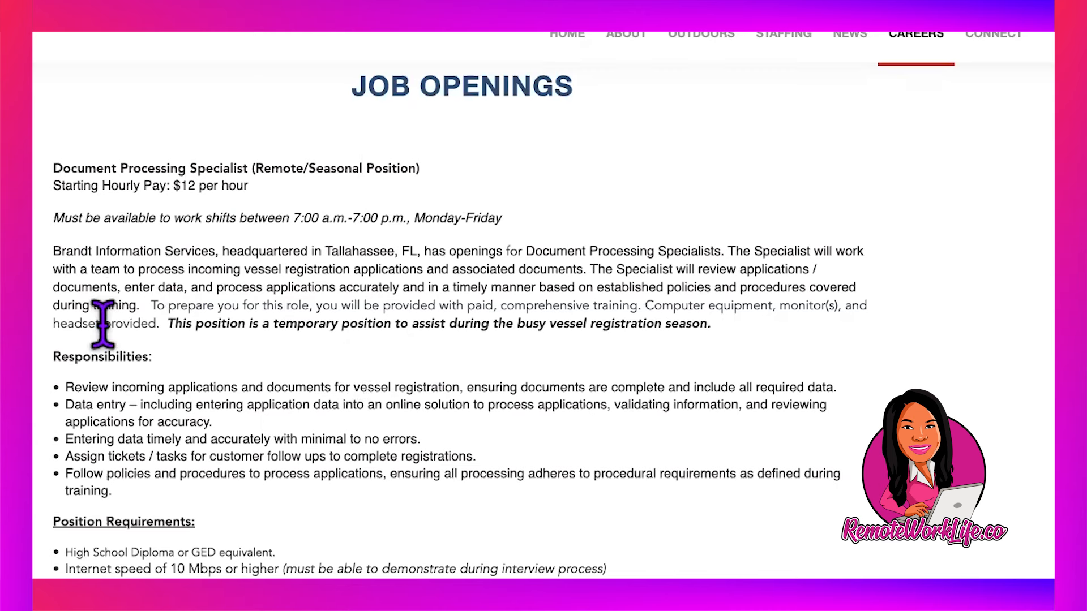
mouse_move(331, 315)
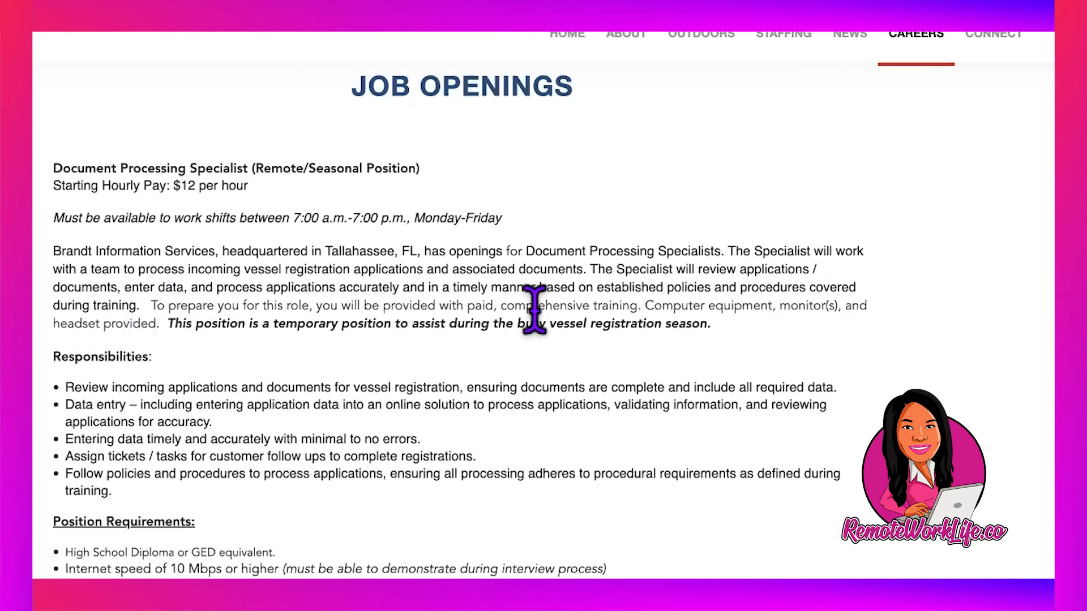
mouse_move(501, 316)
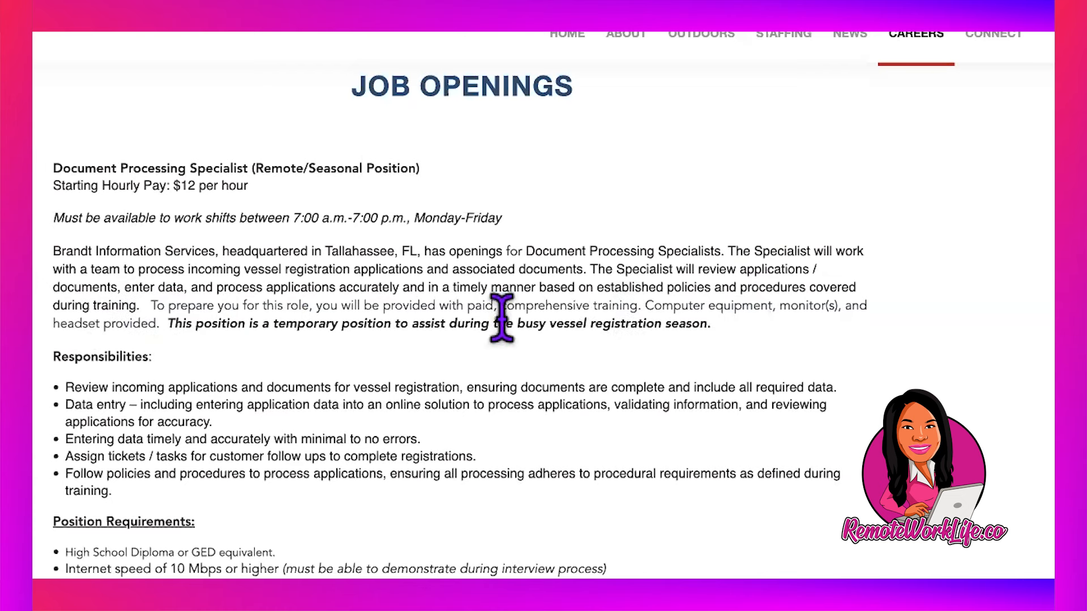
scroll("down", 3)
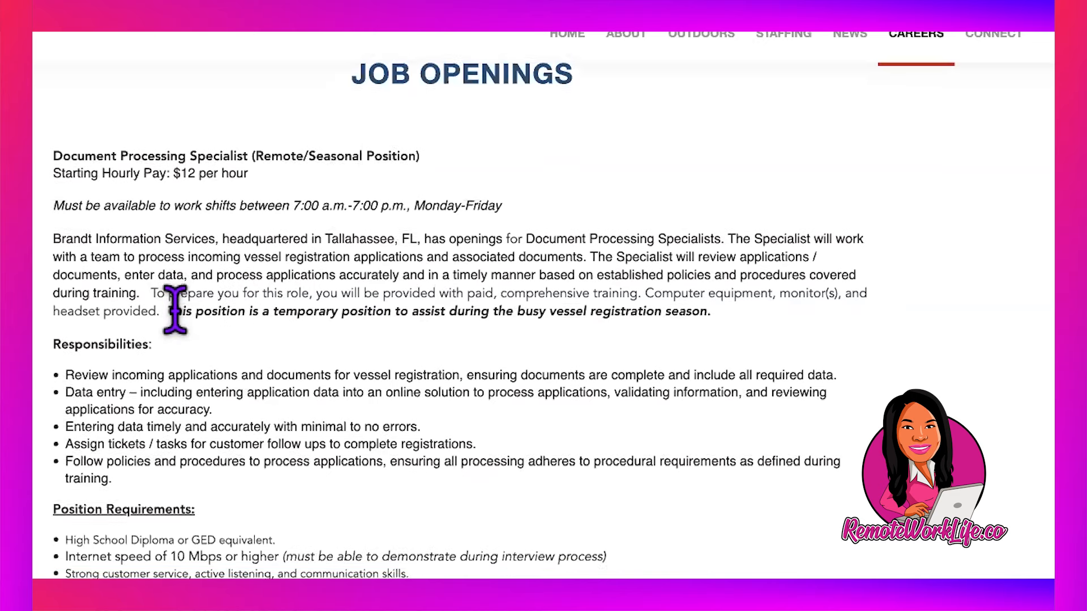
scroll("down", 3)
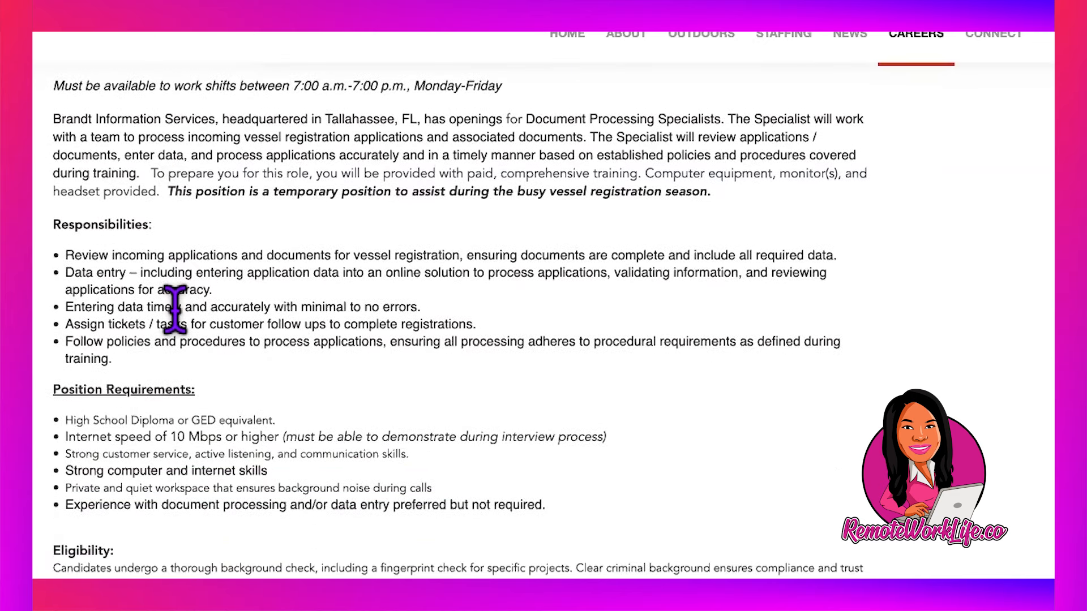
scroll("down", 3)
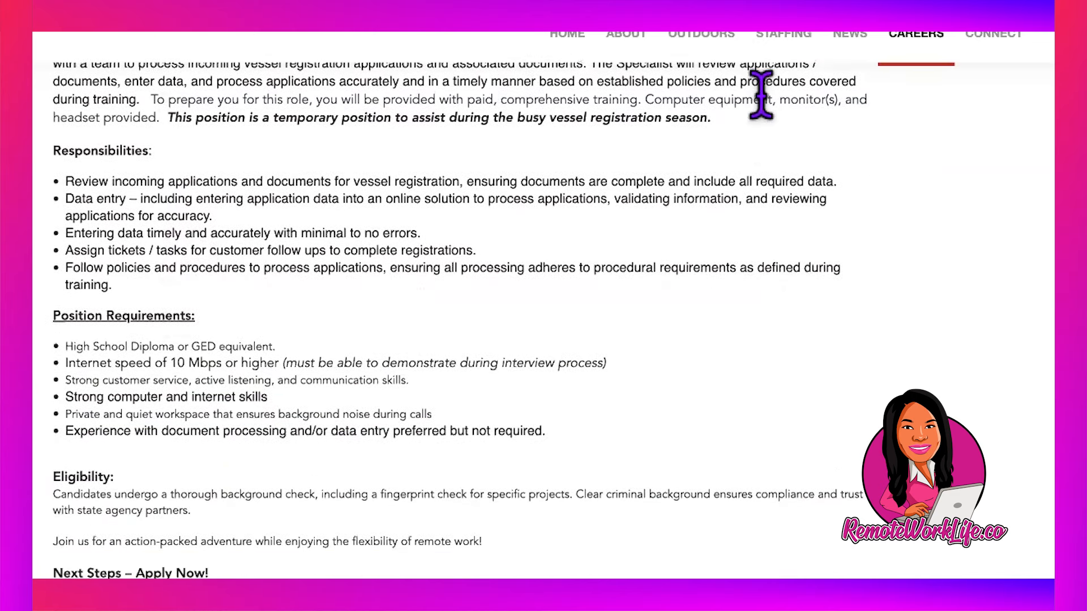
mouse_move(839, 142)
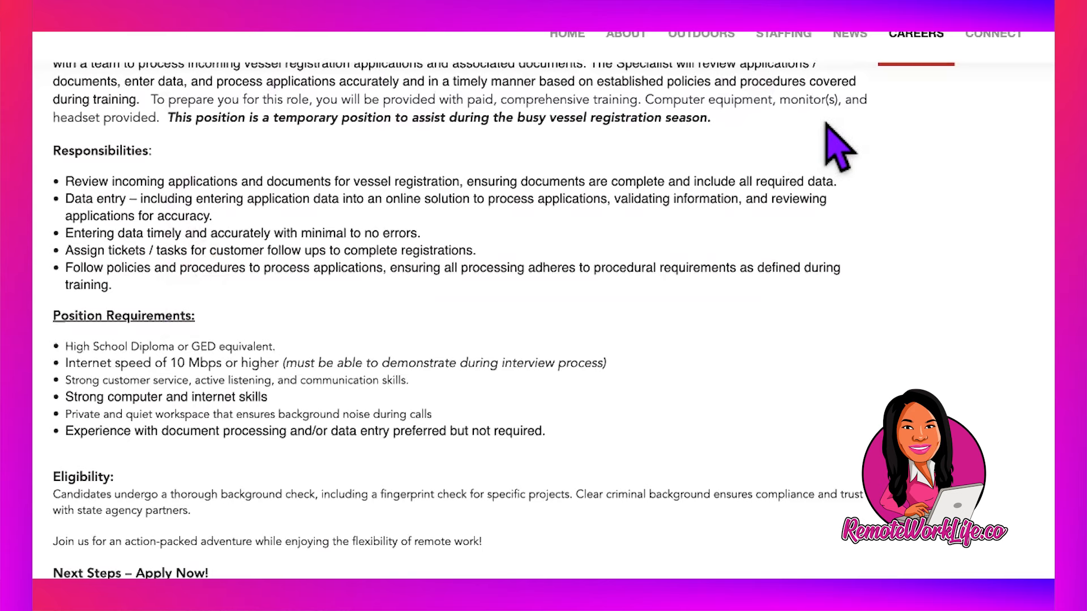
mouse_move(785, 238)
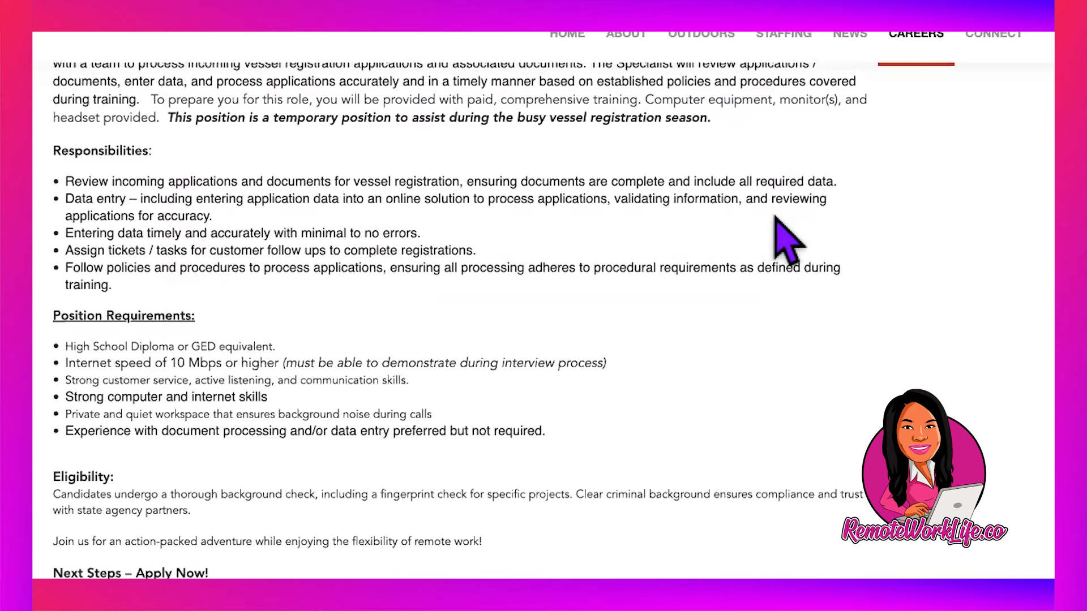
scroll("down", 3)
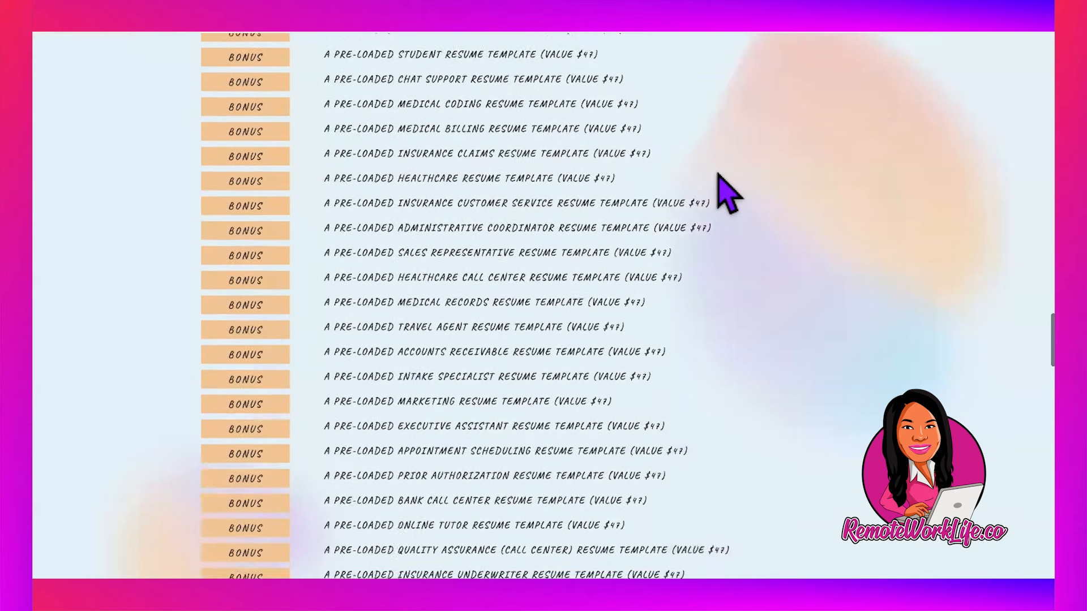
Scroll the RemoteResume bonus list up to the Data Entry resume template.
scroll("up", 3)
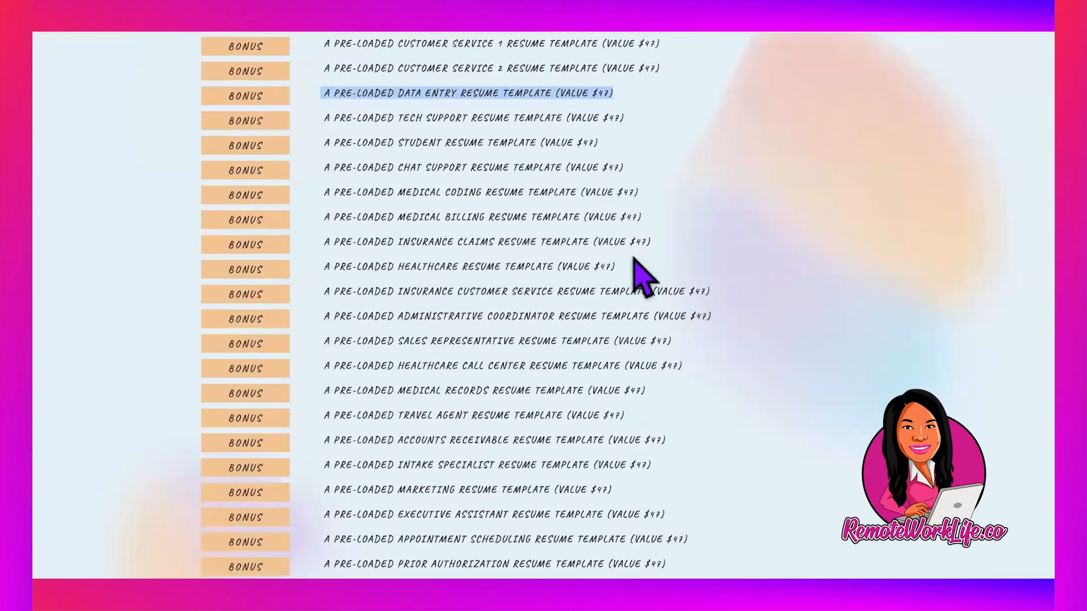
mouse_move(749, 319)
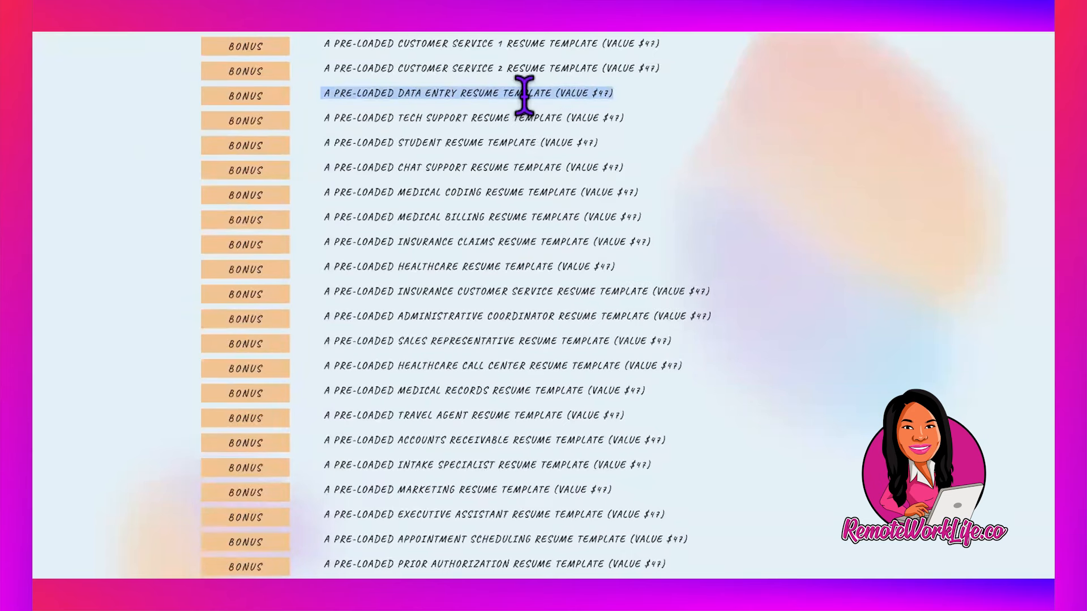
mouse_move(537, 107)
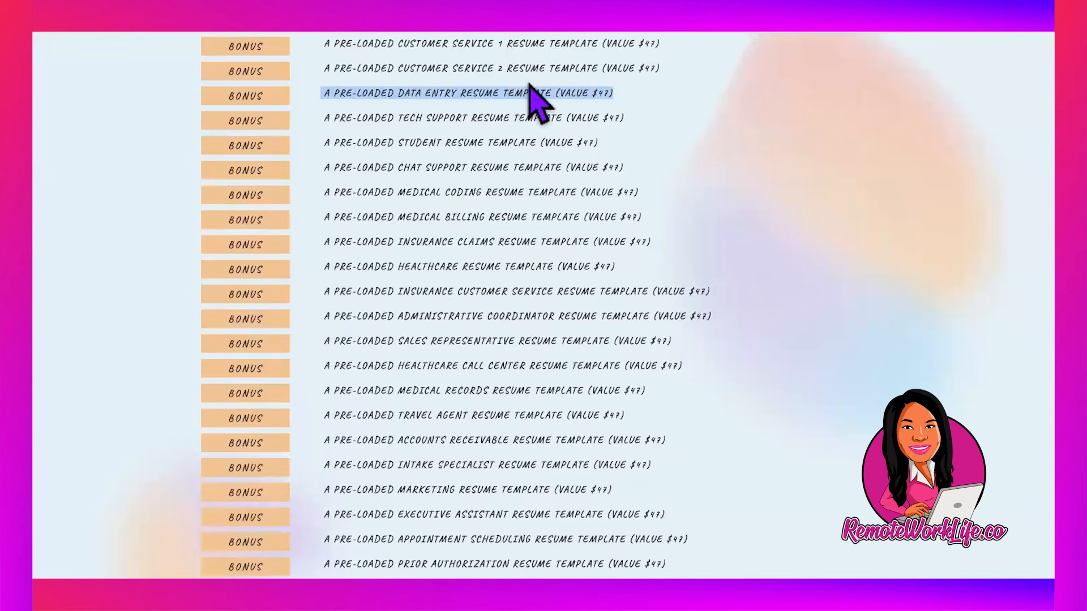
mouse_move(544, 129)
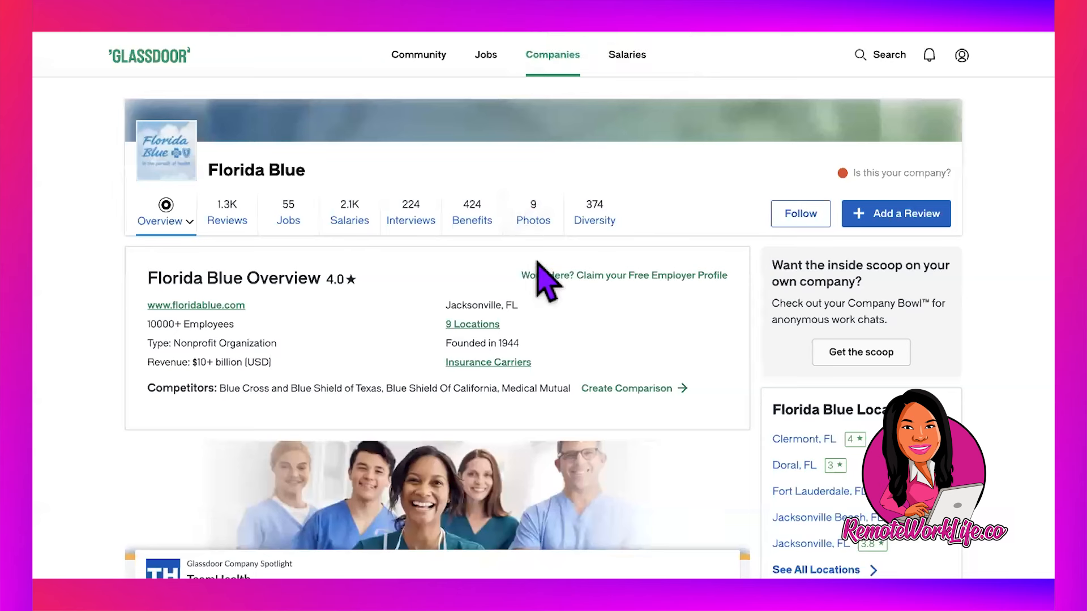
mouse_move(355, 326)
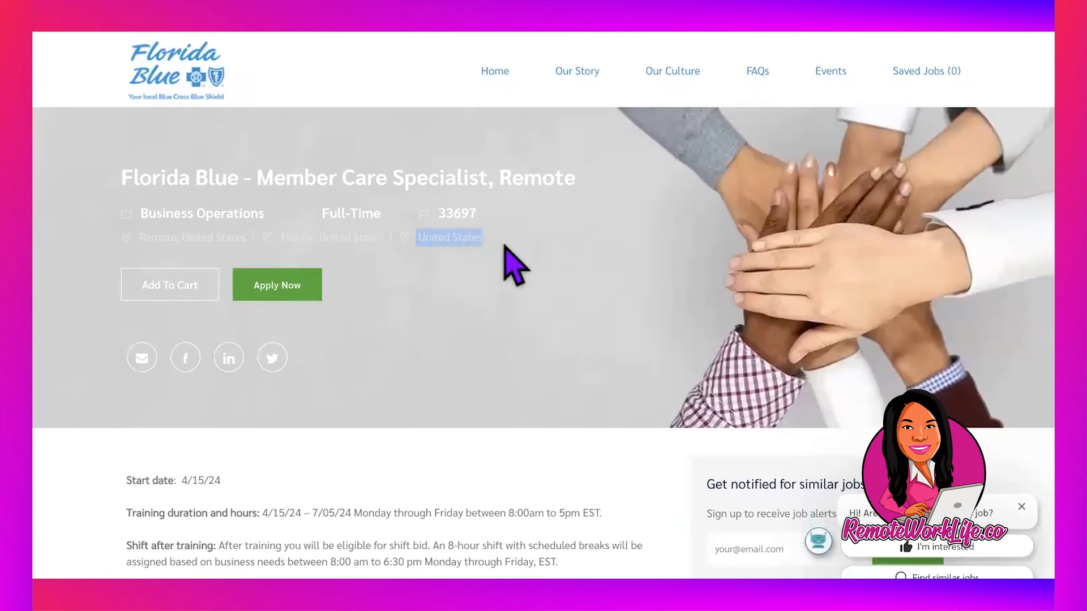
Scroll the Florida Blue posting to its $18–$26 hourly pay and 'What we offer you' benefits.
scroll("down", 3)
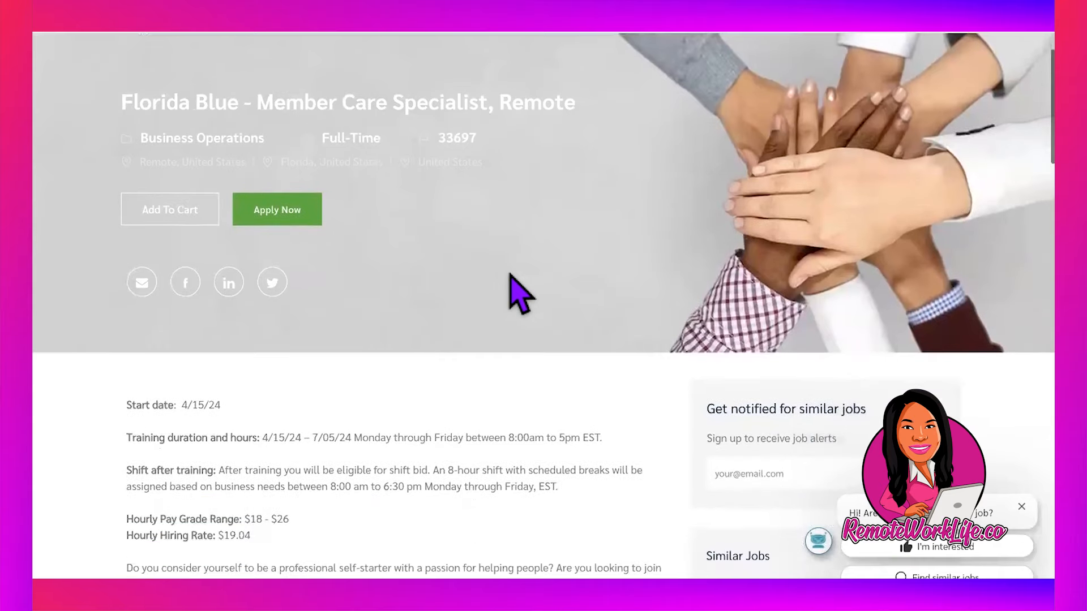
scroll("down", 3)
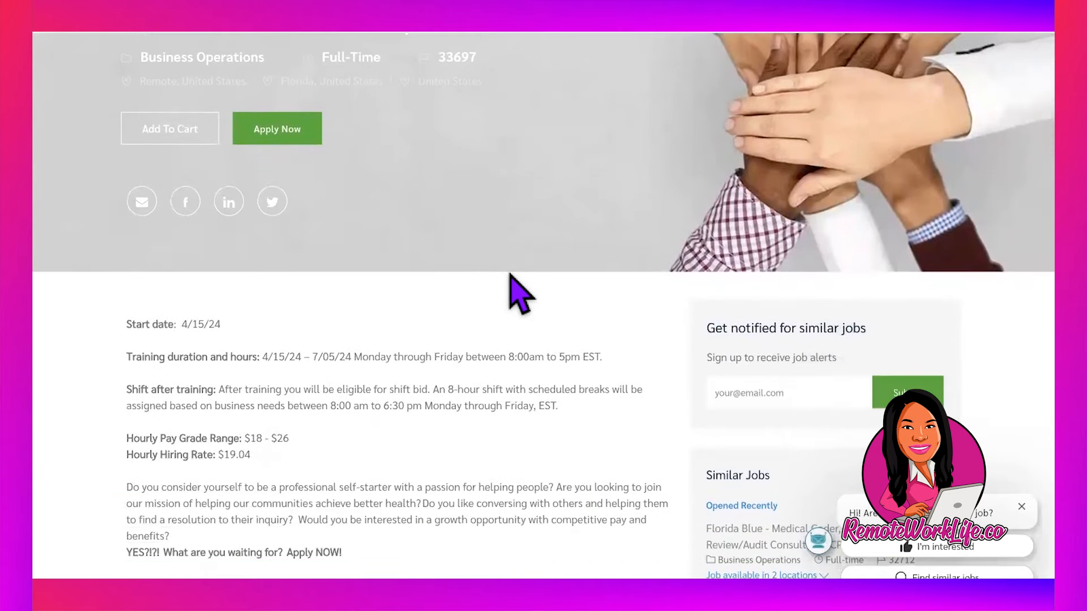
mouse_move(302, 319)
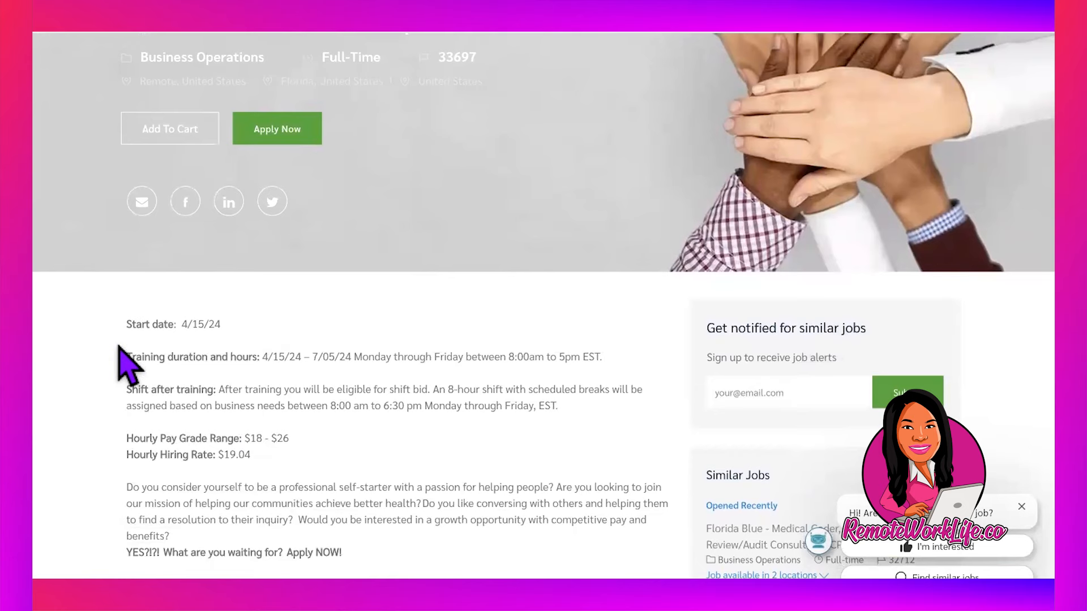
scroll("down", 3)
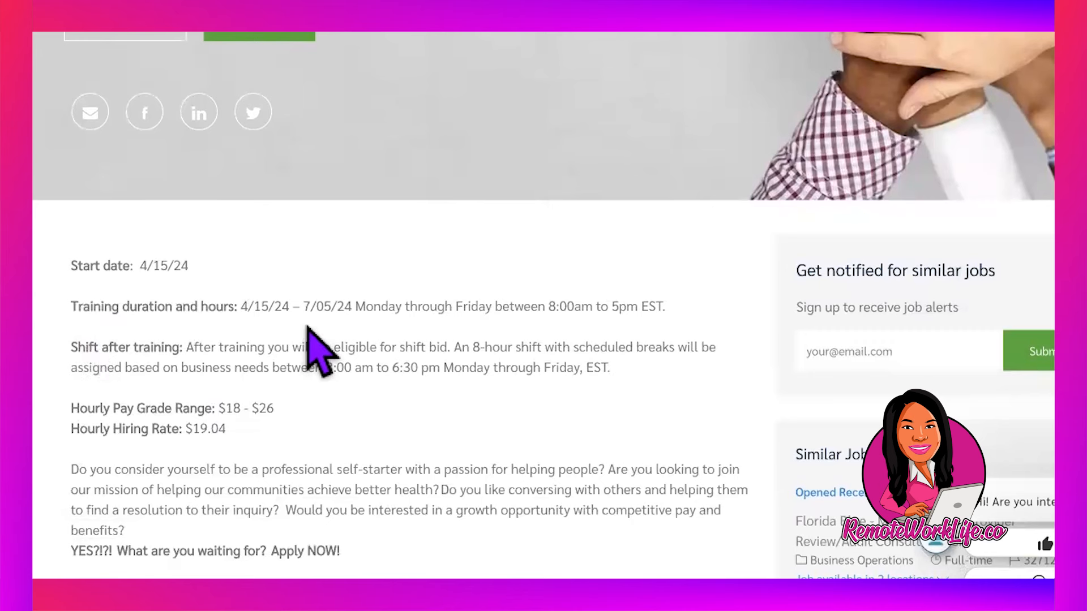
mouse_move(537, 305)
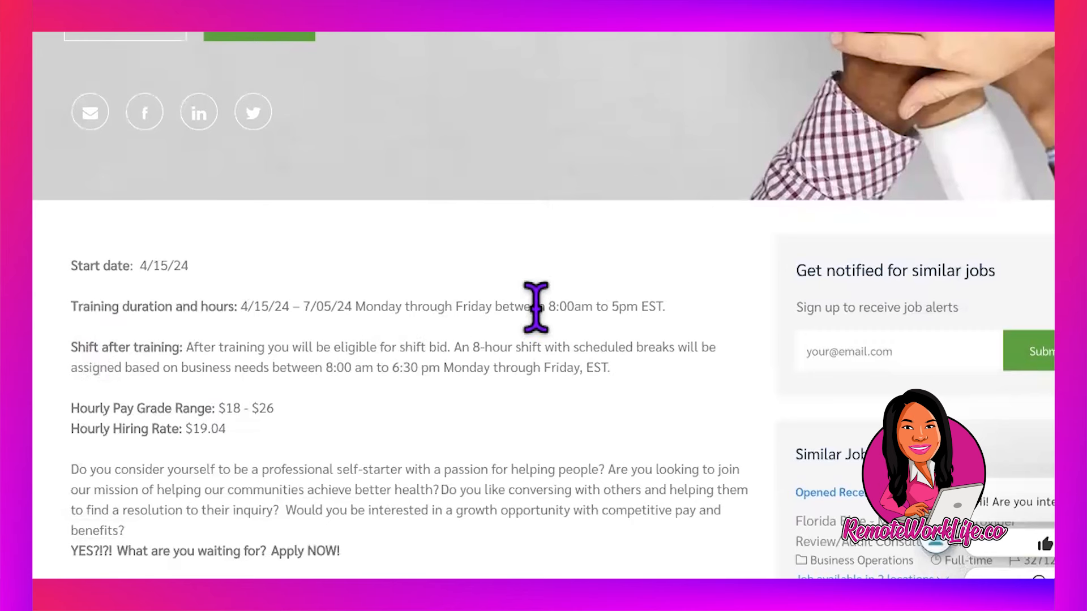
mouse_move(499, 417)
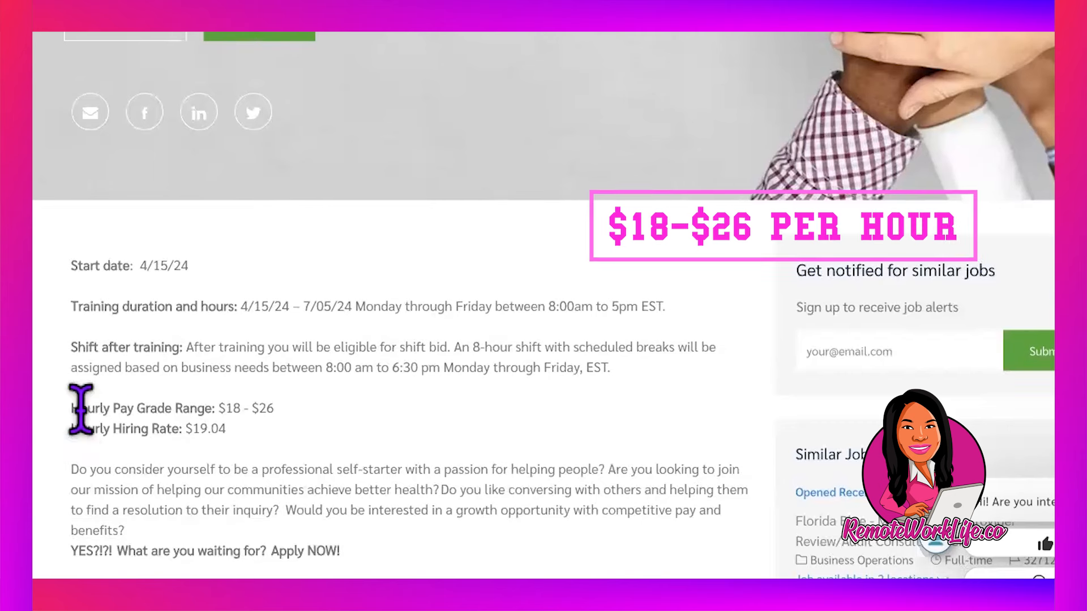
mouse_move(174, 472)
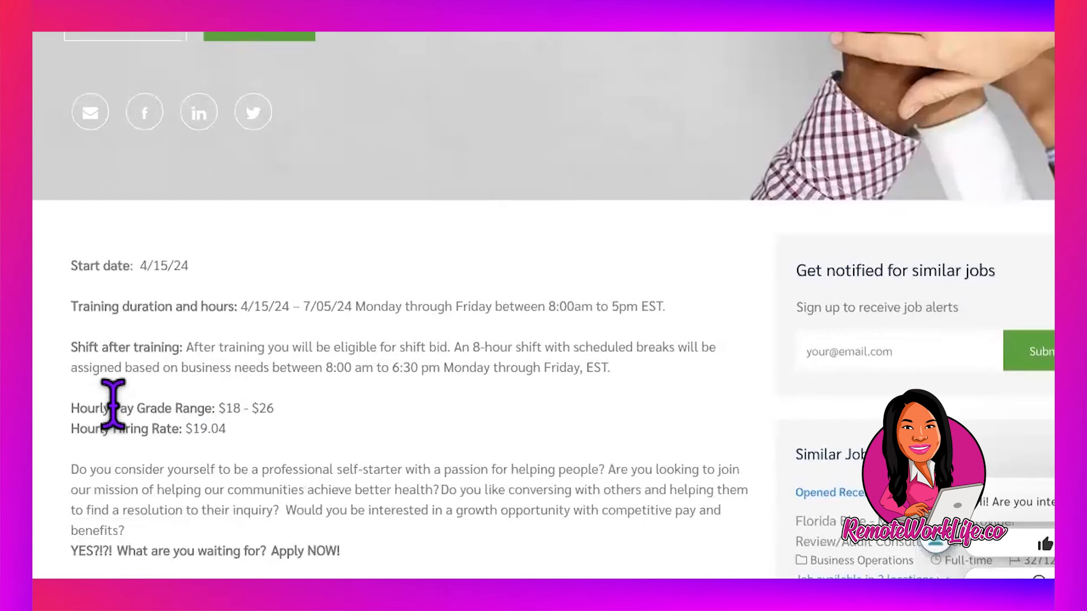
scroll("down", 3)
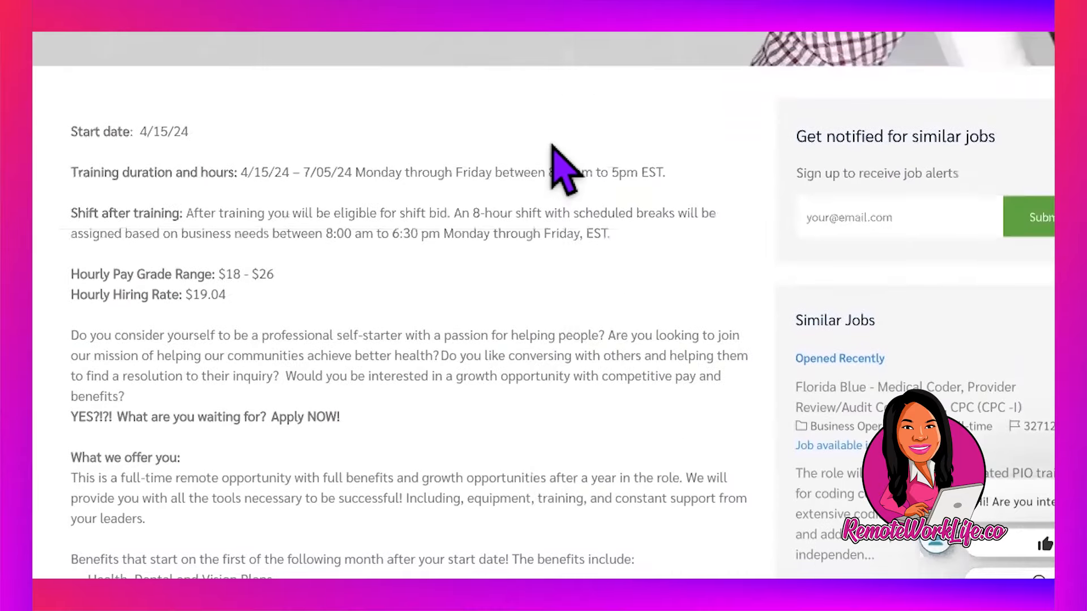
scroll("up", 3)
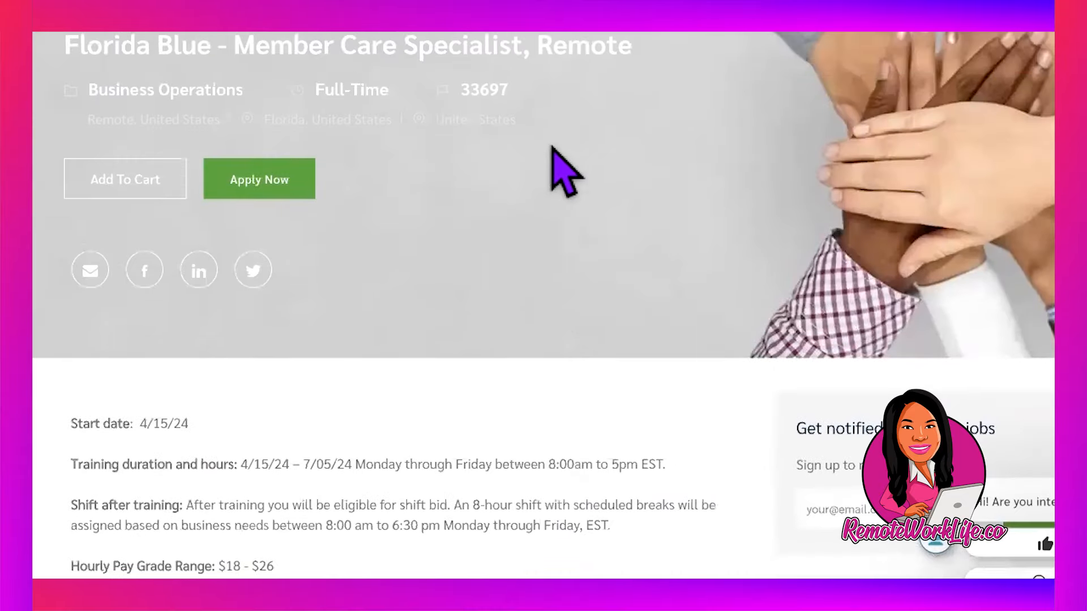
scroll("down", 3)
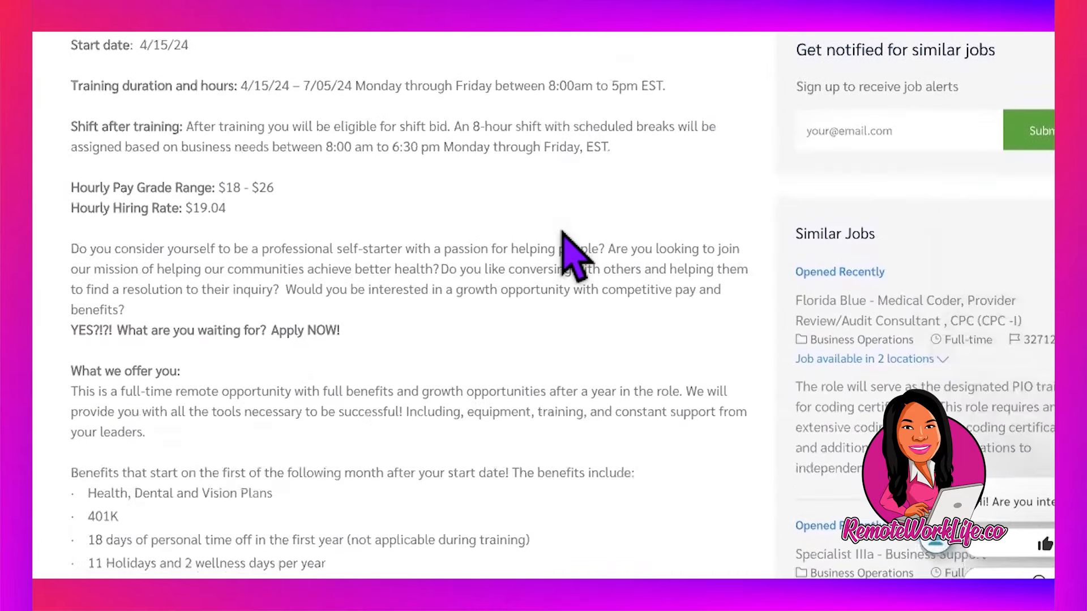
scroll("down", 3)
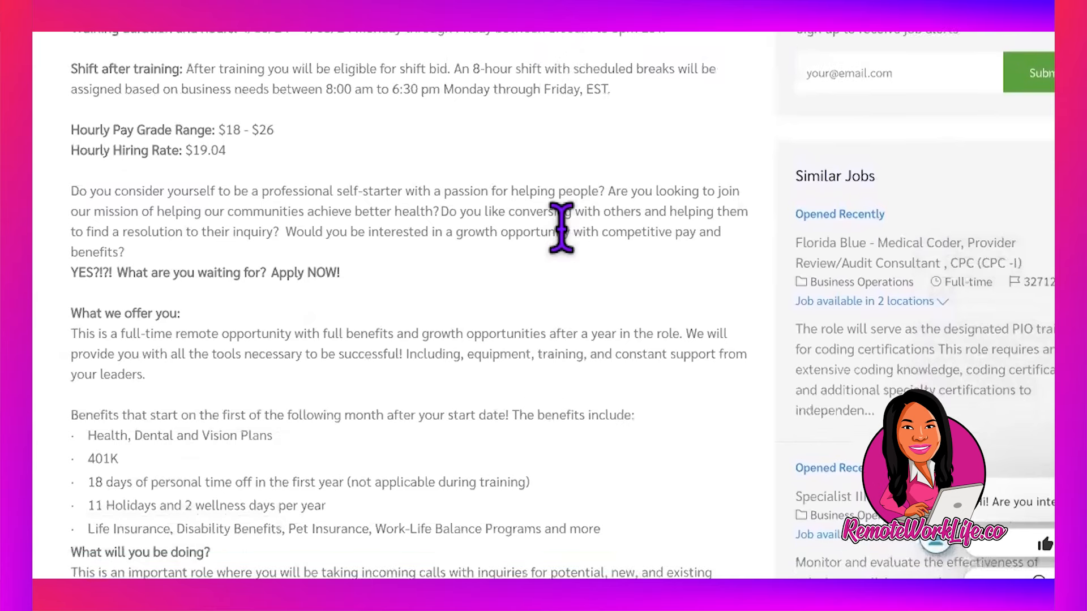
scroll("down", 3)
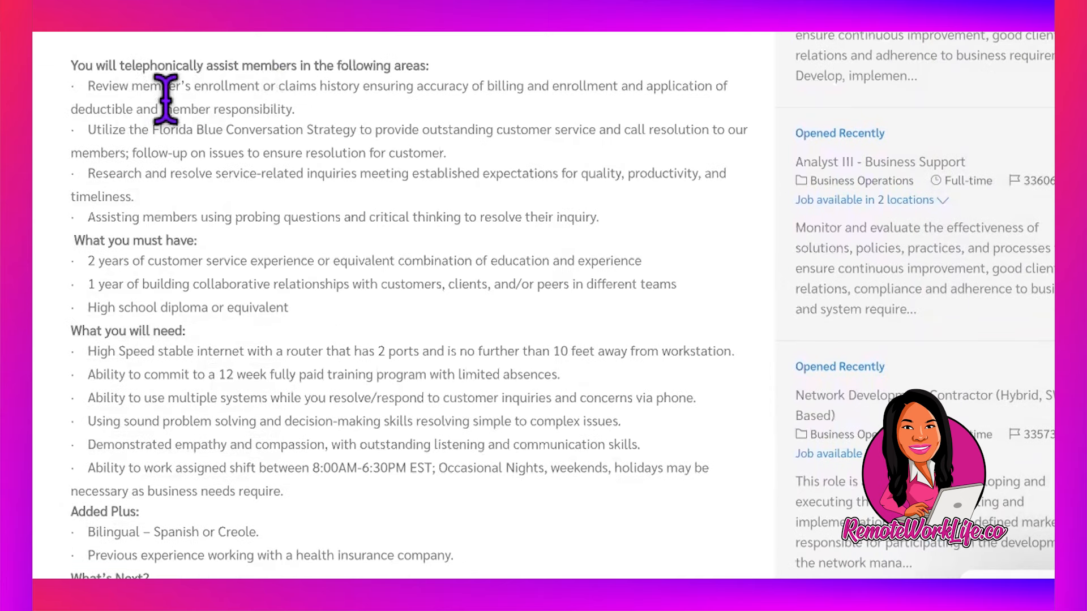
mouse_move(388, 132)
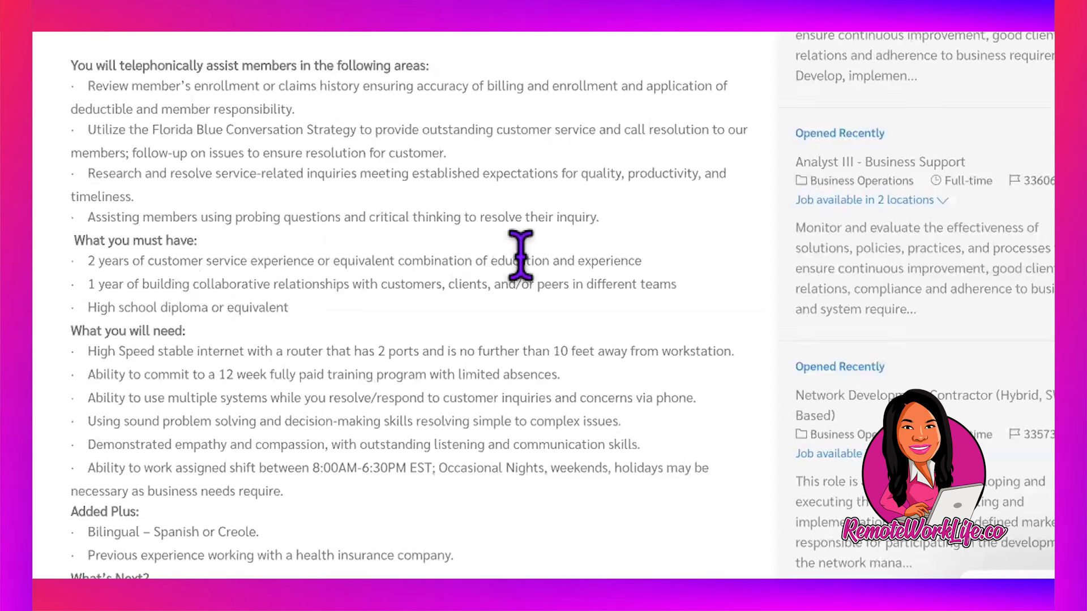
mouse_move(335, 340)
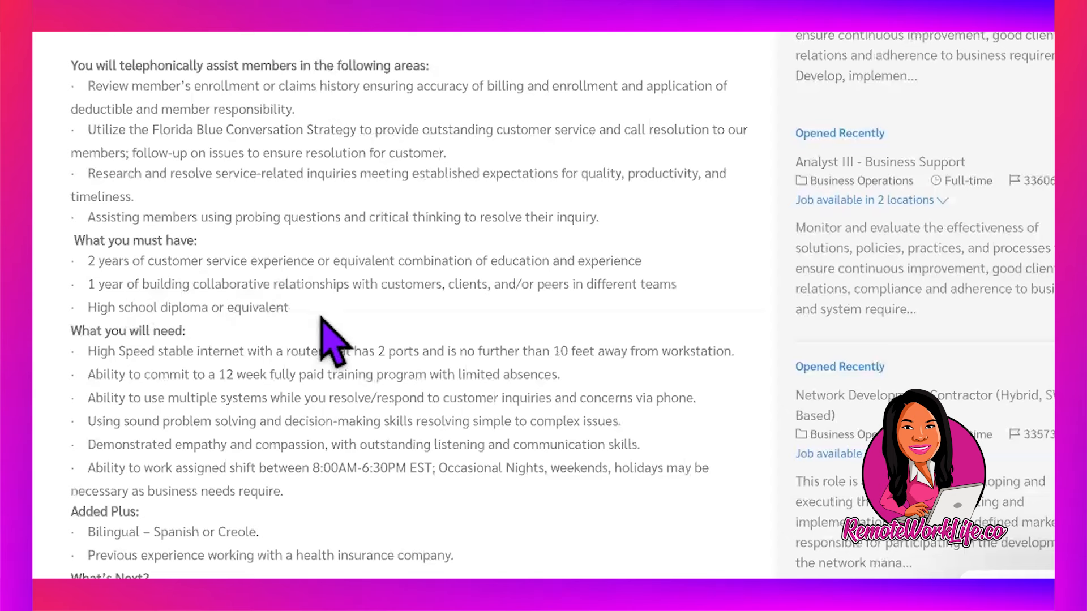
mouse_move(340, 346)
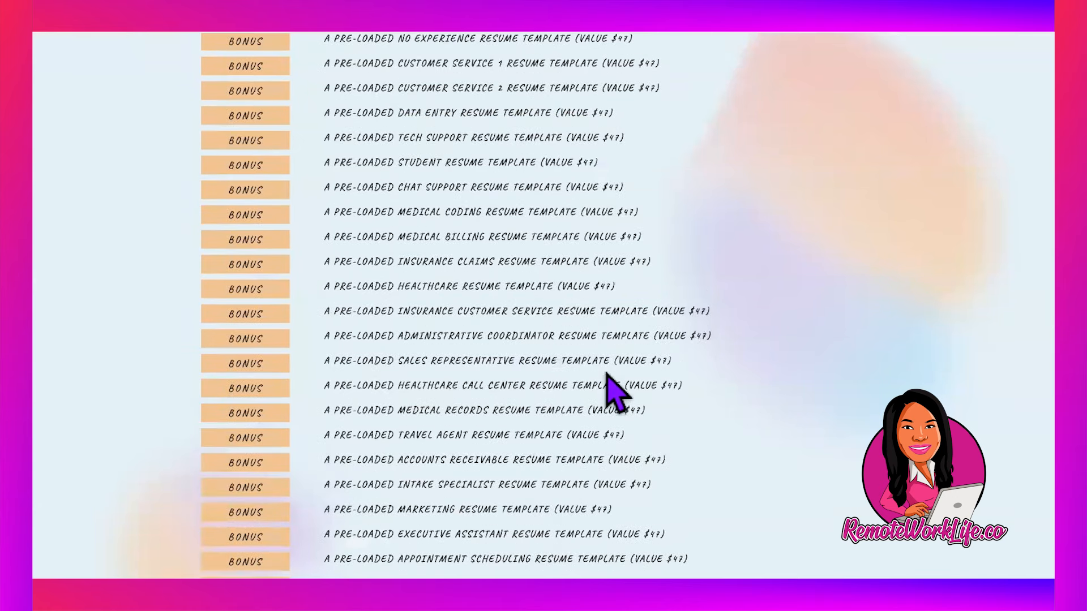
Scroll the bonus templates down to the Healthcare Call Center resume and cover letter lines.
scroll("down", 3)
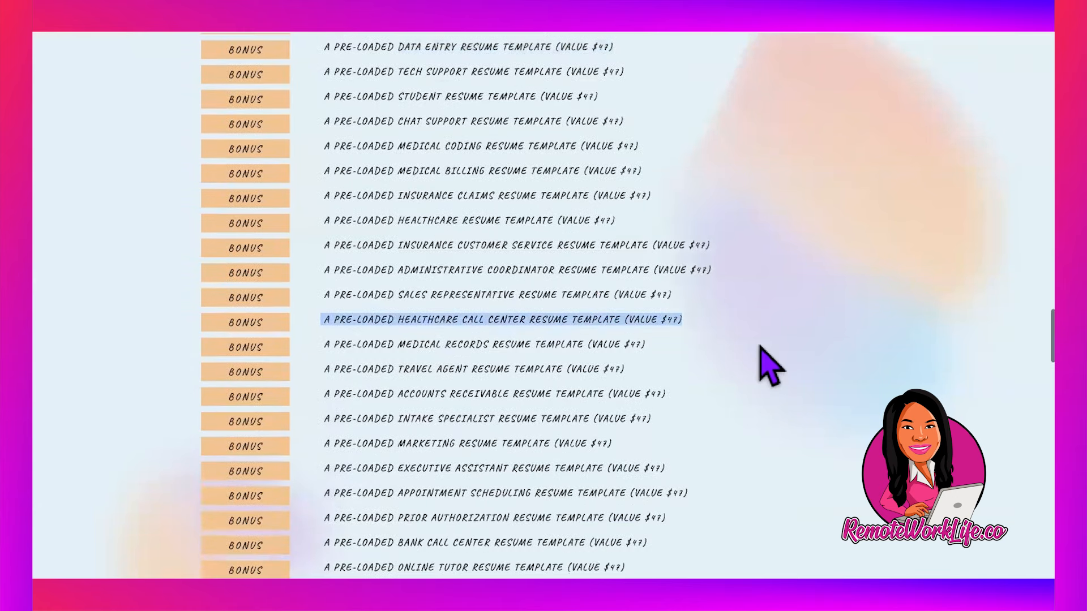
scroll("down", 3)
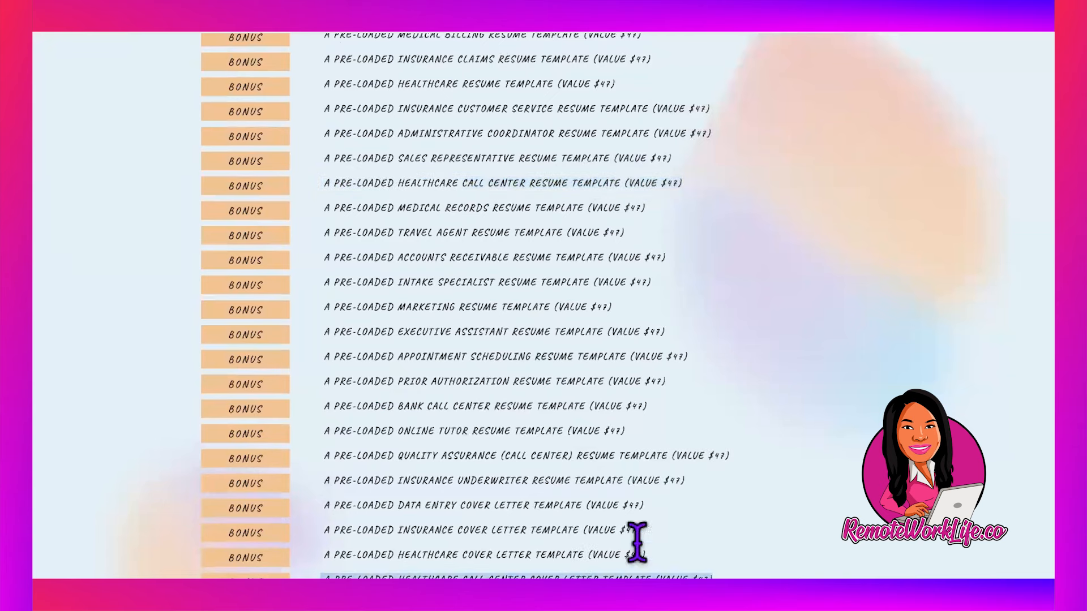
scroll("down", 3)
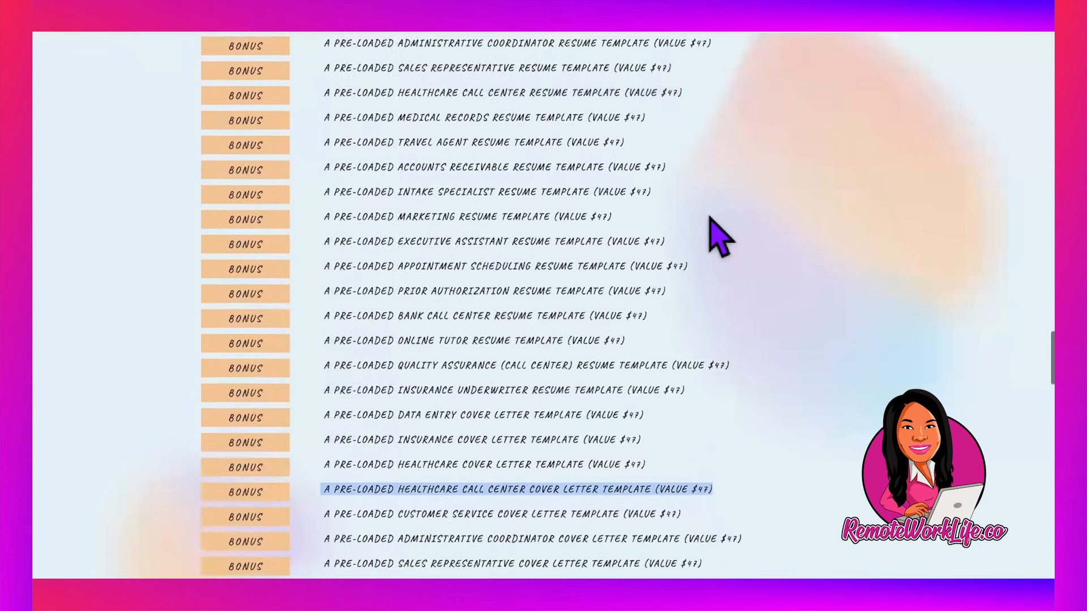
scroll("down", 3)
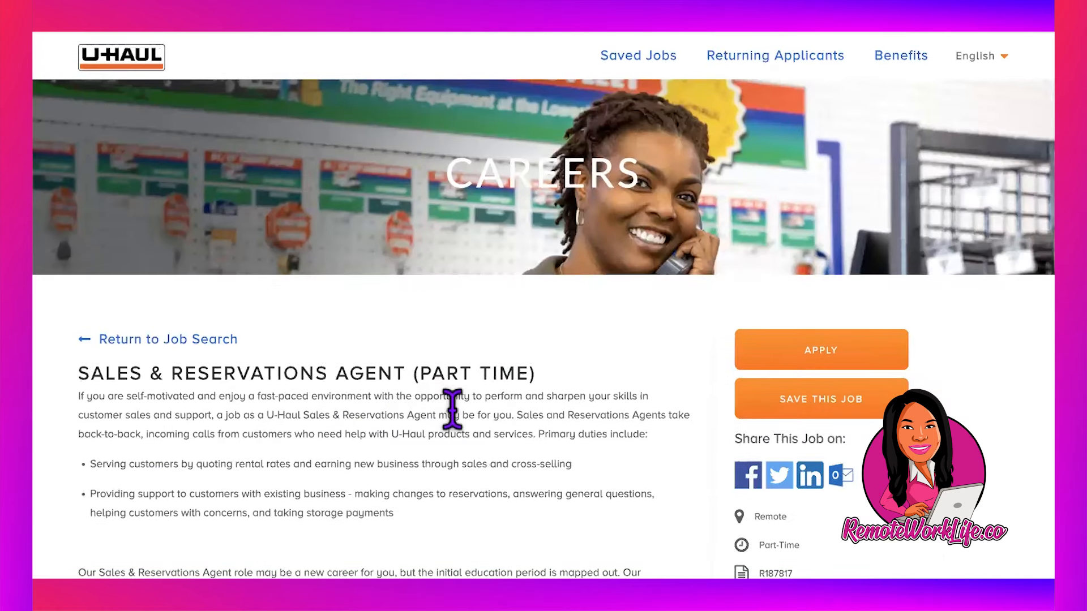
Review the U-Haul Sales & Reservations Agent responsibilities and minimum experience, including the assessment.
scroll("down", 3)
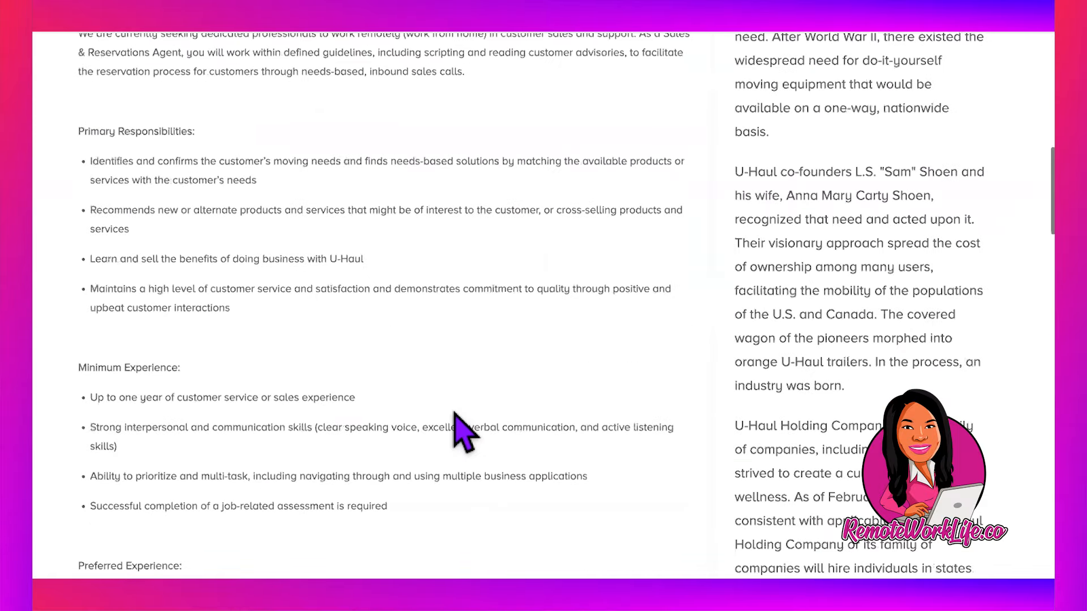
scroll("down", 3)
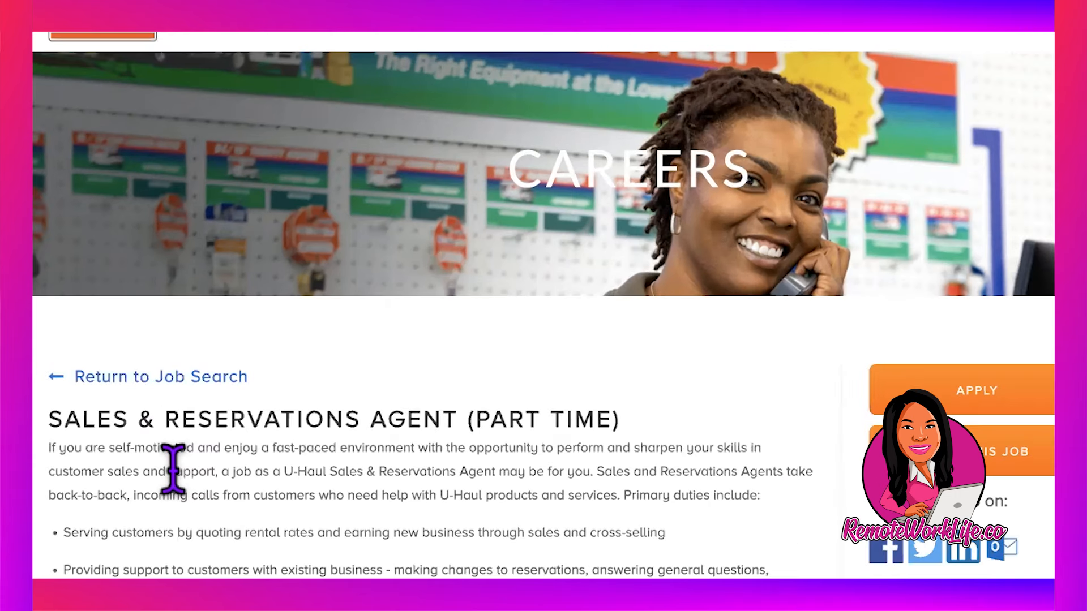
Scroll the U-Haul posting through Compensation ($13), U-Haul Offers and Scheduling Requirements.
scroll("down", 3)
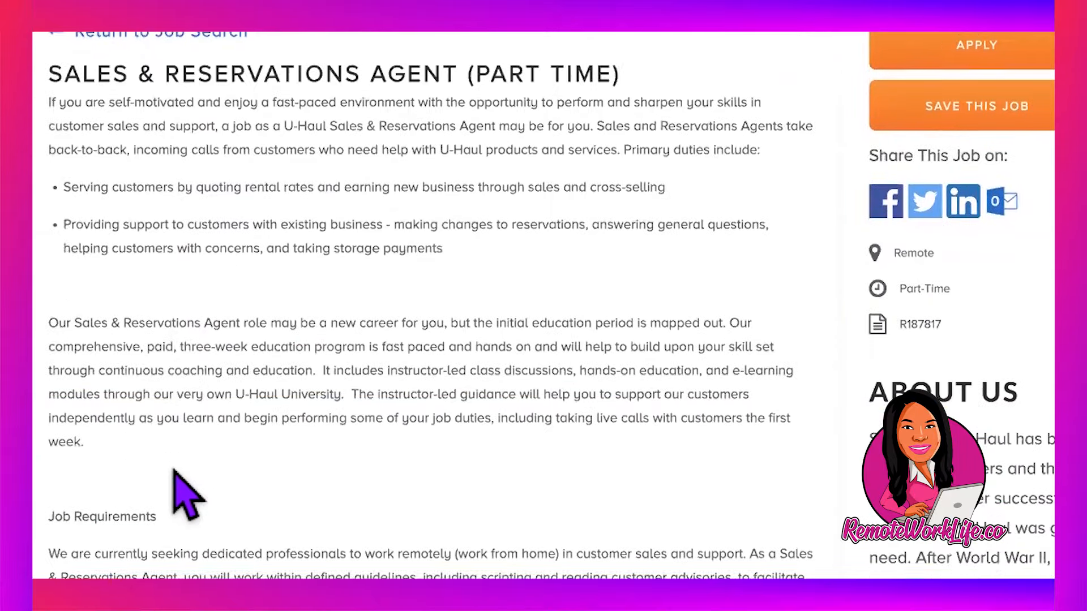
scroll("down", 3)
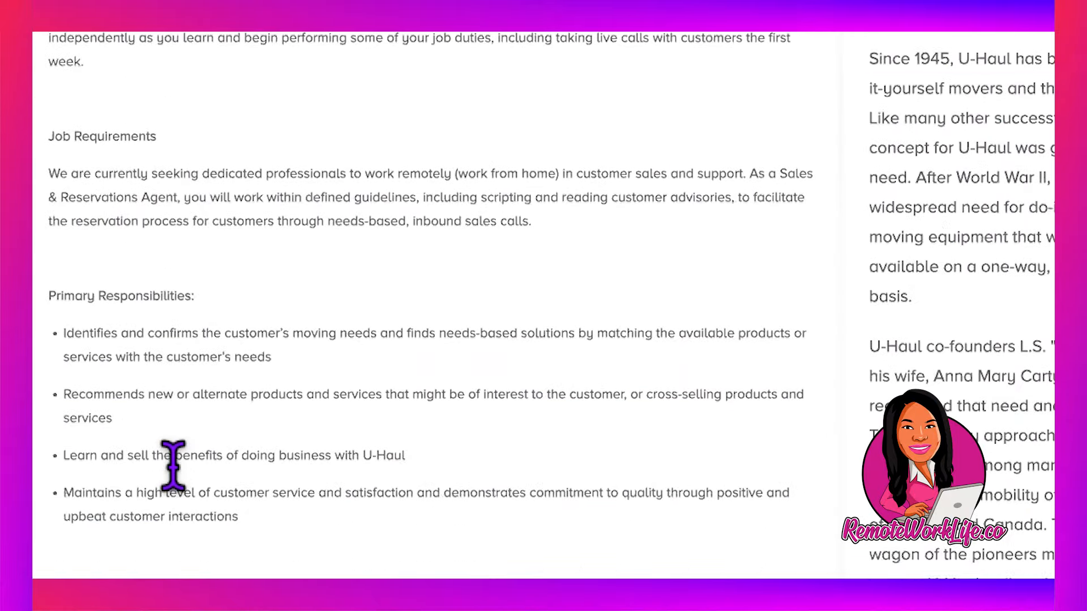
scroll("down", 3)
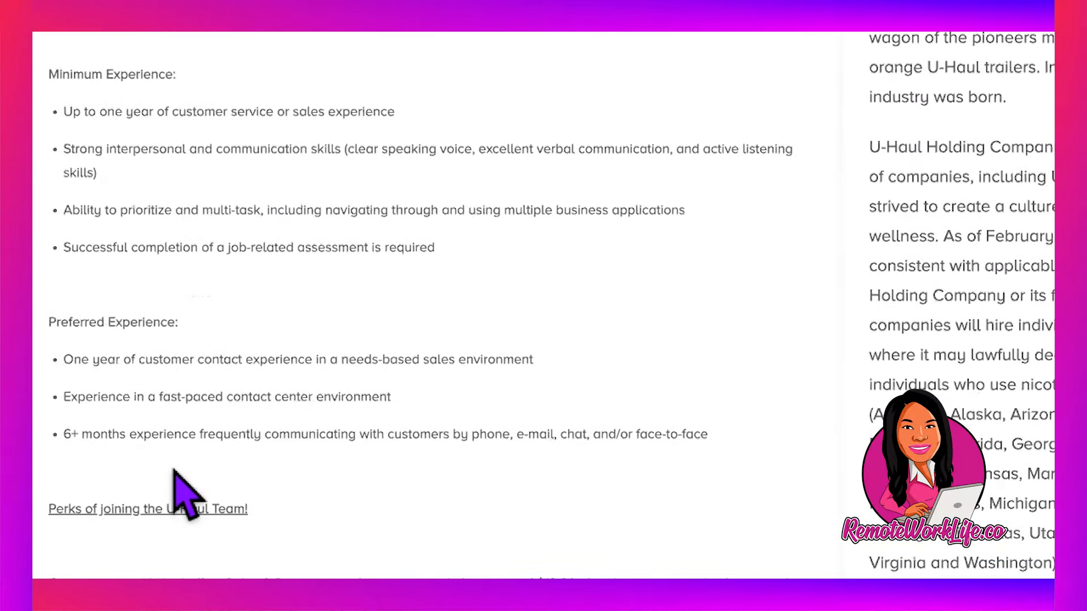
scroll("down", 3)
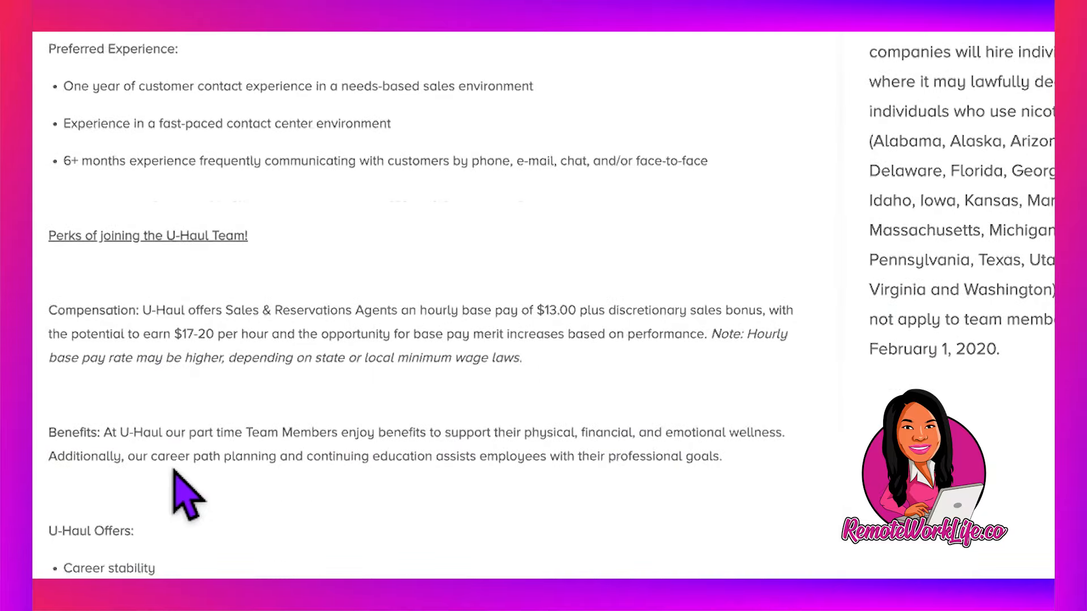
scroll("down", 3)
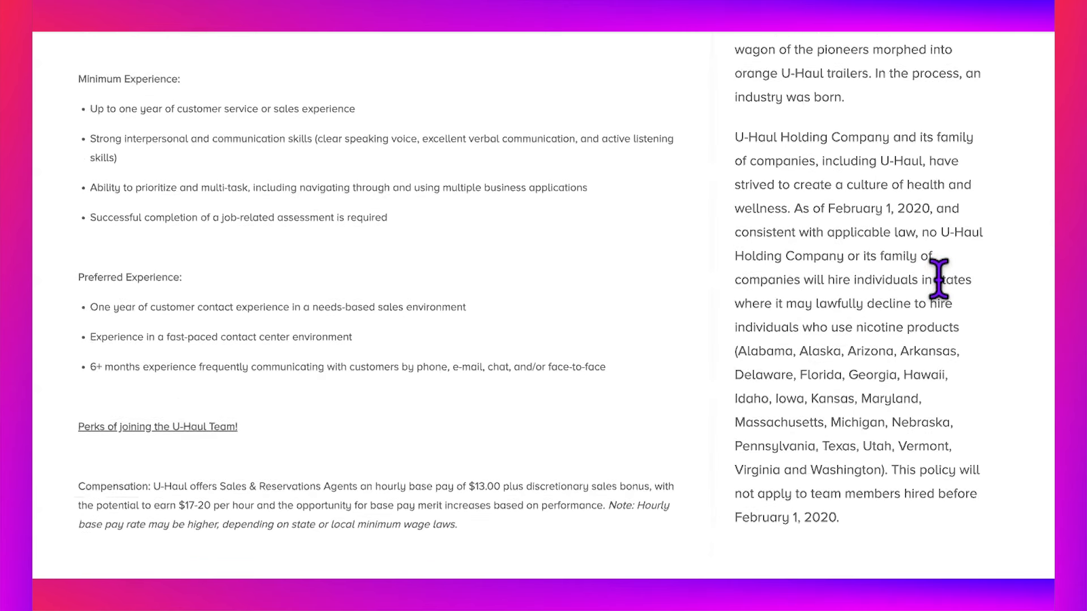
scroll("down", 3)
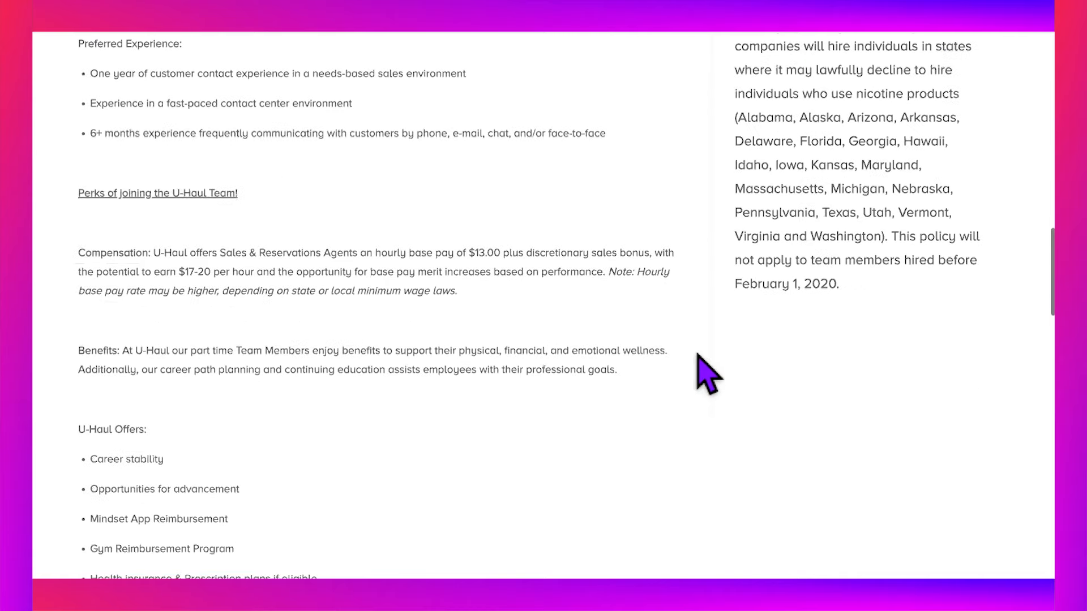
scroll("down", 3)
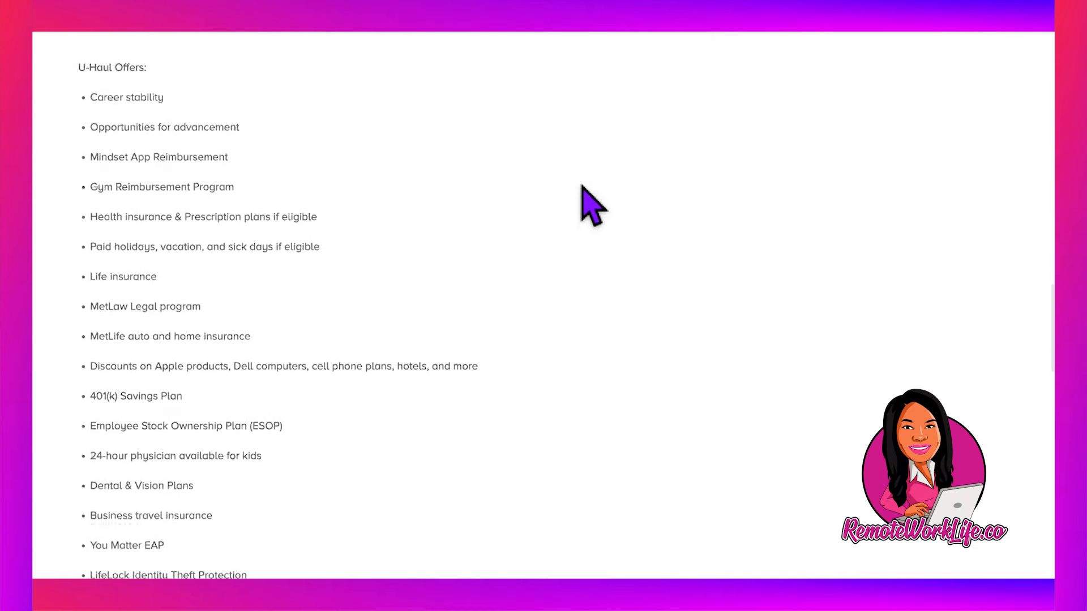
scroll("down", 3)
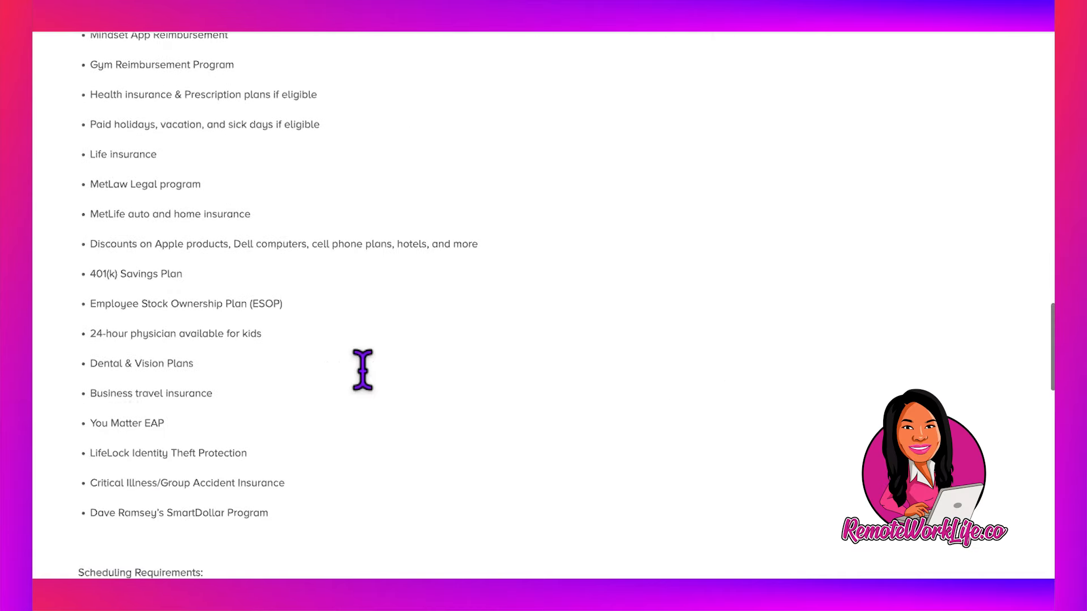
scroll("down", 3)
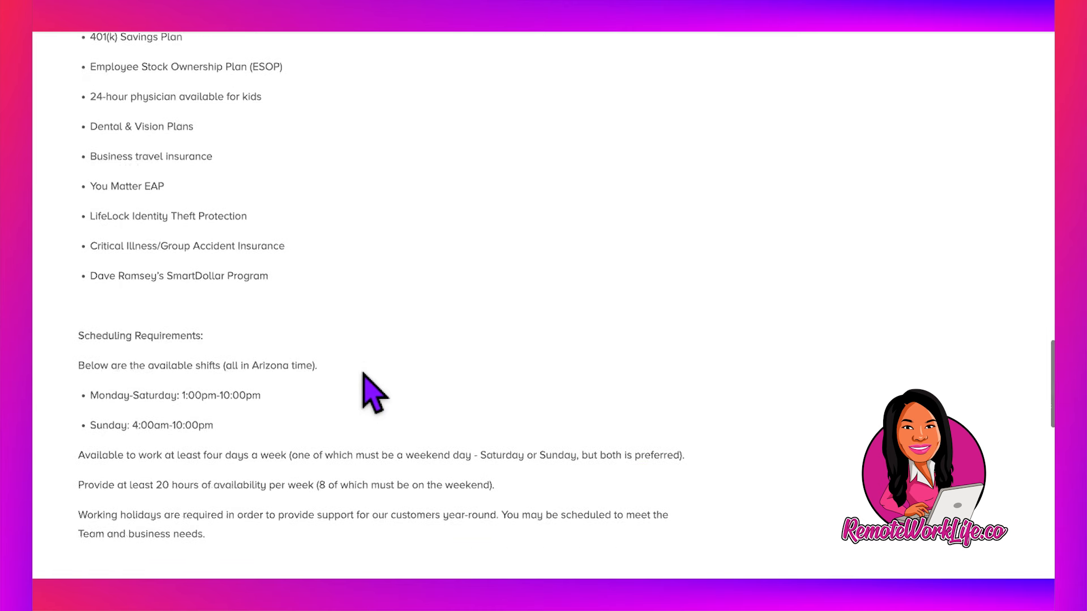
scroll("down", 3)
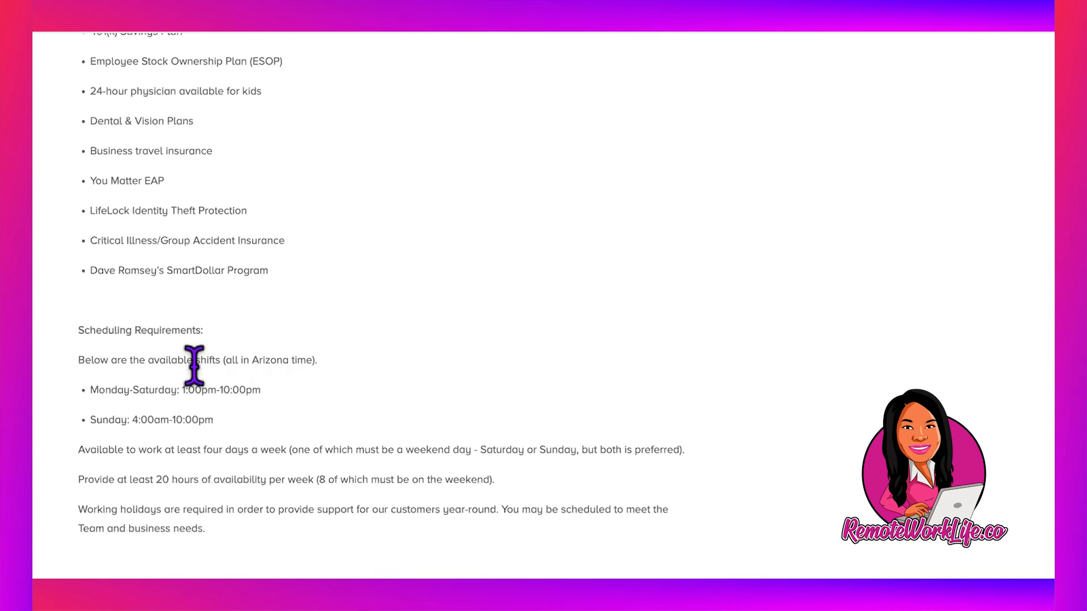
mouse_move(200, 416)
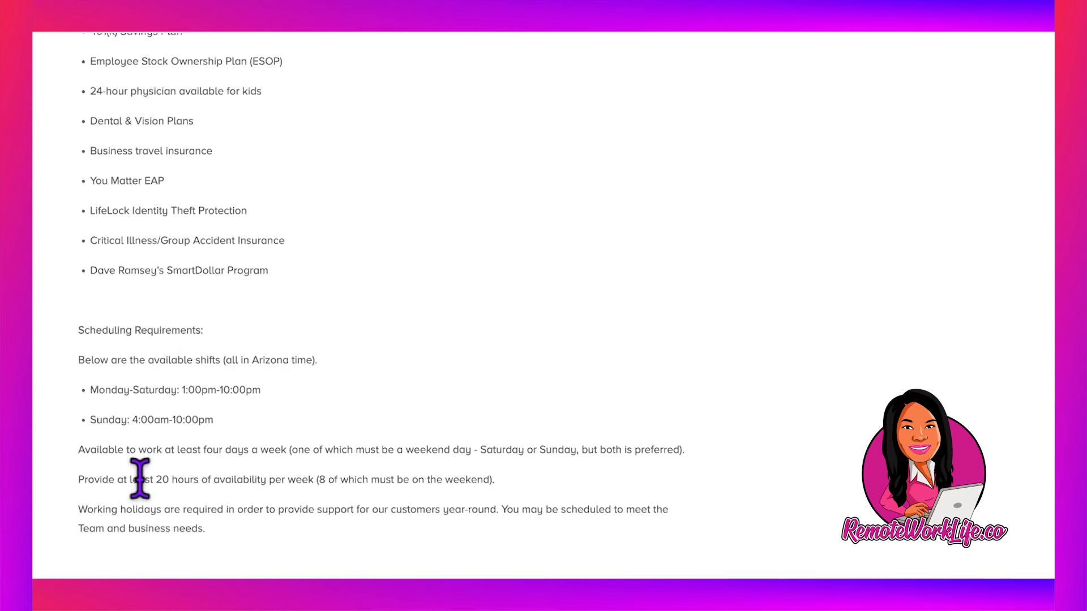
mouse_move(278, 477)
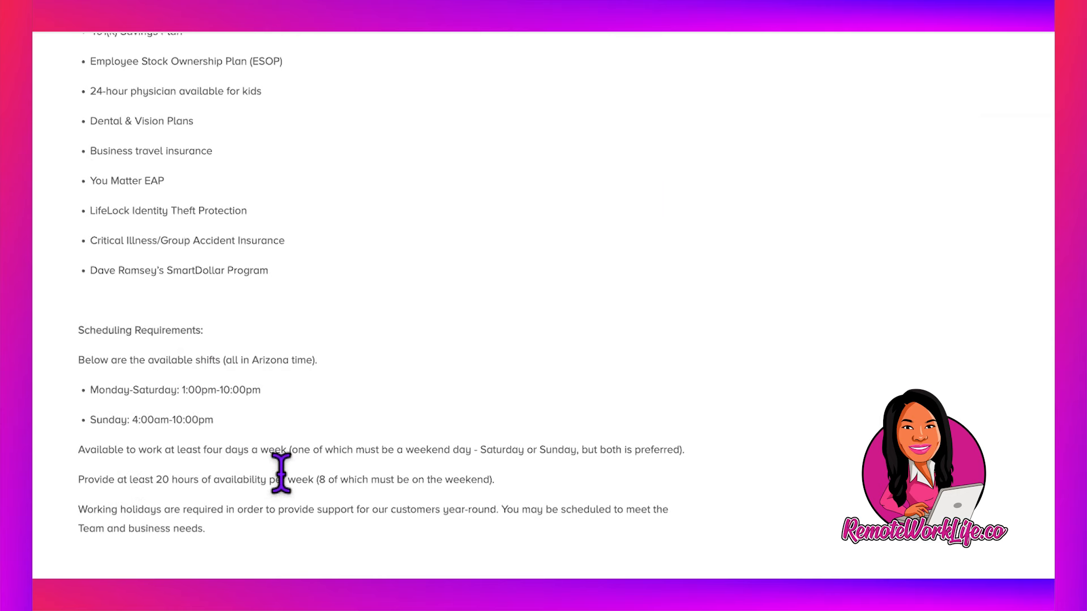
scroll("up", 3)
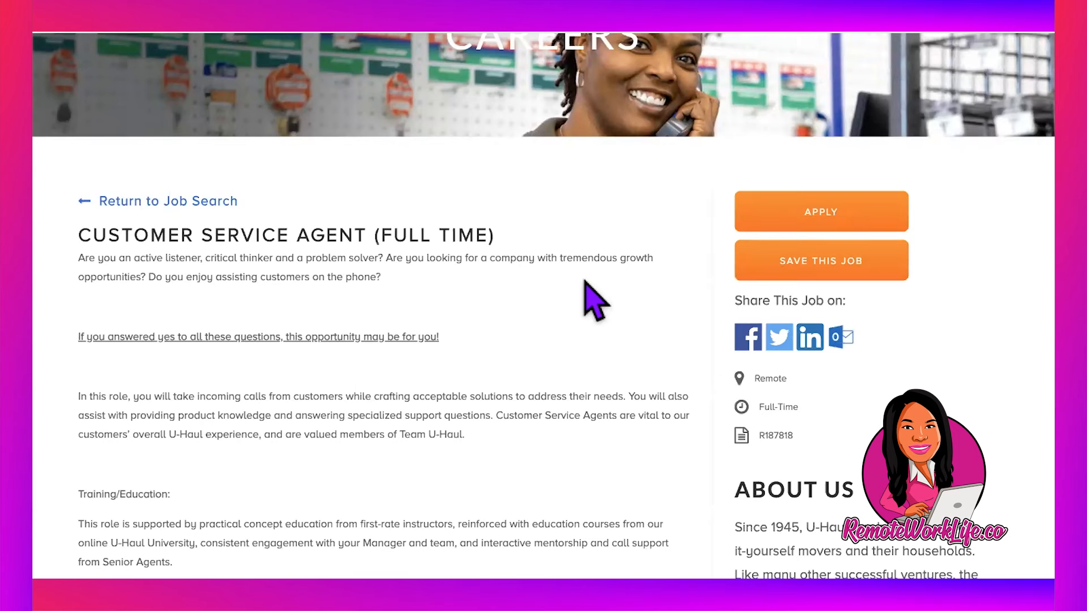
Scroll the full-time U-Haul posting through its scheduling and work-from-home requirements.
scroll("down", 3)
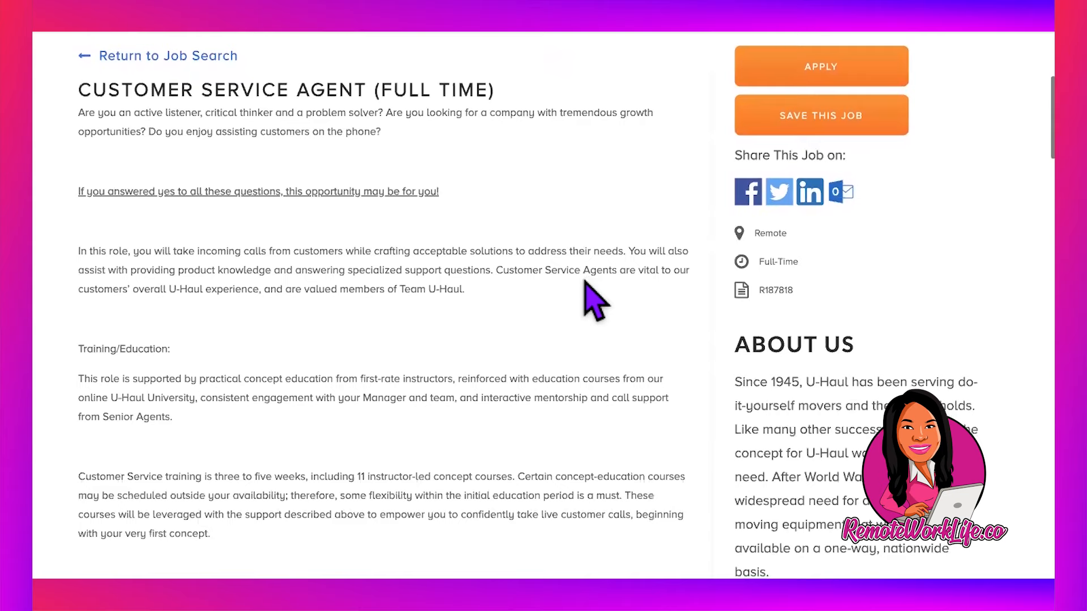
scroll("down", 3)
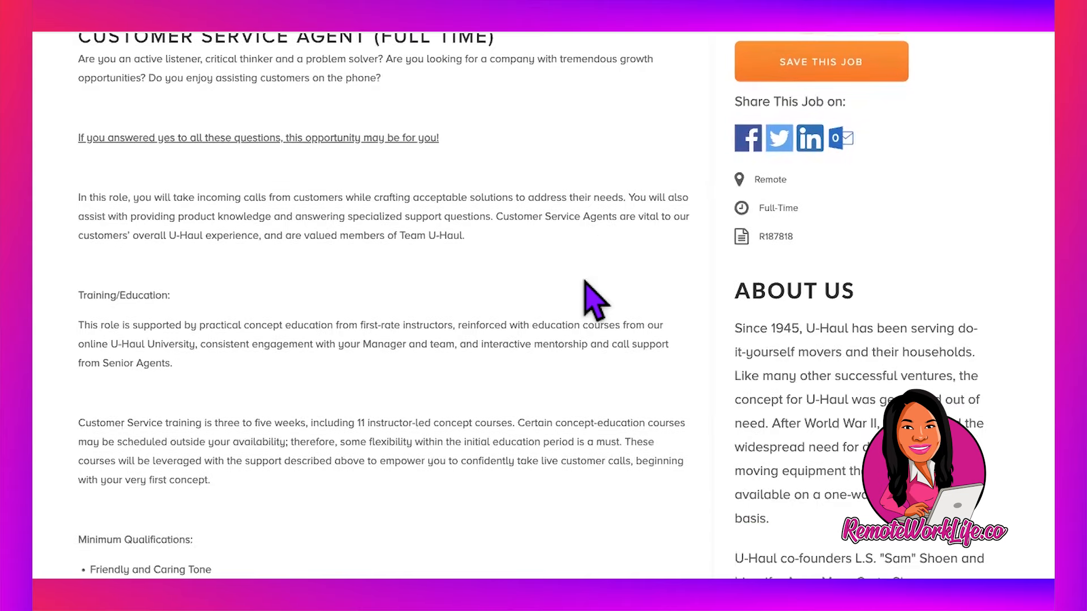
scroll("down", 3)
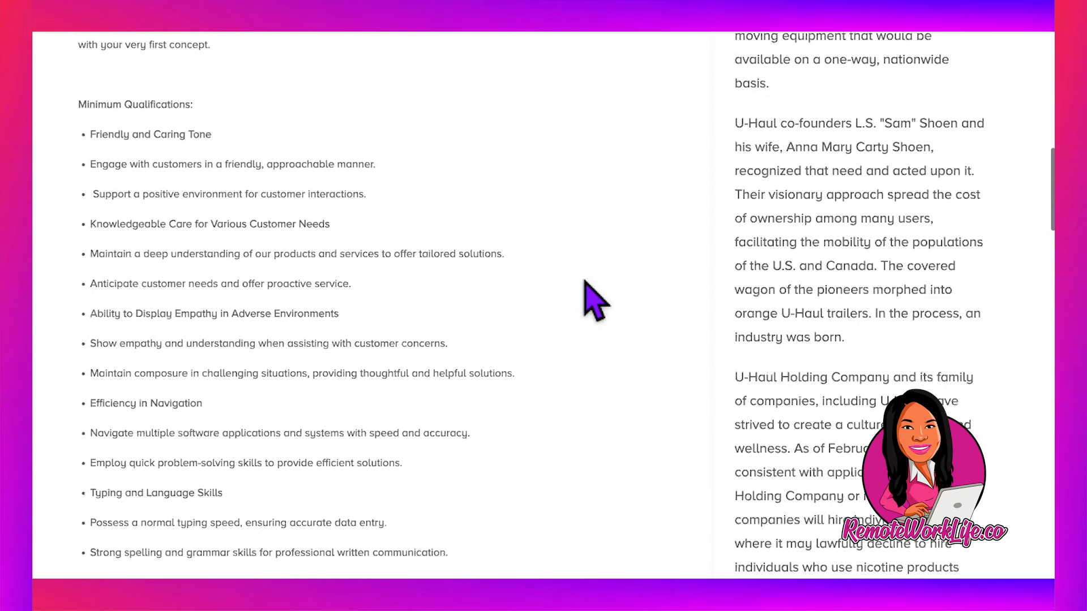
scroll("down", 3)
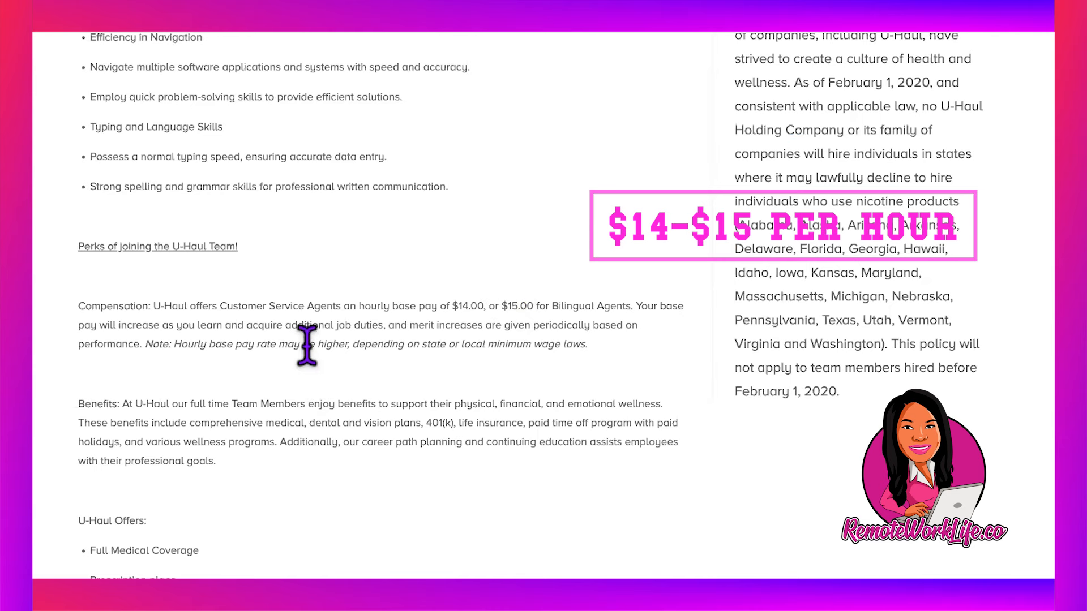
mouse_move(495, 346)
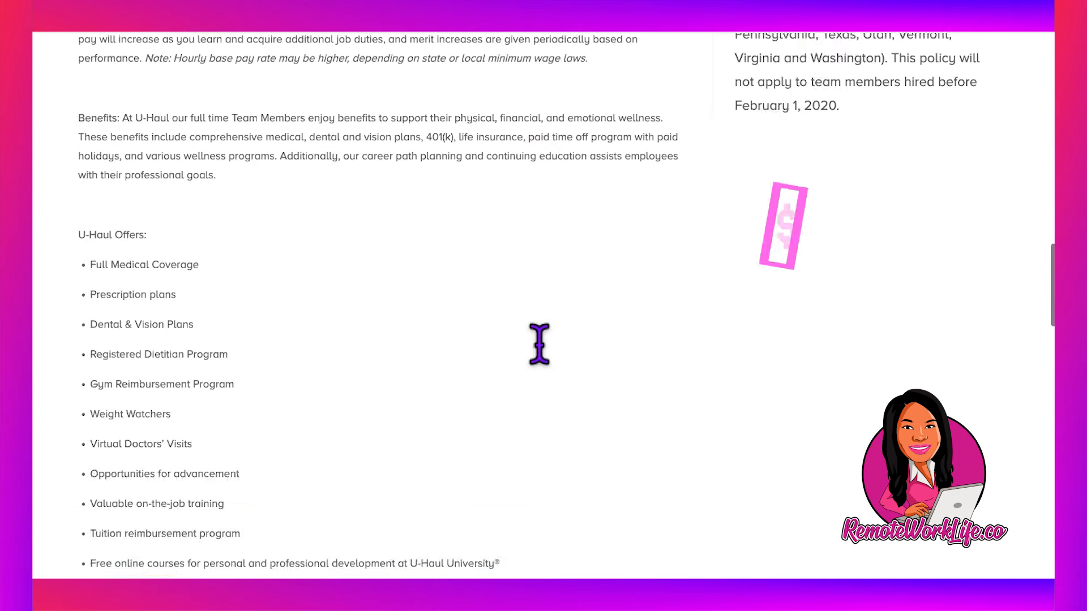
Continue through the technical requirements down to the list of not-permitted setups.
scroll("down", 3)
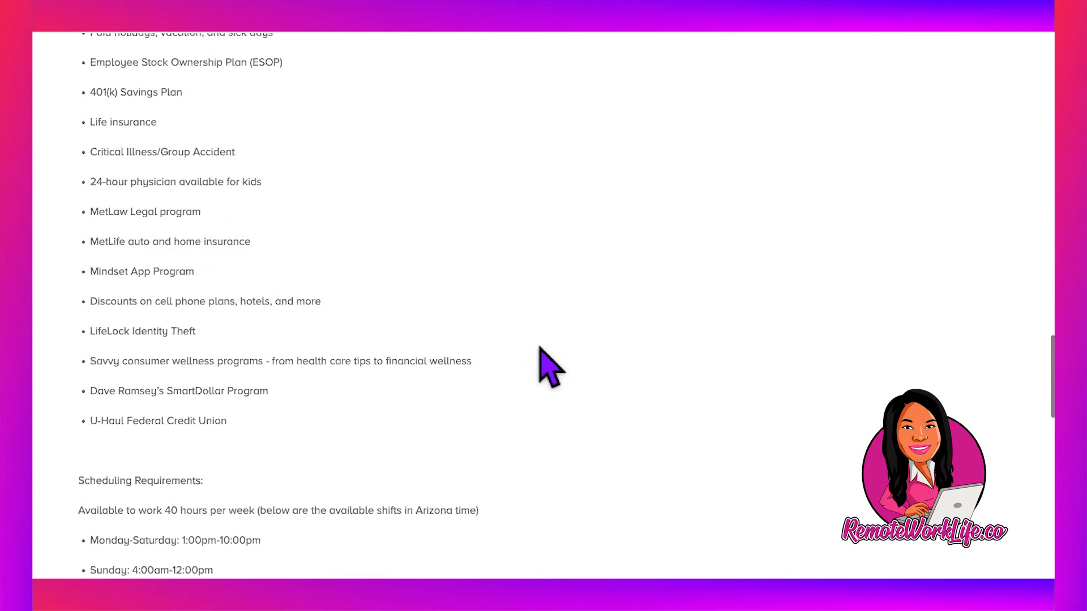
scroll("down", 3)
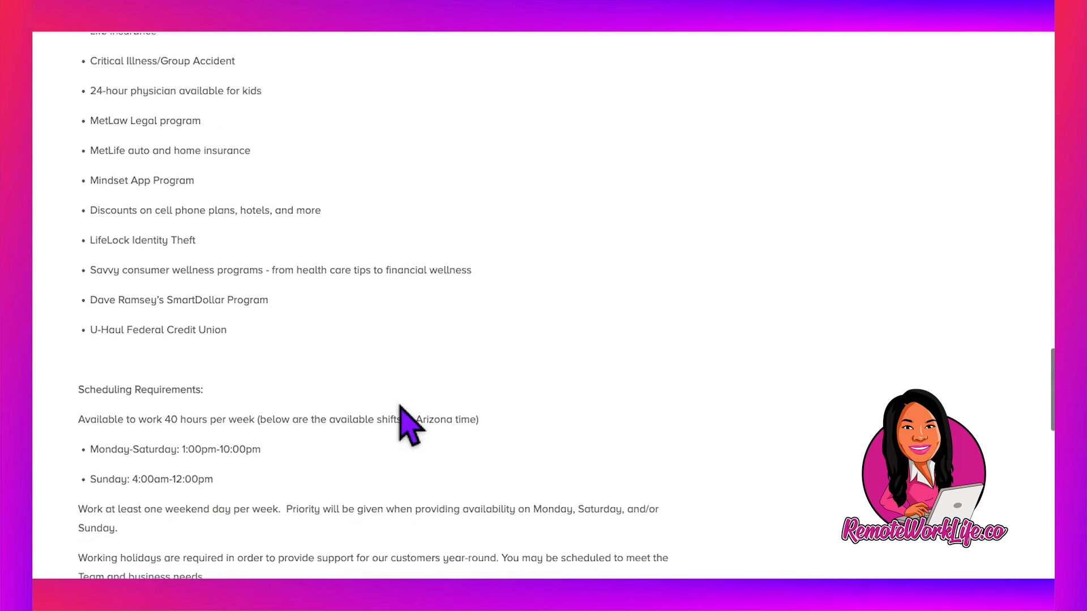
scroll("down", 3)
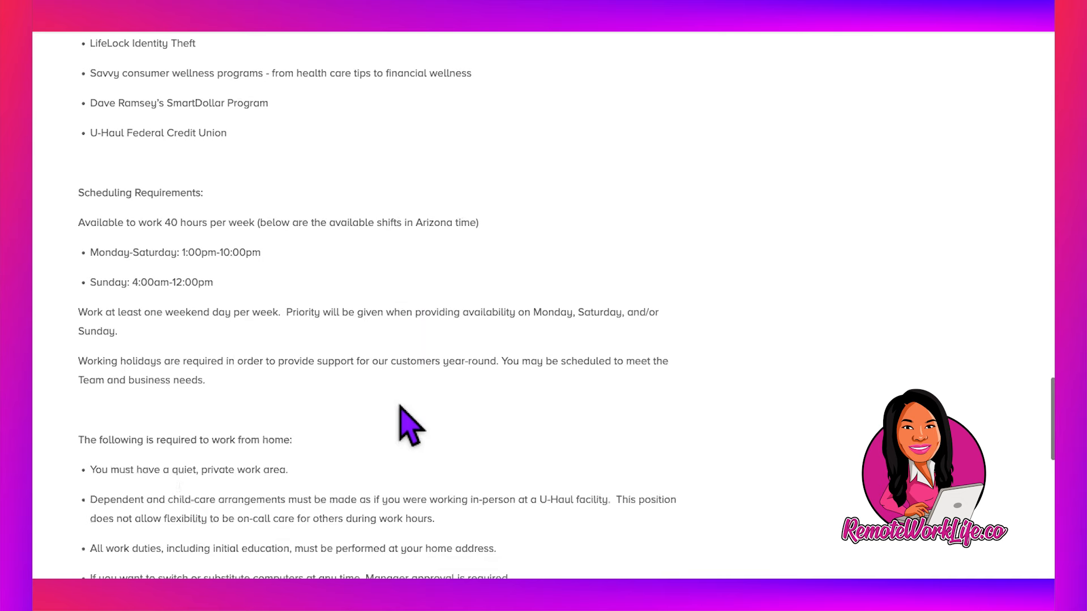
scroll("down", 3)
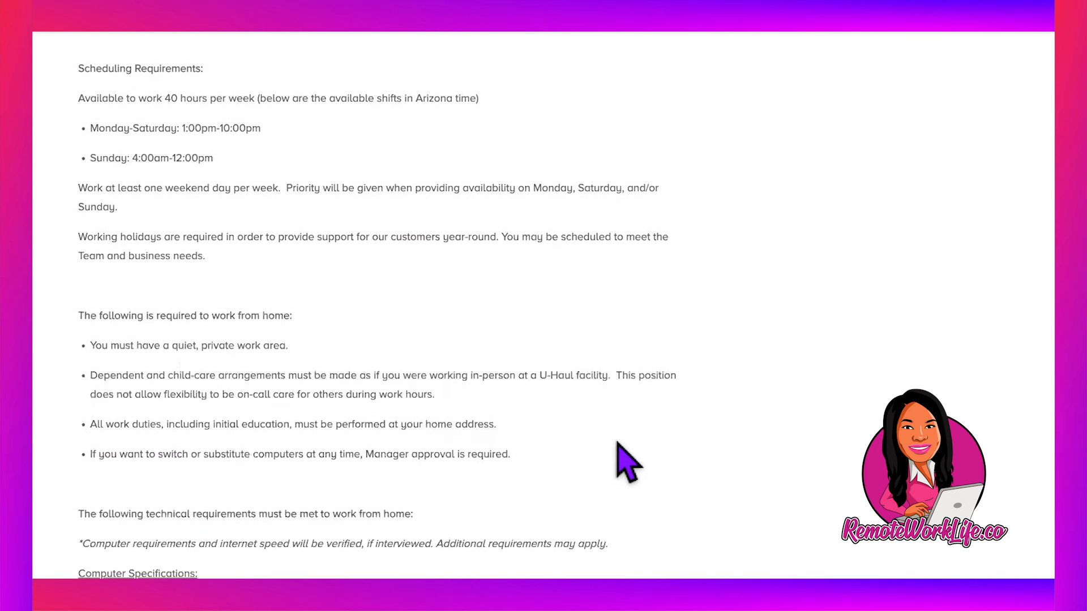
scroll("down", 3)
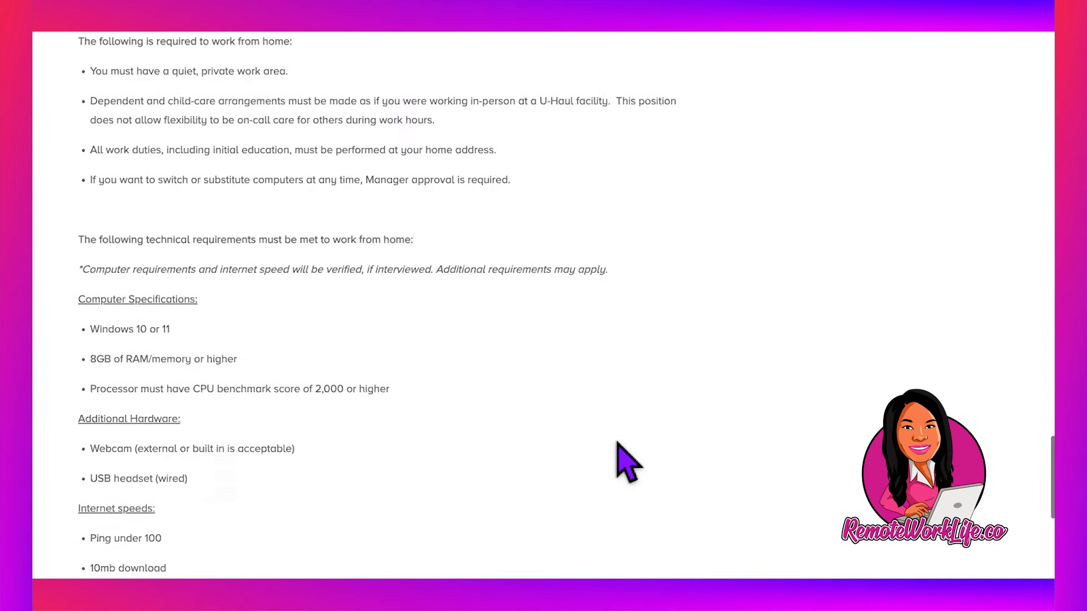
scroll("down", 3)
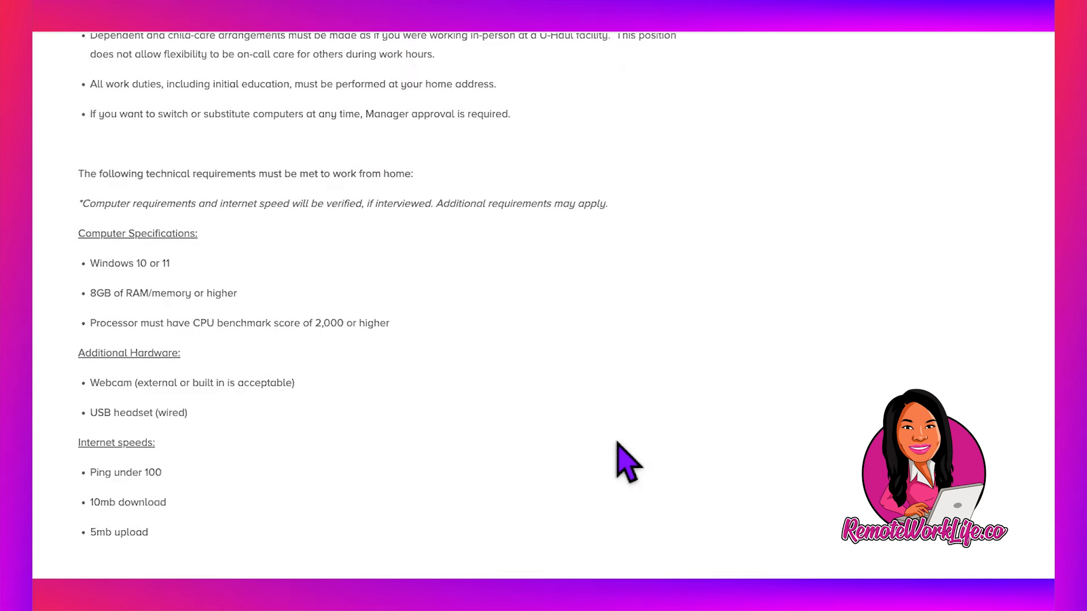
scroll("down", 3)
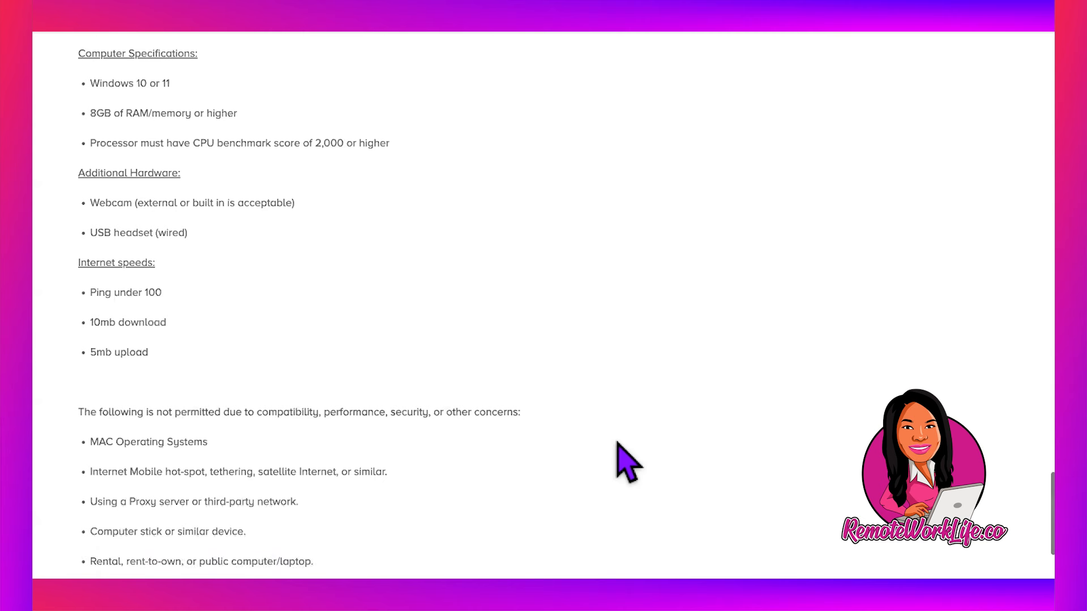
scroll("down", 3)
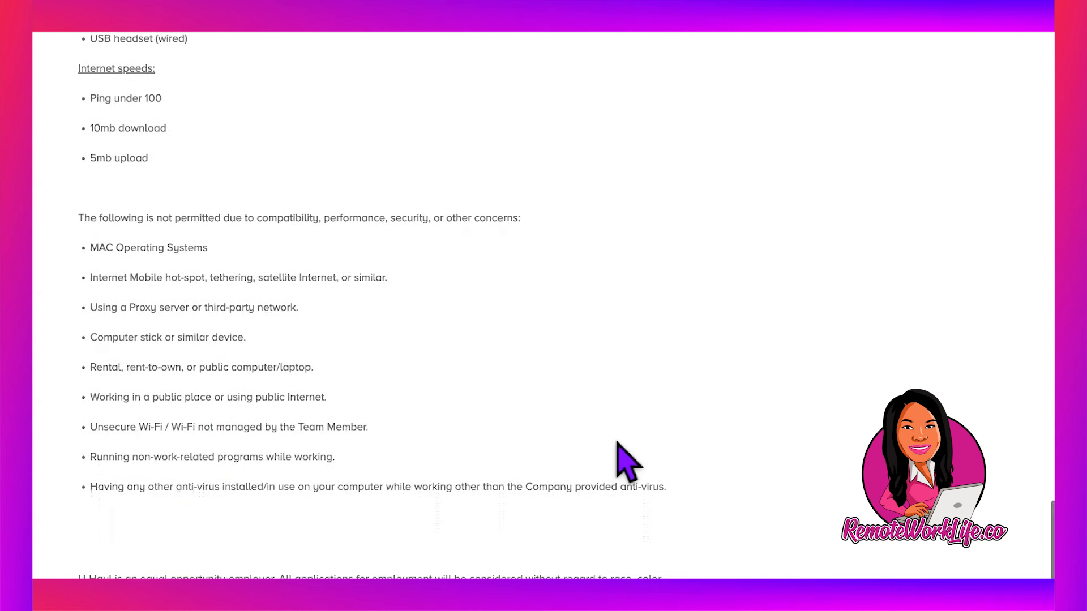
scroll("down", 3)
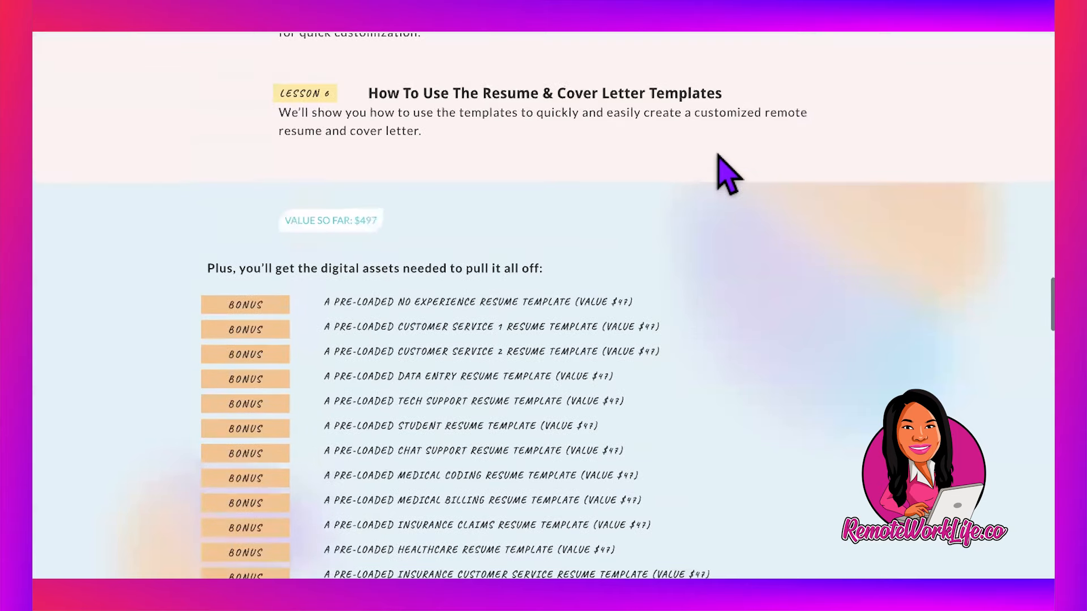
Highlight the Sales Representative template line and scroll to the $2097 total value.
left_click_drag(327, 327, 638, 352)
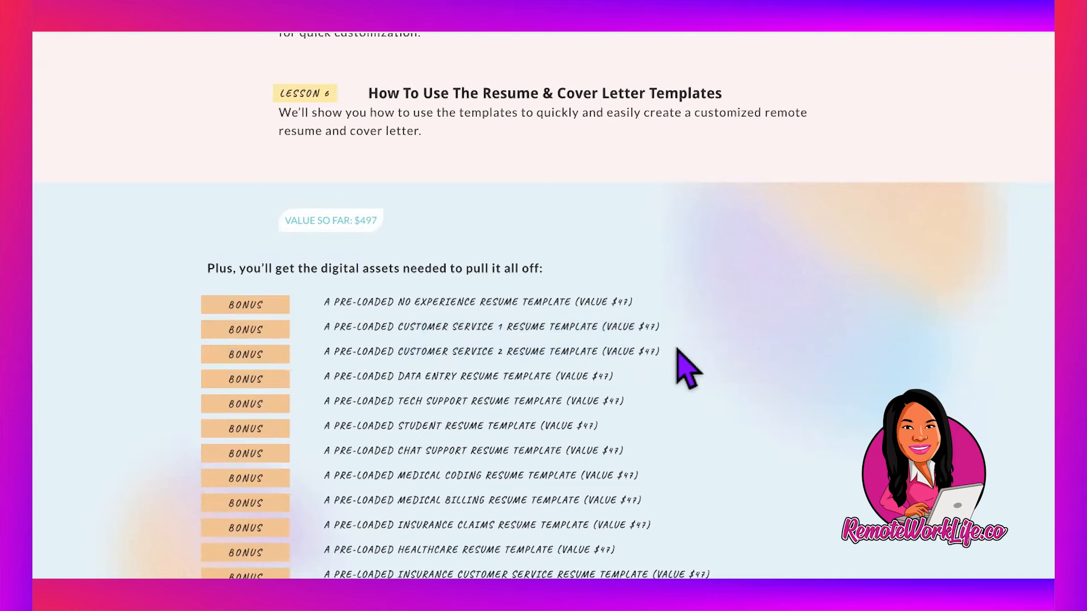
scroll("down", 3)
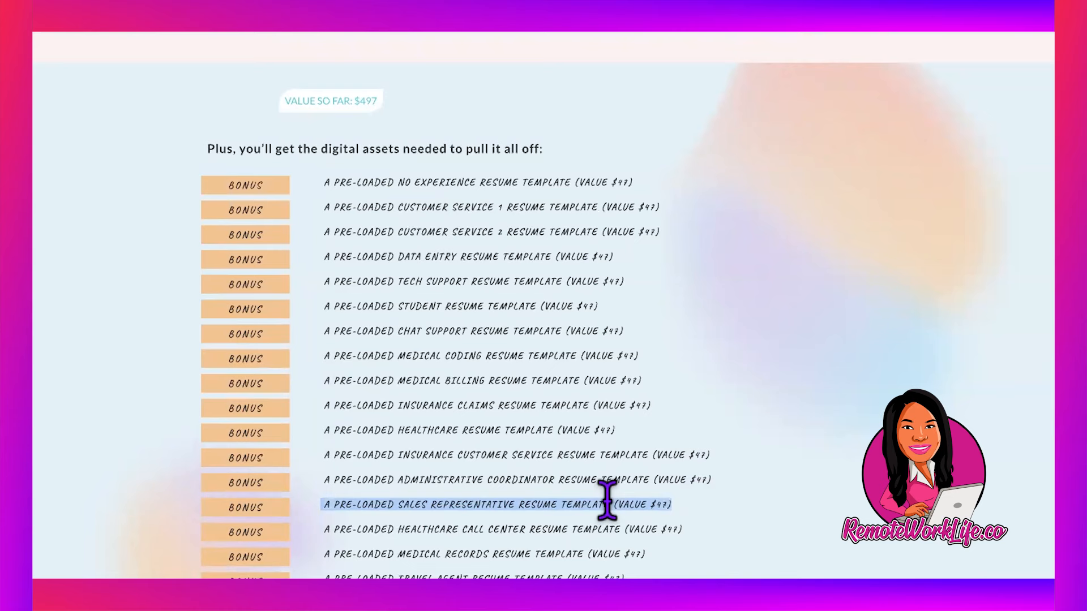
mouse_move(331, 208)
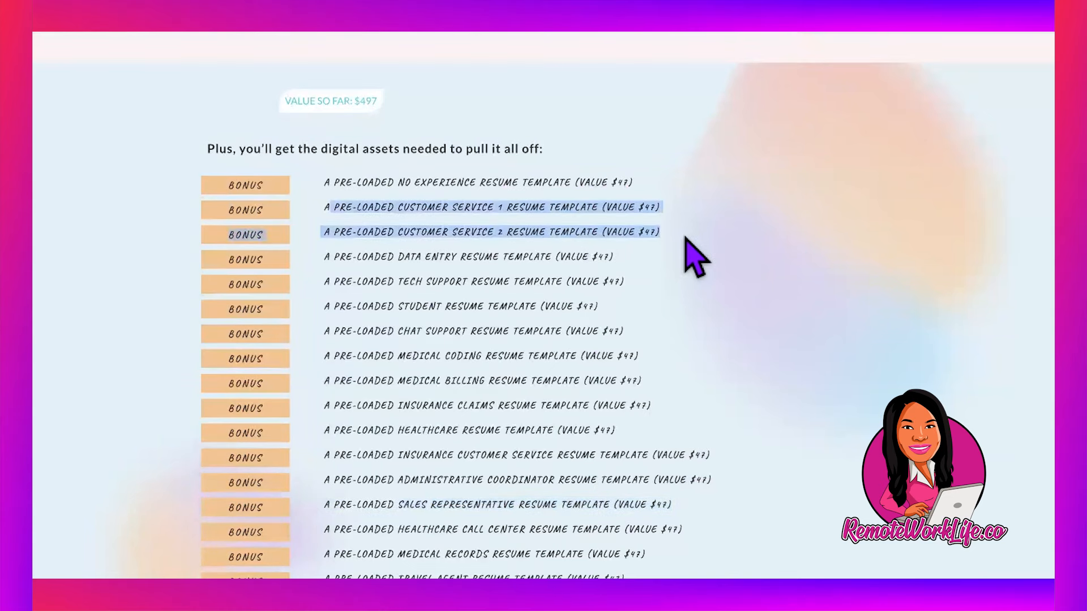
scroll("down", 3)
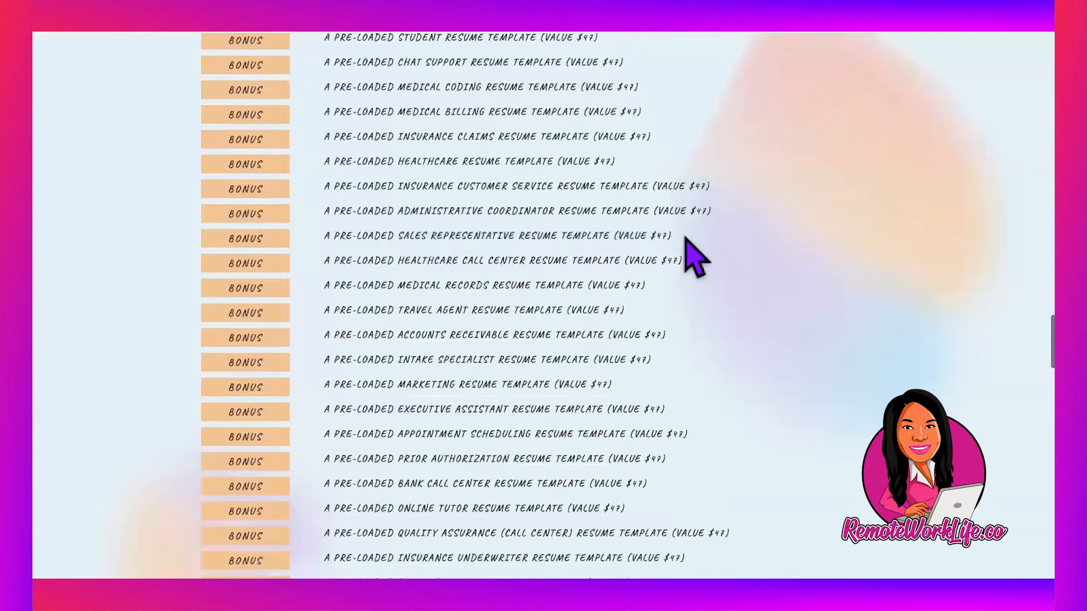
scroll("down", 3)
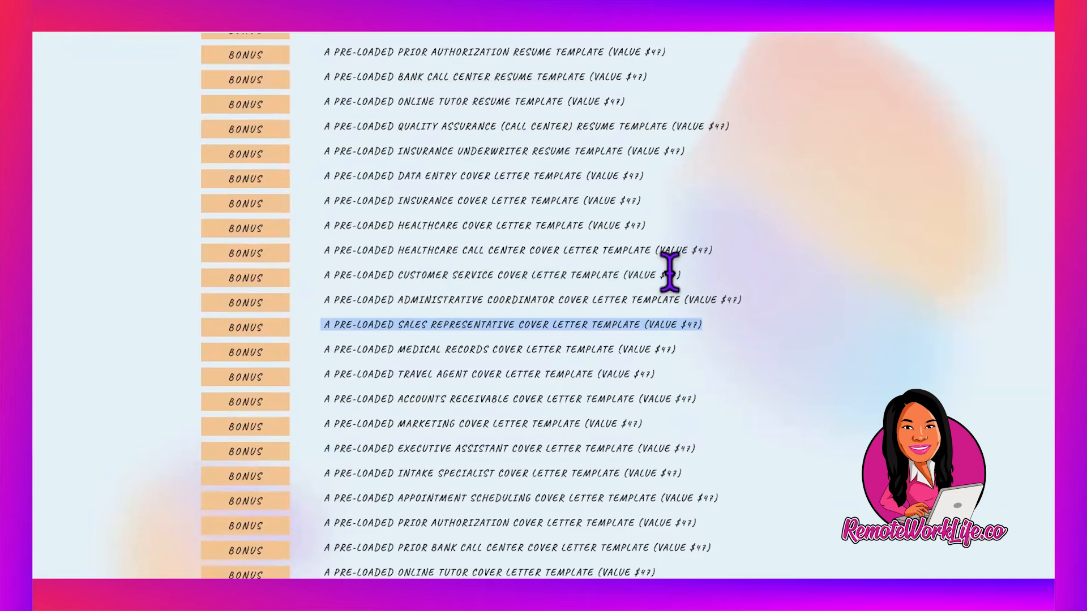
scroll("down", 3)
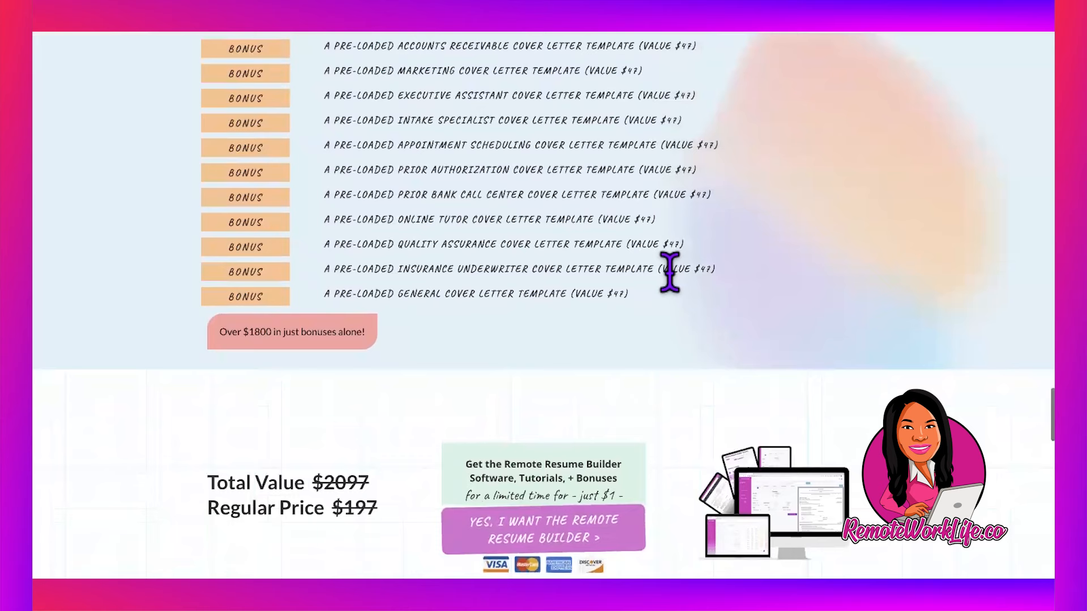
scroll("down", 3)
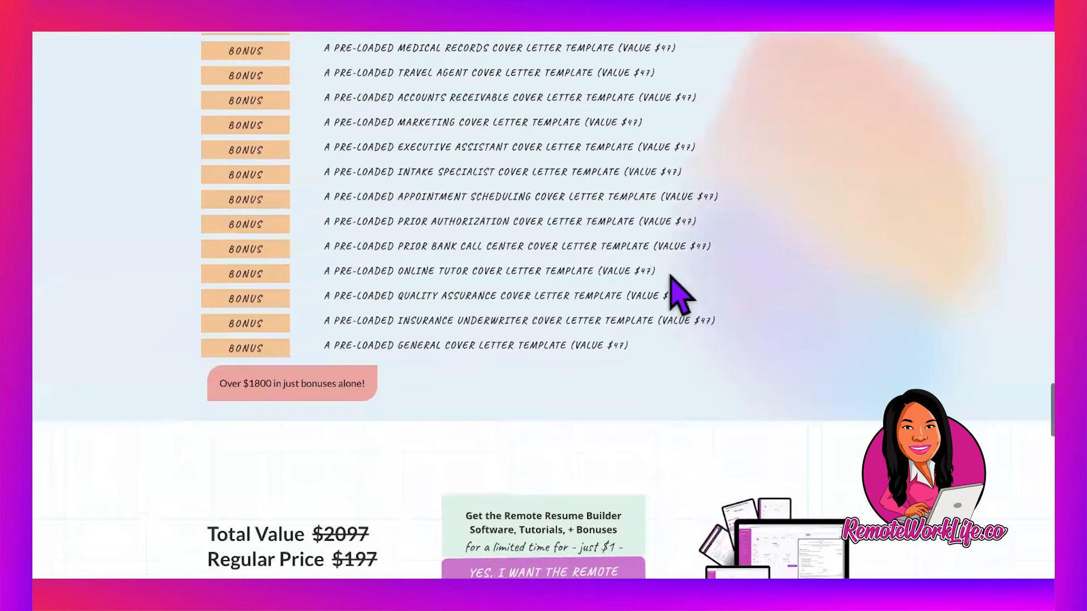
scroll("down", 3)
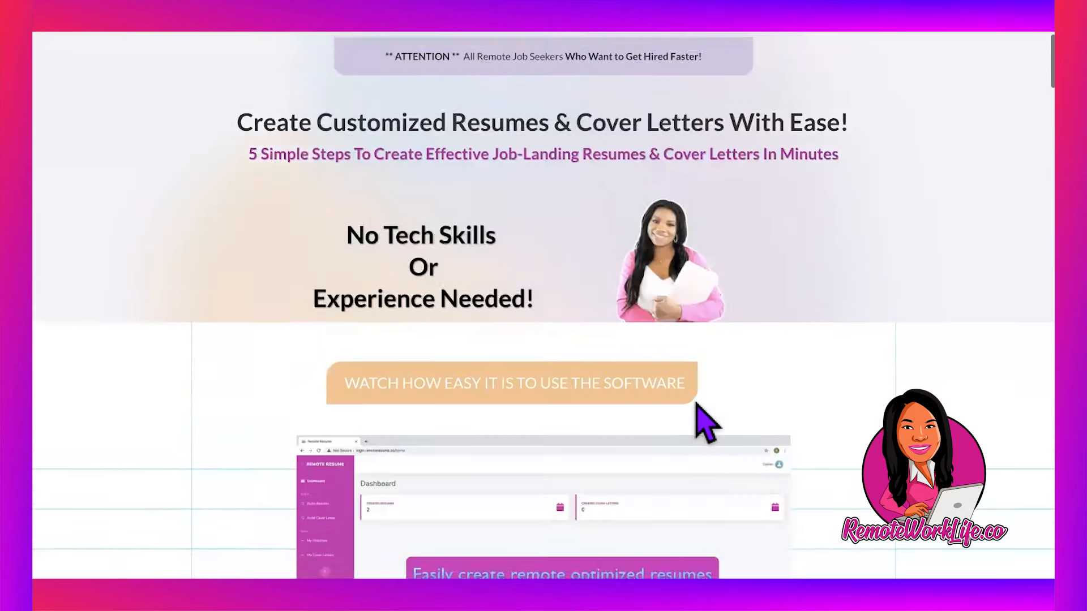
Scroll the Remote Resume Builder page to the 'Watch how easy it is' demo video.
scroll("down", 3)
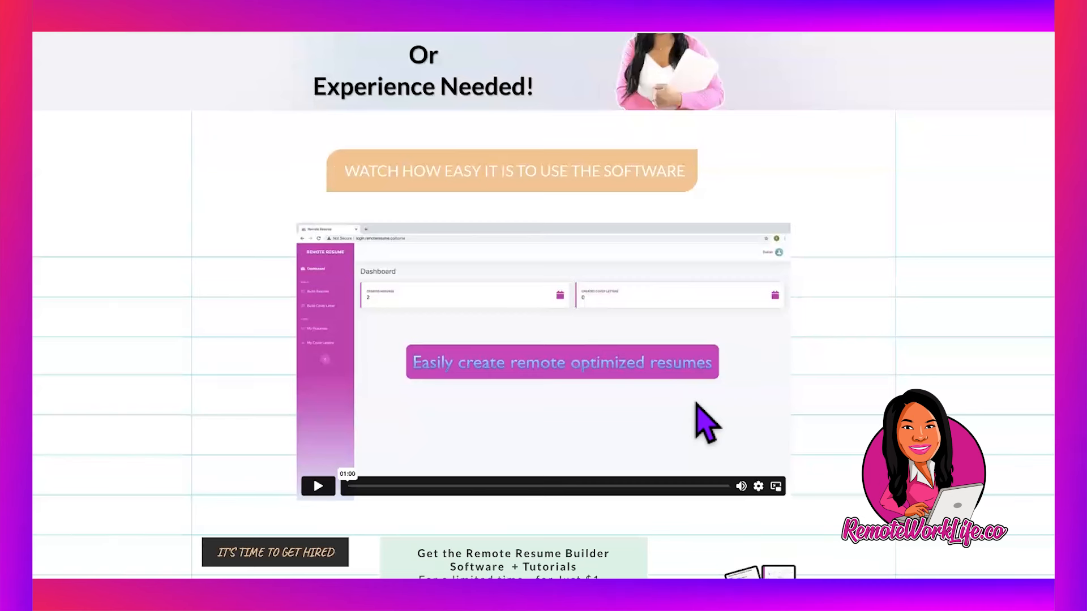
scroll("down", 3)
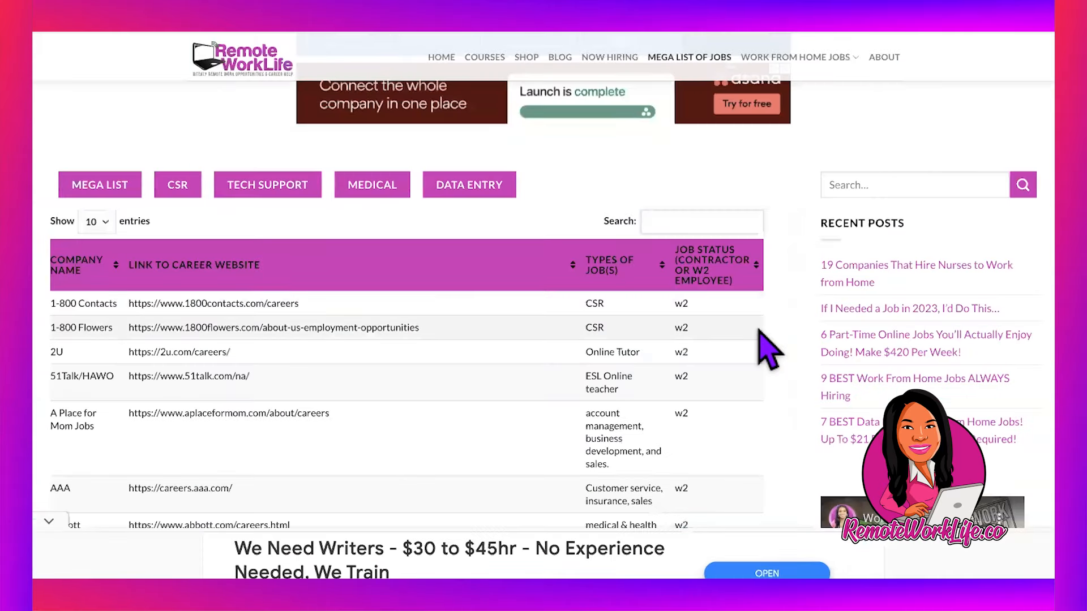
Scroll the Mega List company table to Abbott, ABC Financial and ABS Kids.
scroll("down", 3)
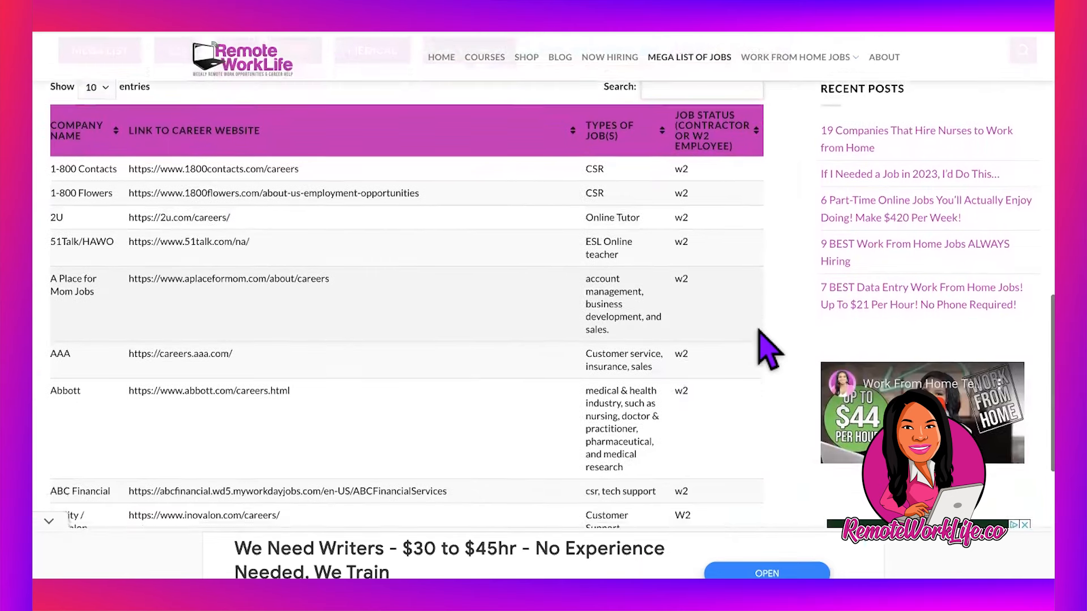
scroll("down", 3)
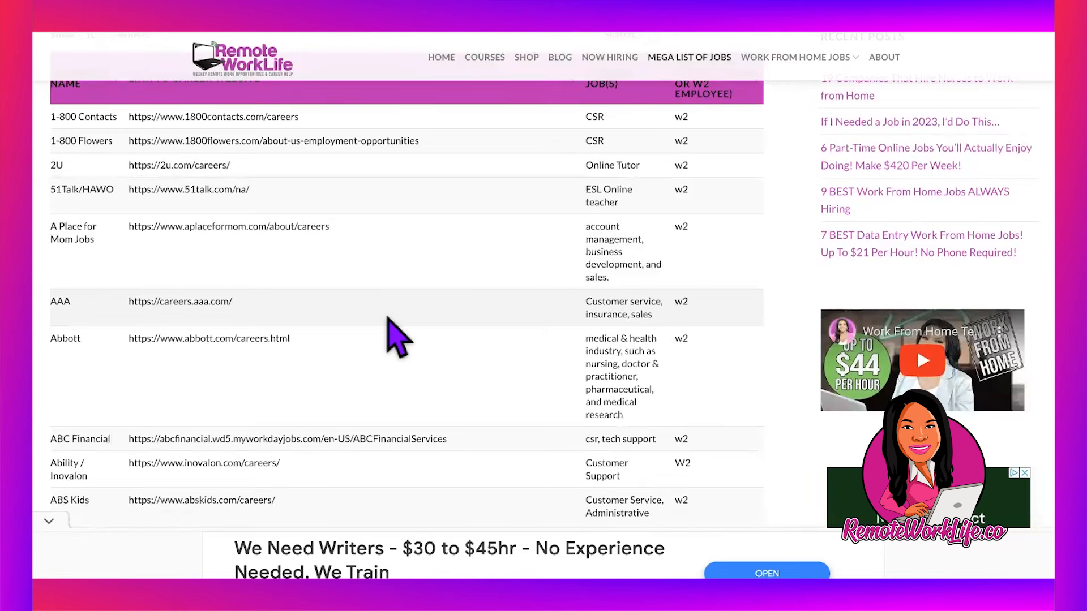
mouse_move(731, 107)
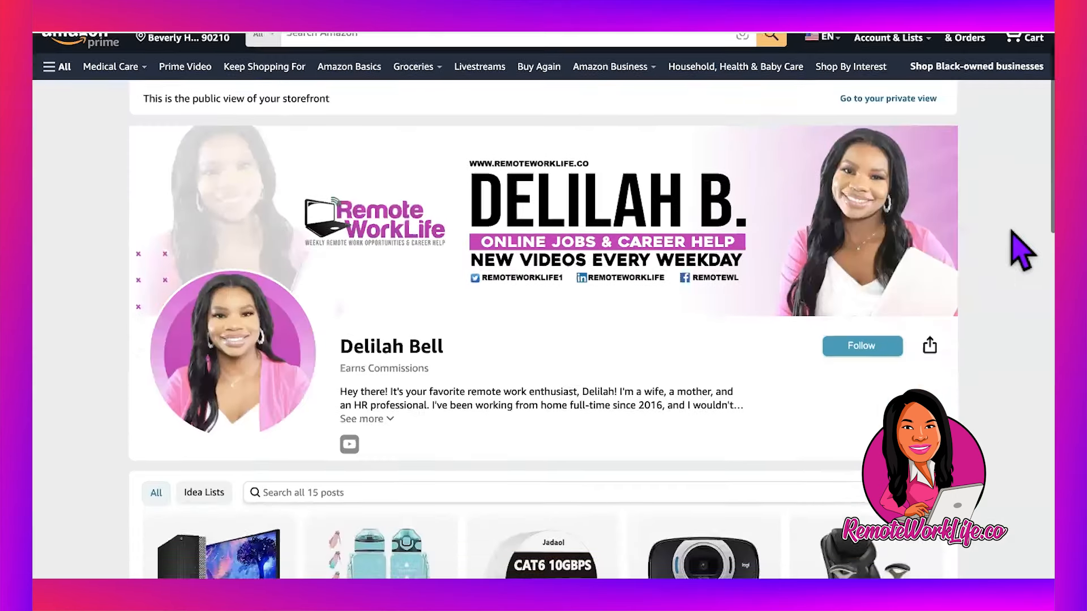
Open the storefront's Computers idea list and browse its 15 items.
scroll("down", 3)
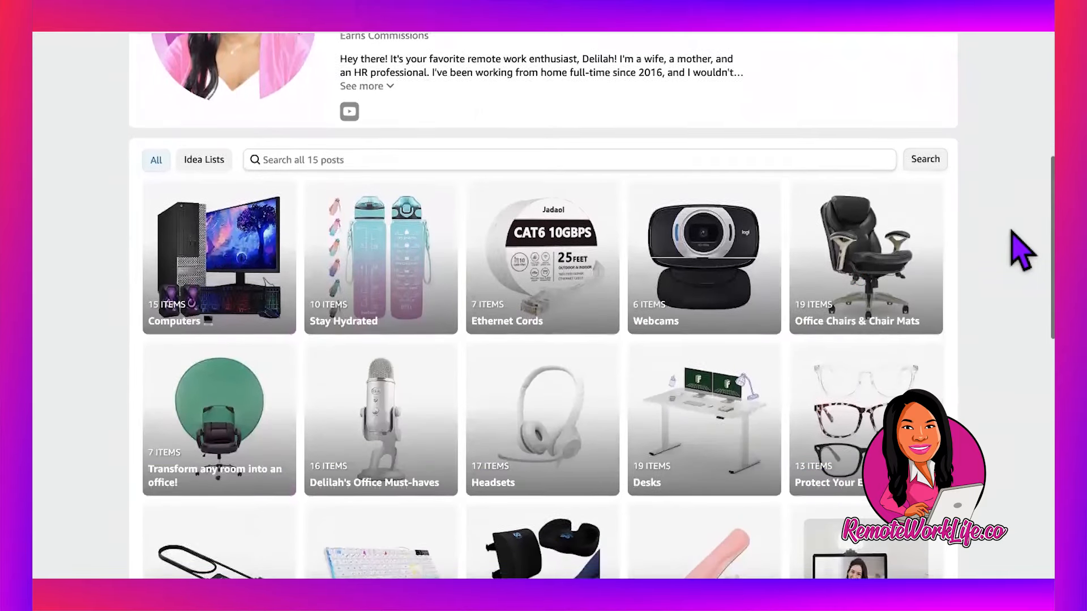
scroll("down", 3)
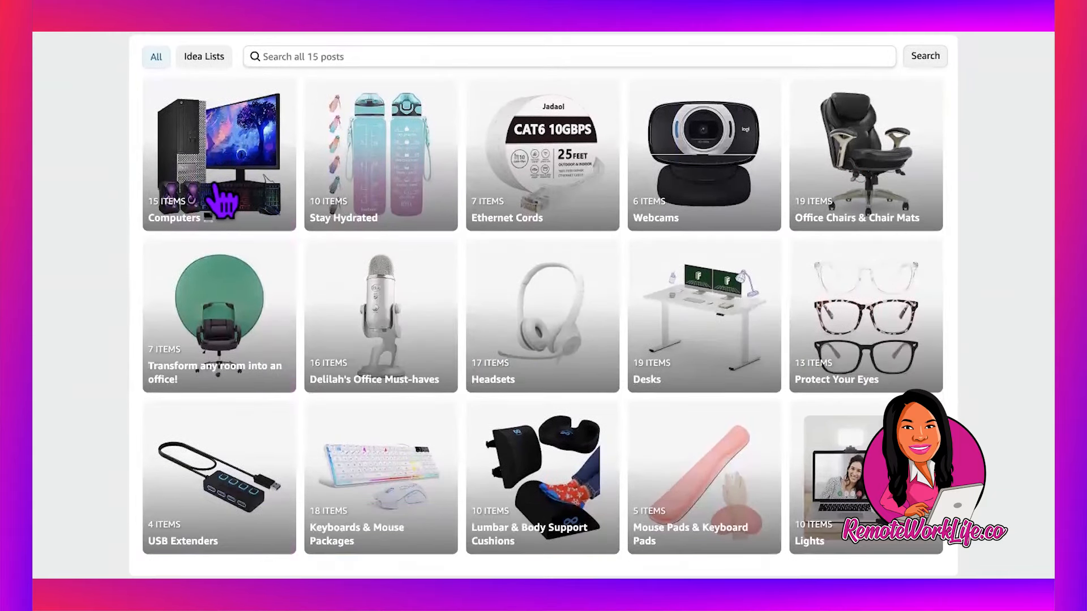
left_click(218, 154)
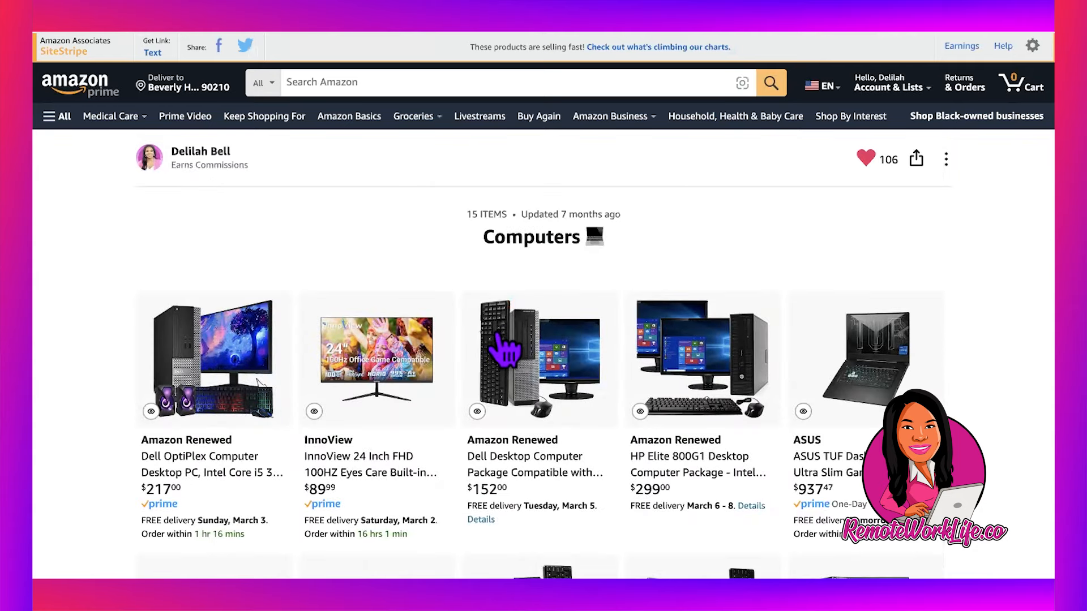
scroll("down", 3)
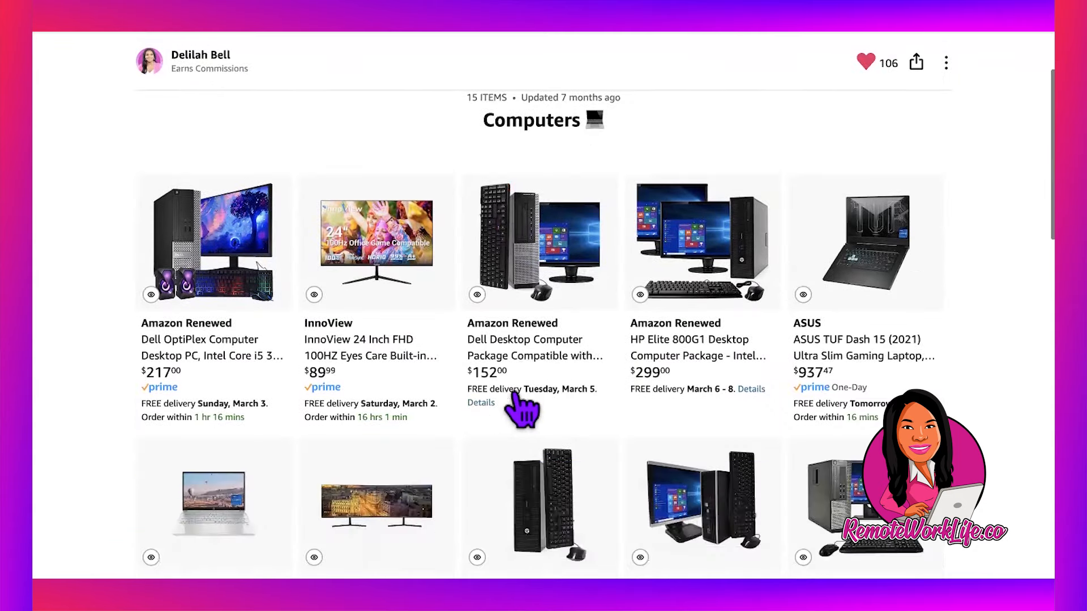
scroll("down", 3)
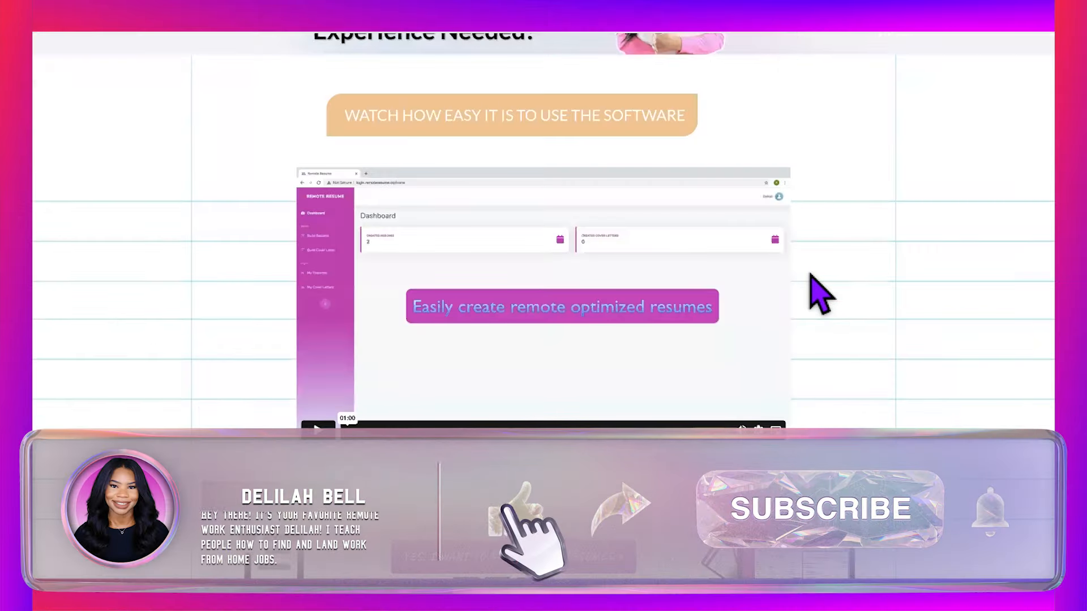
Scroll the sales page to the bonus list's end, showing $1800+ bonuses and $2097 total value.
scroll("down", 3)
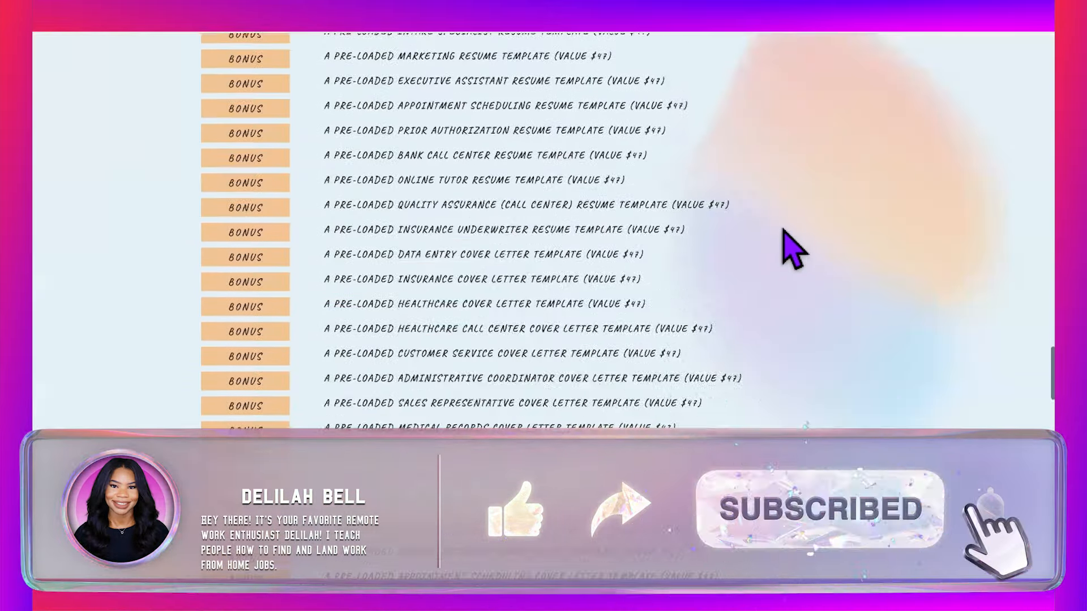
scroll("down", 3)
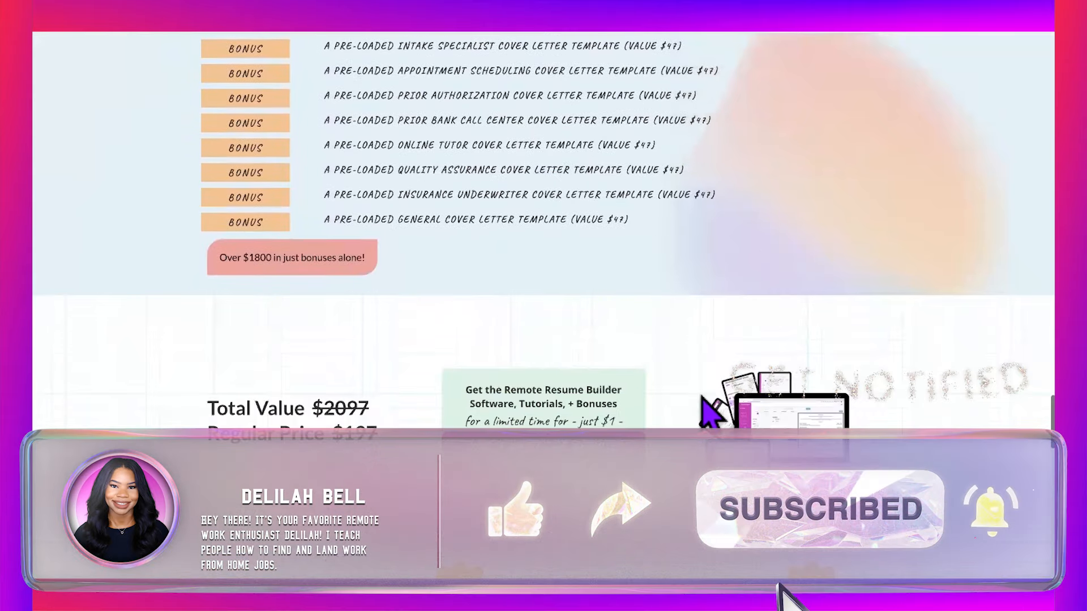